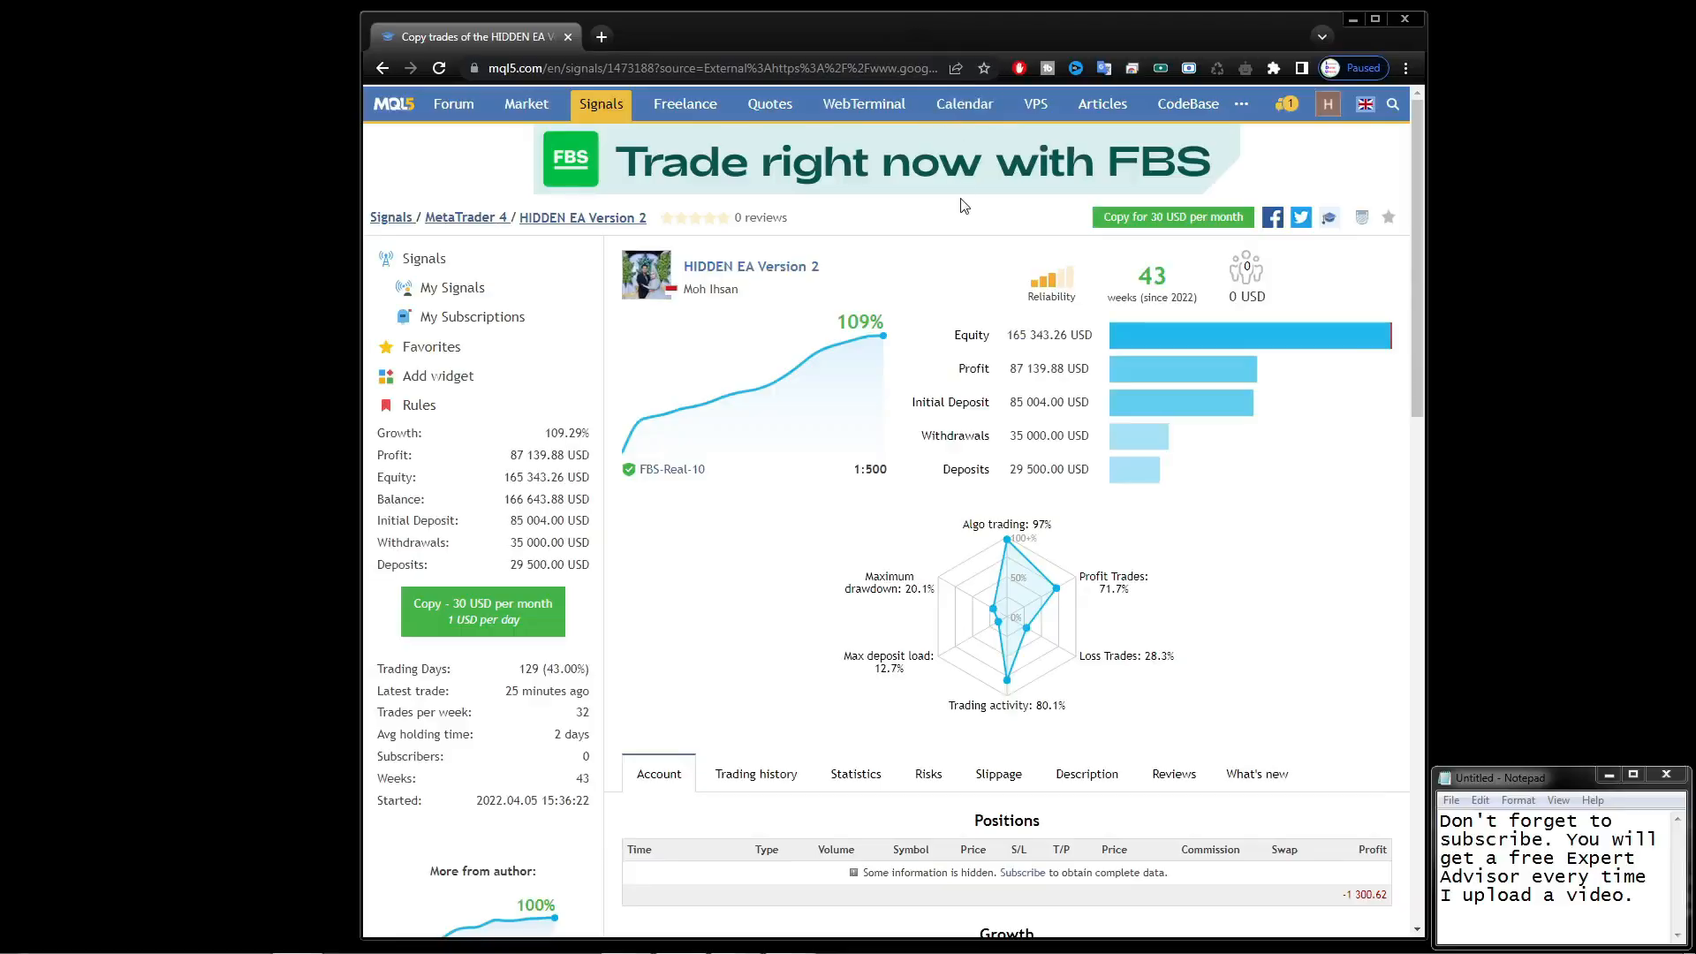
mouse_move(1017, 230)
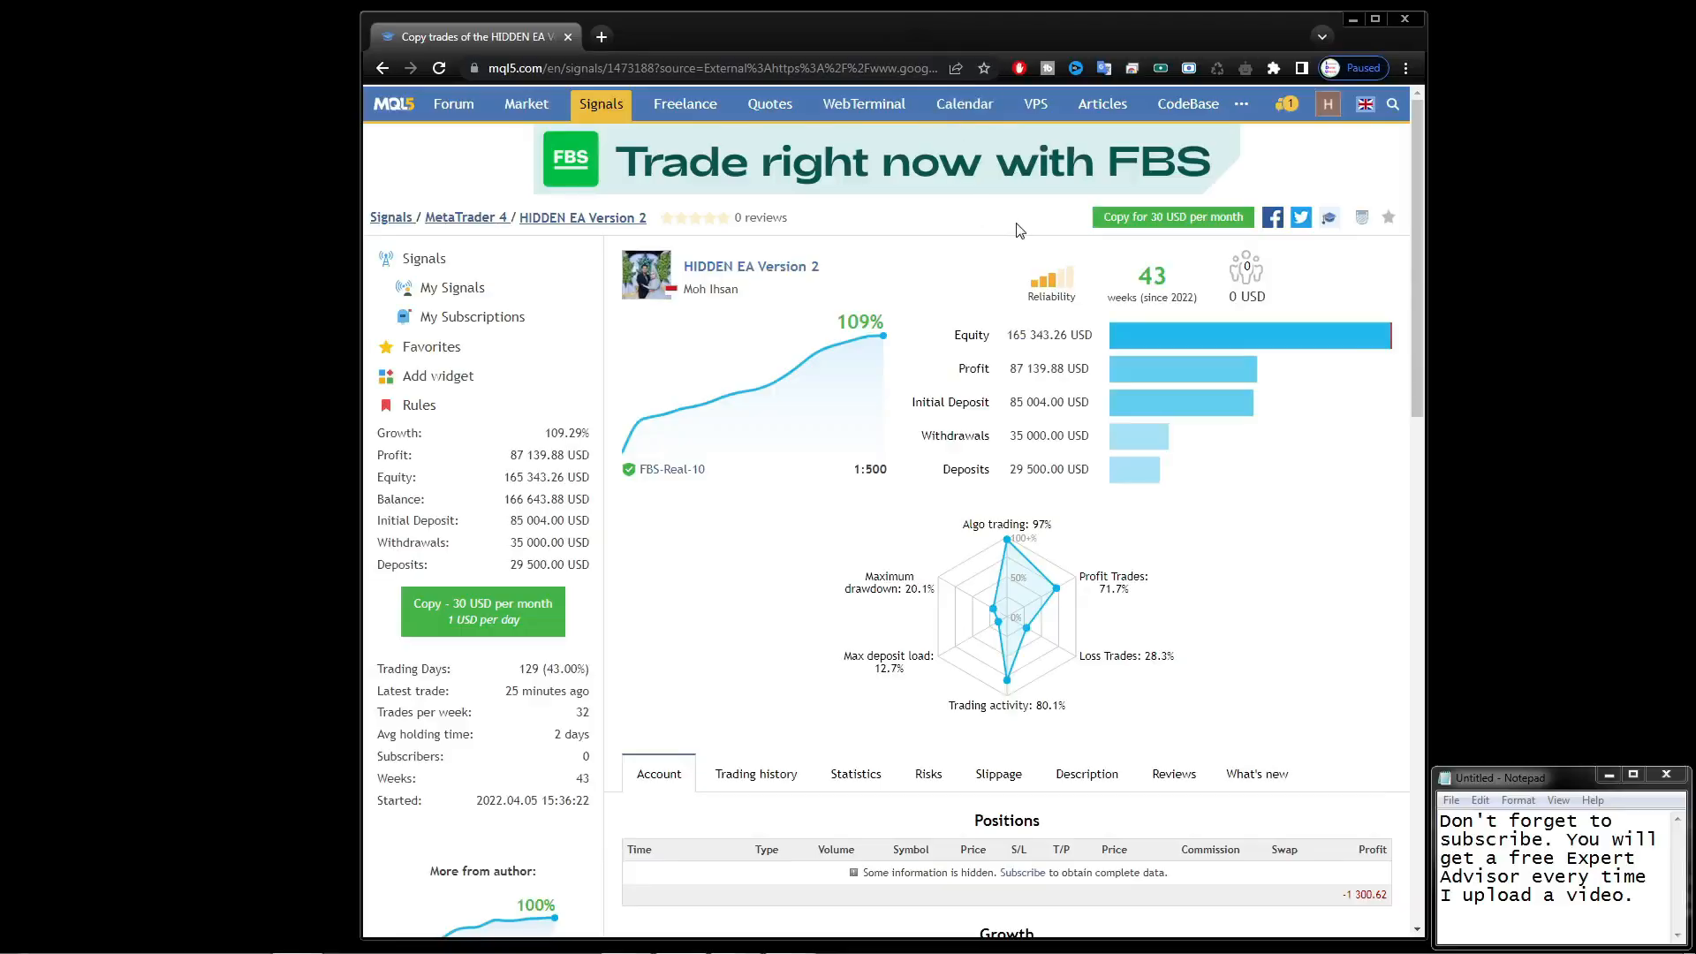
Show the growth chart for October trades only (3.76), then restore the 109.29% full-year total.
scroll("down", 3)
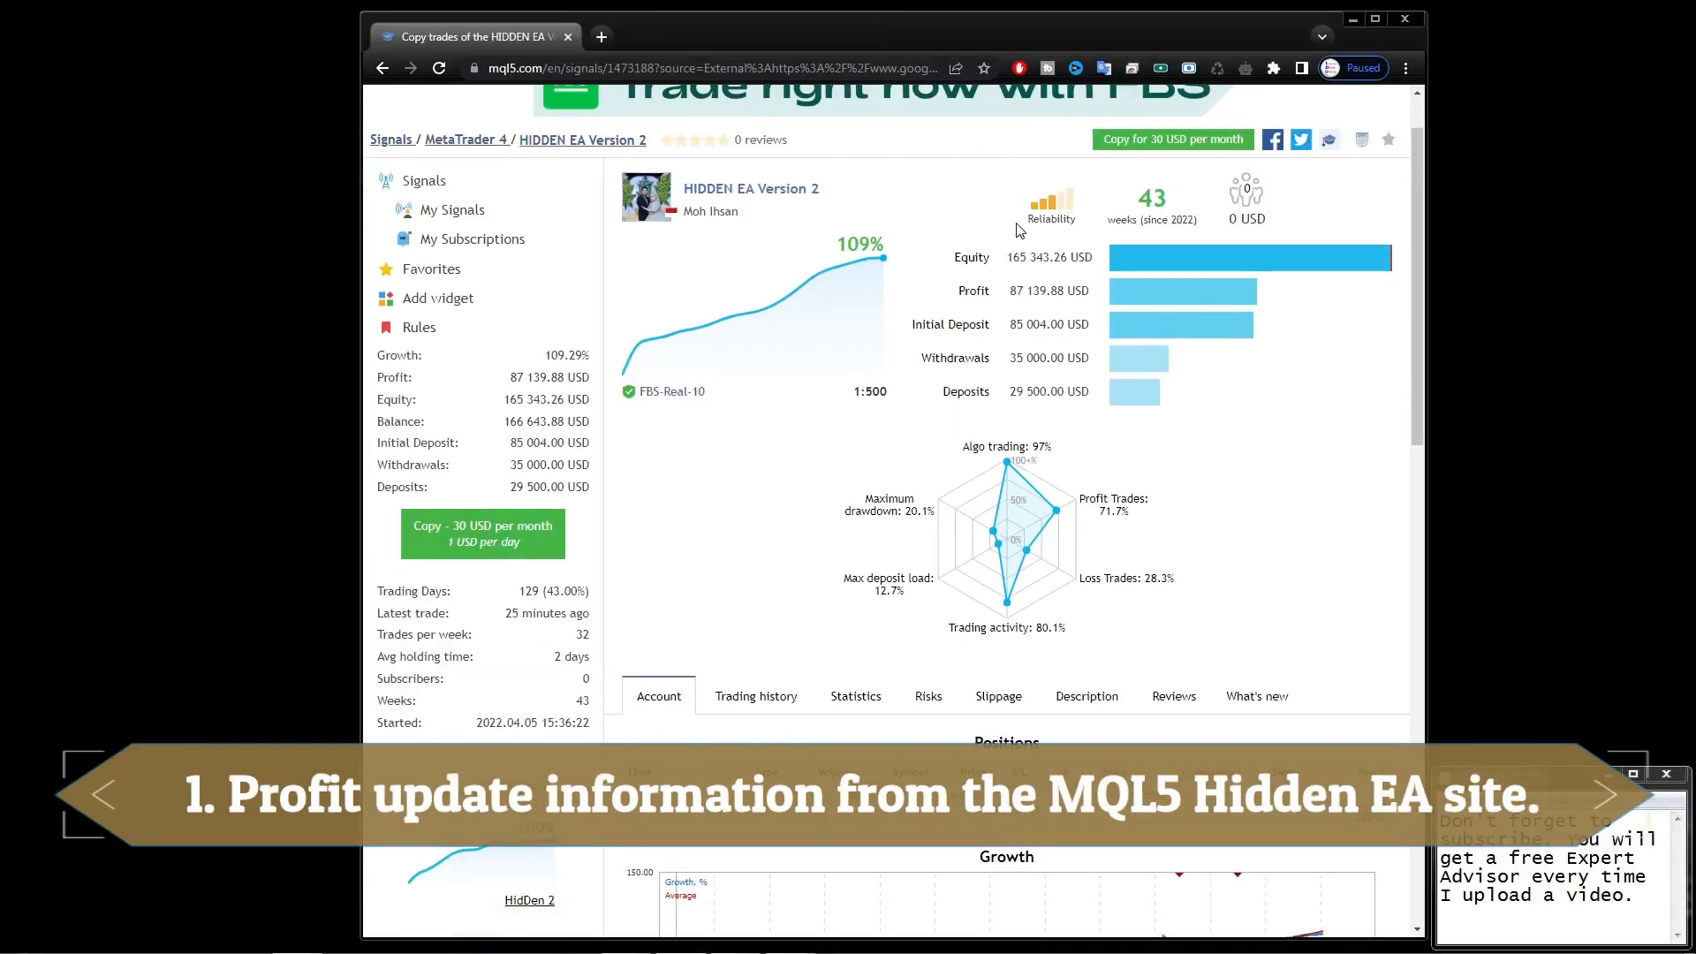
scroll("down", 3)
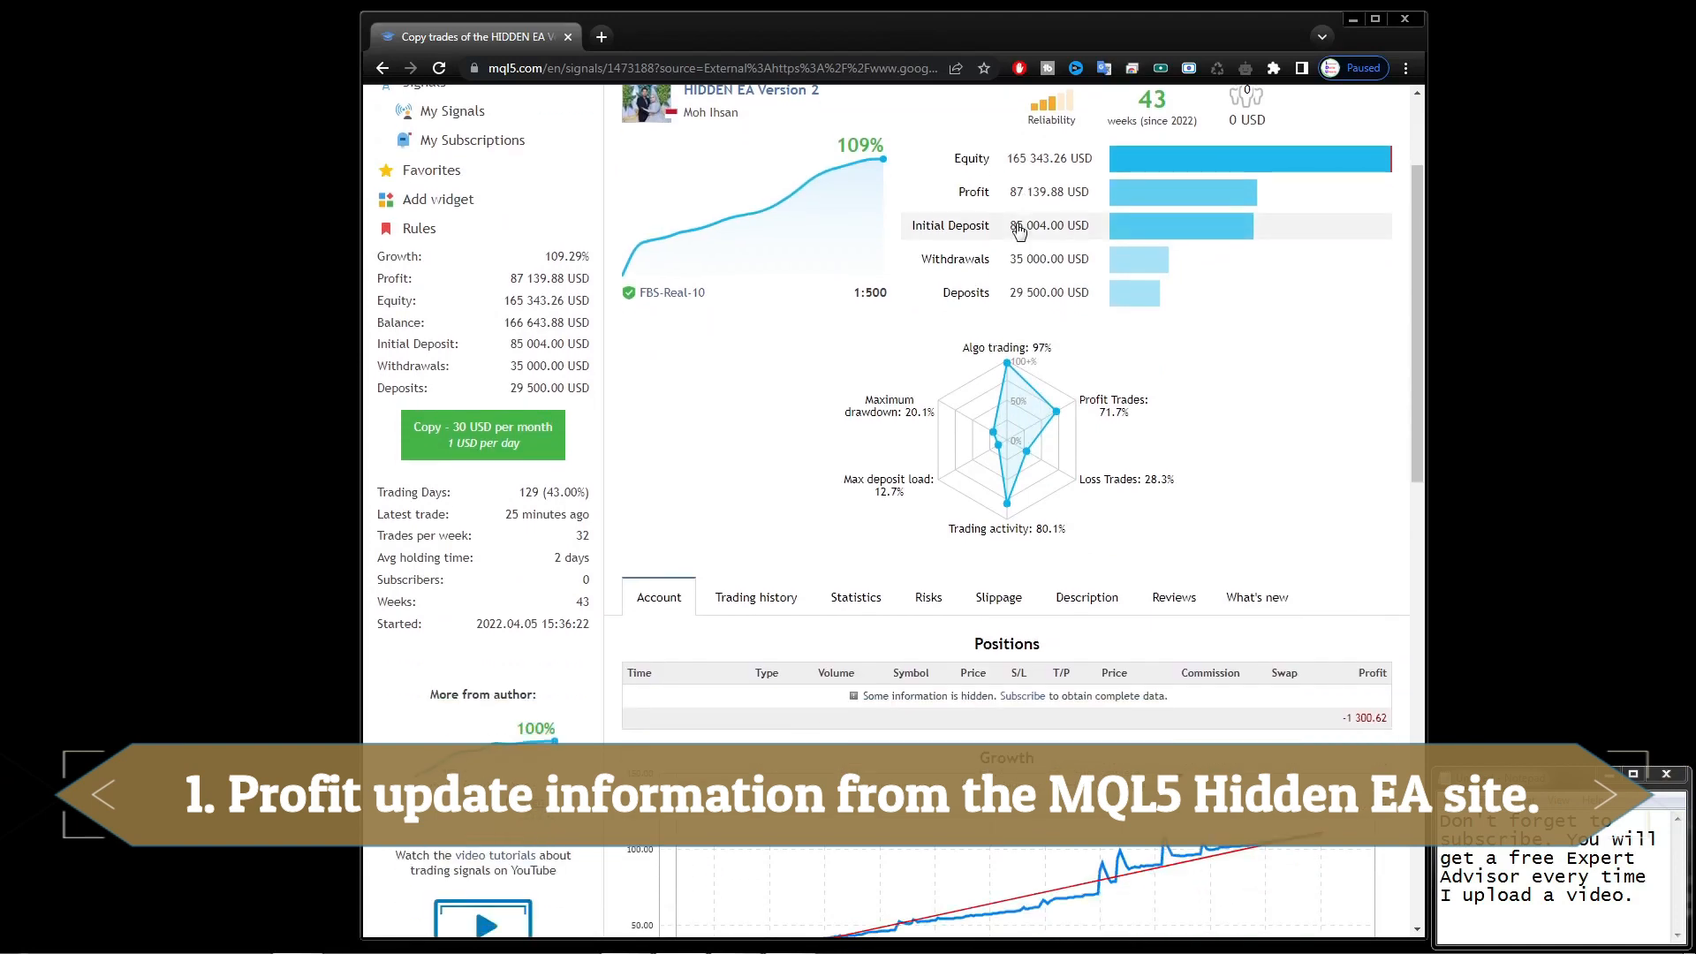
scroll("down", 3)
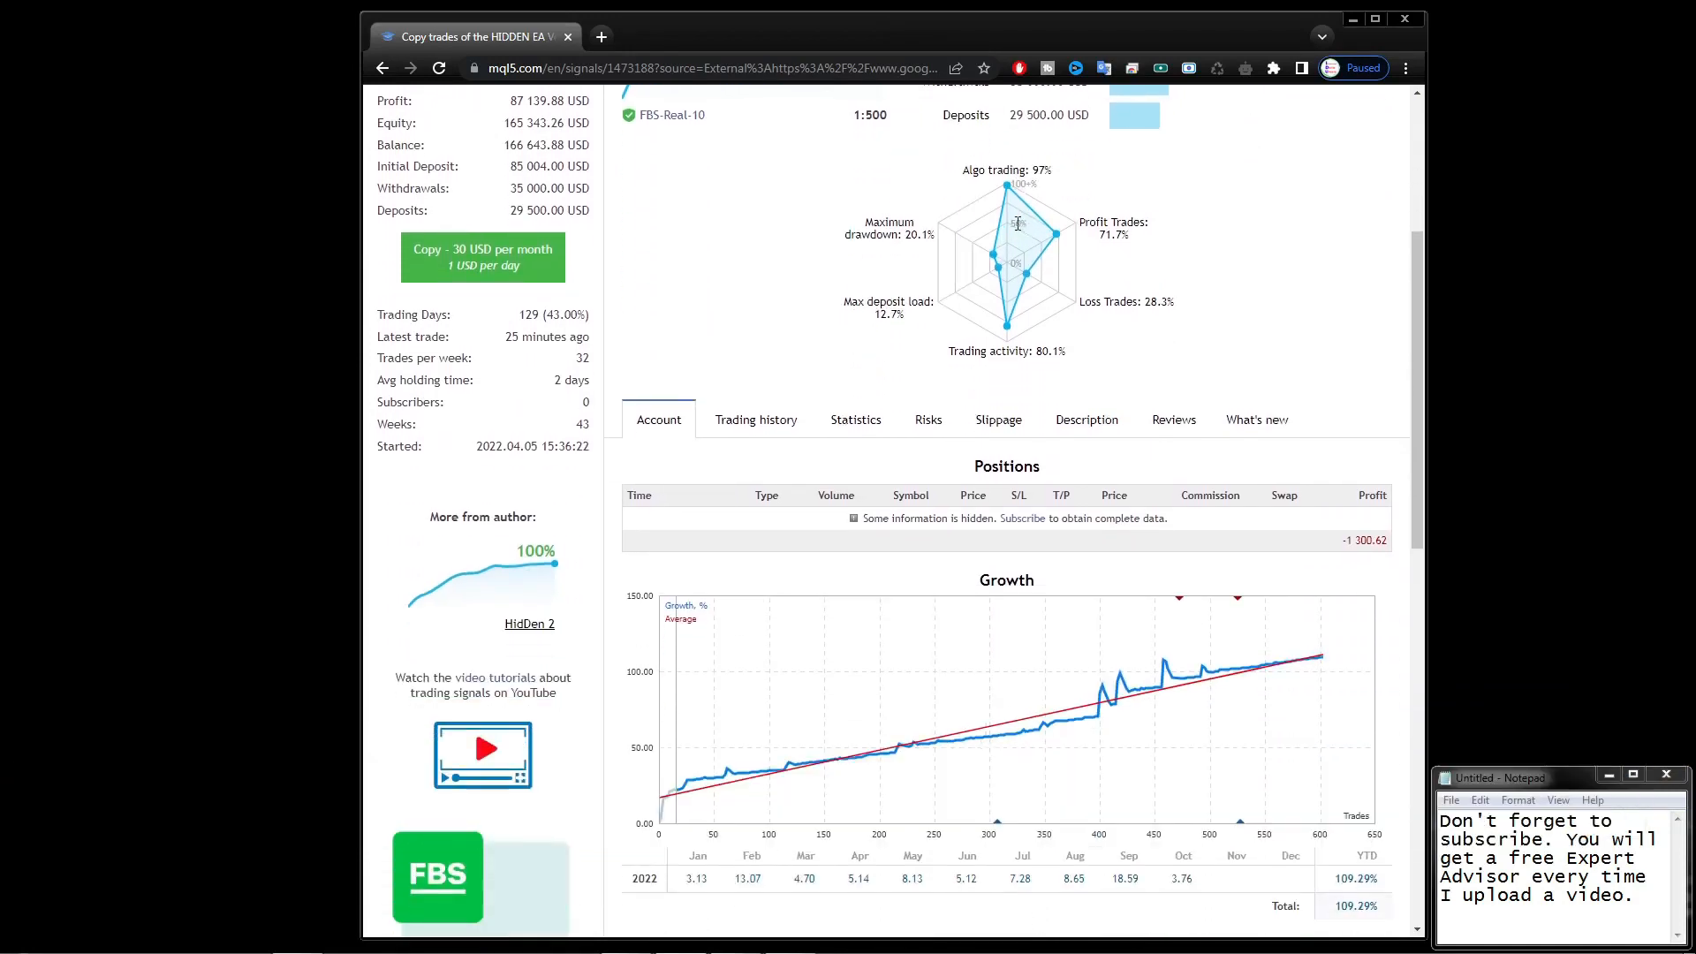
scroll("down", 3)
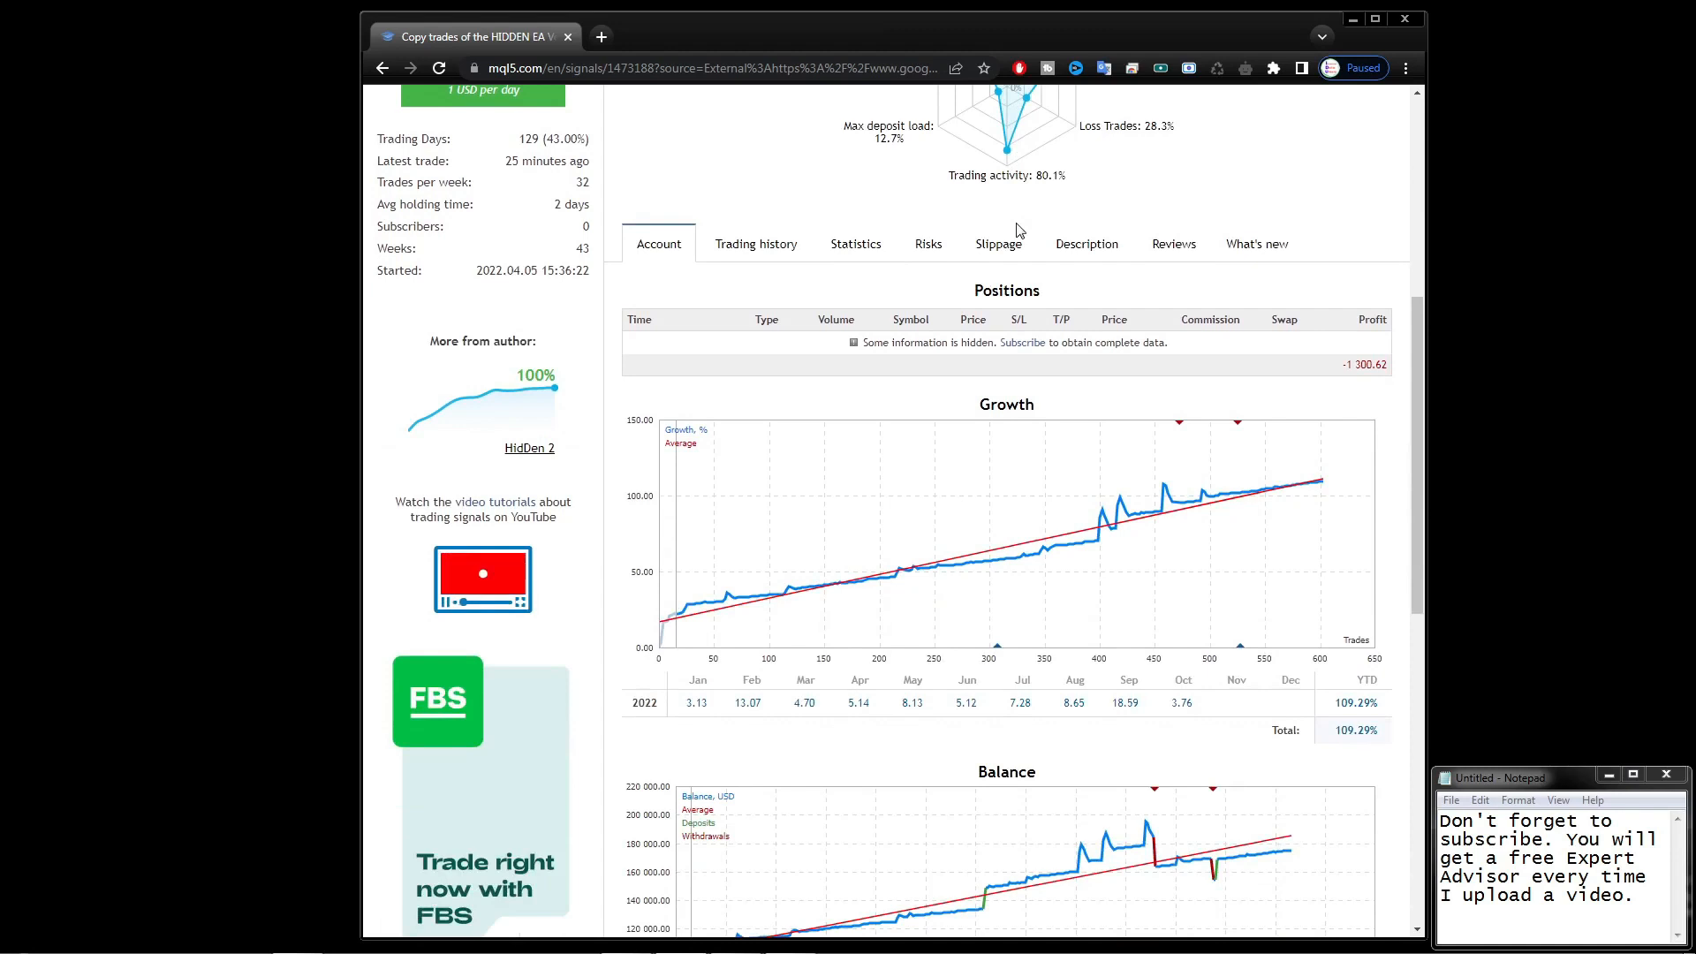
scroll("down", 3)
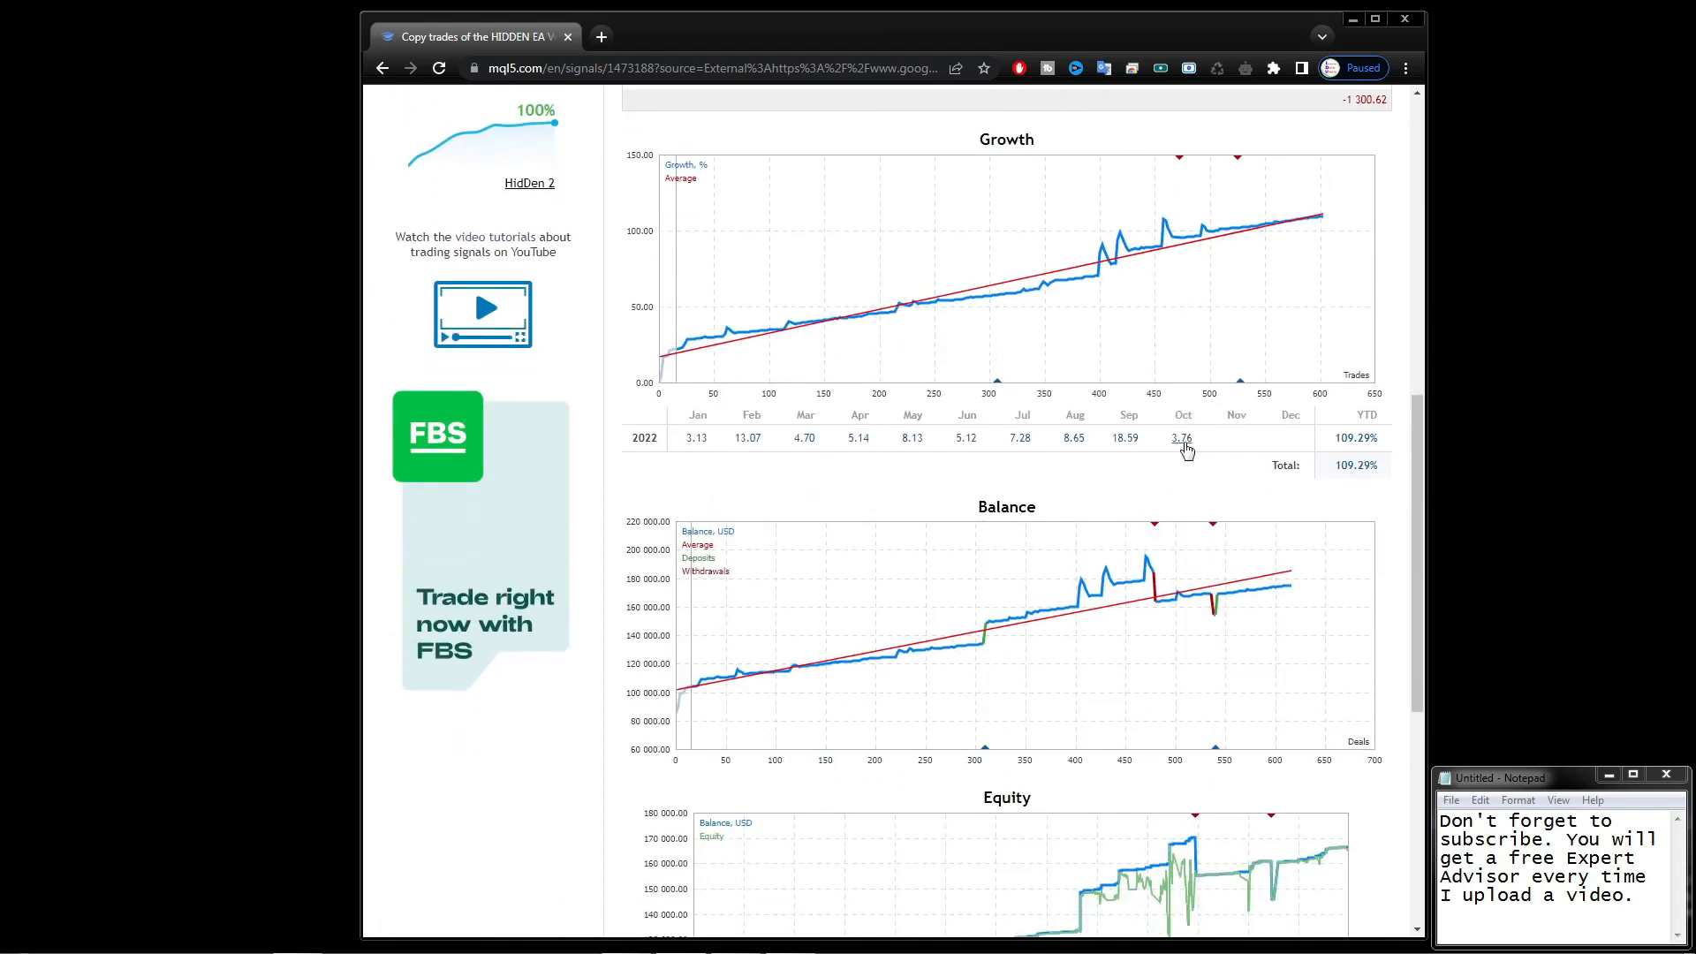
left_click(1353, 465)
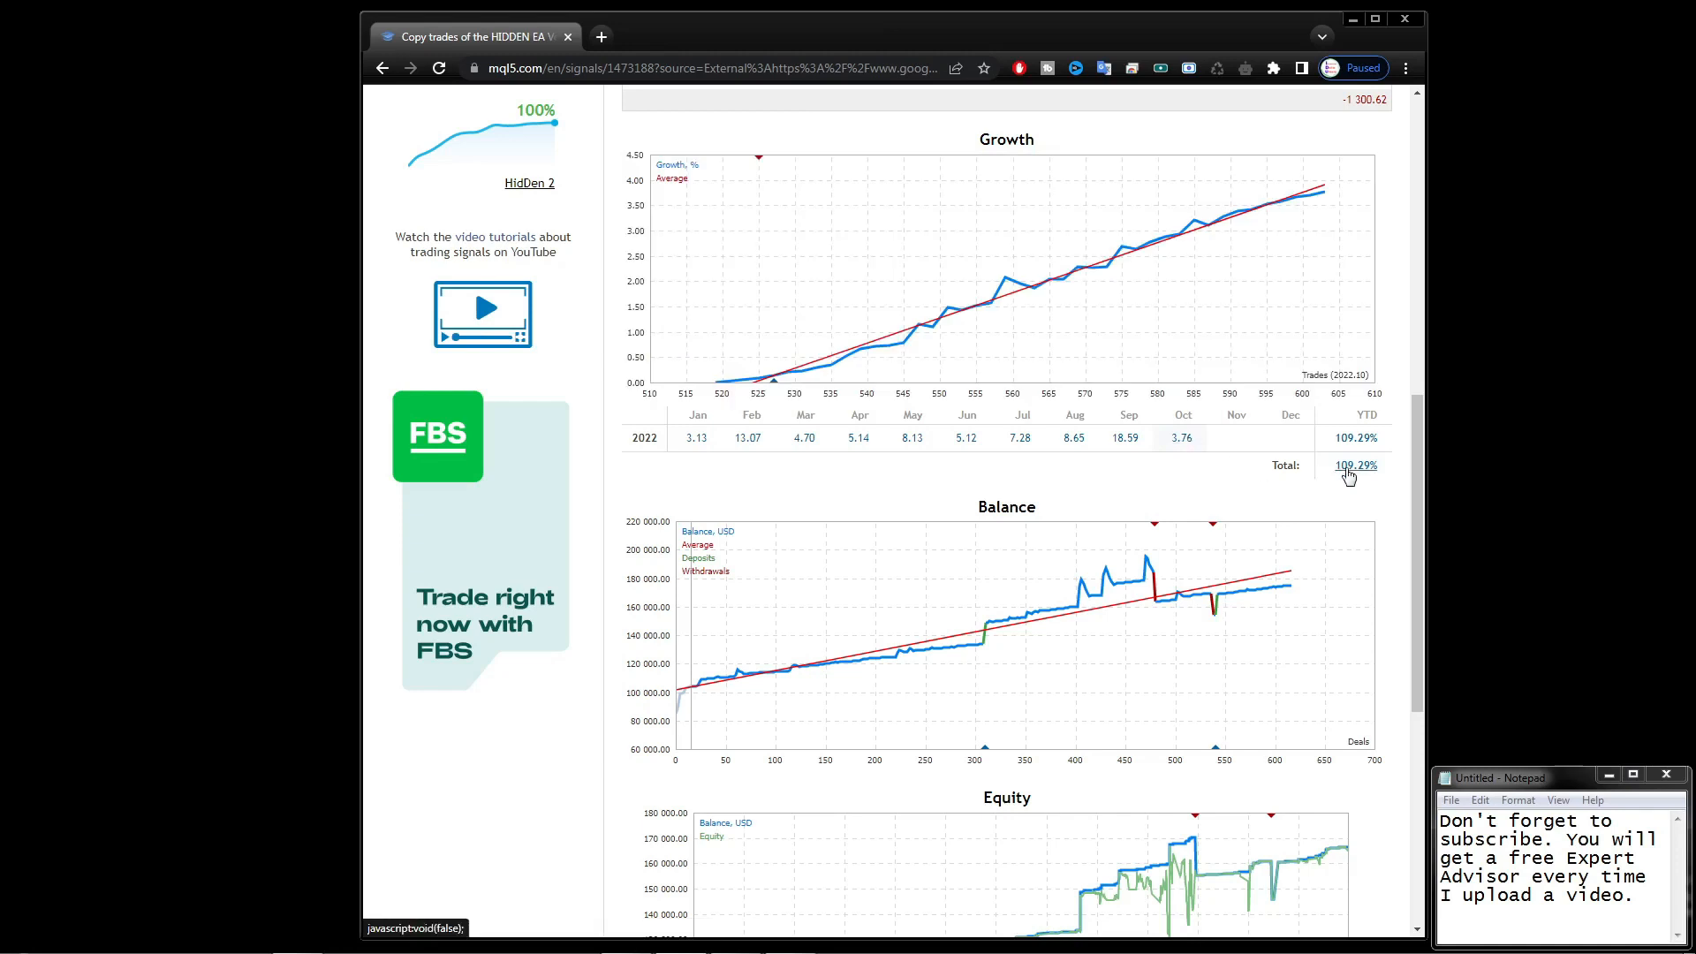
left_click(1354, 464)
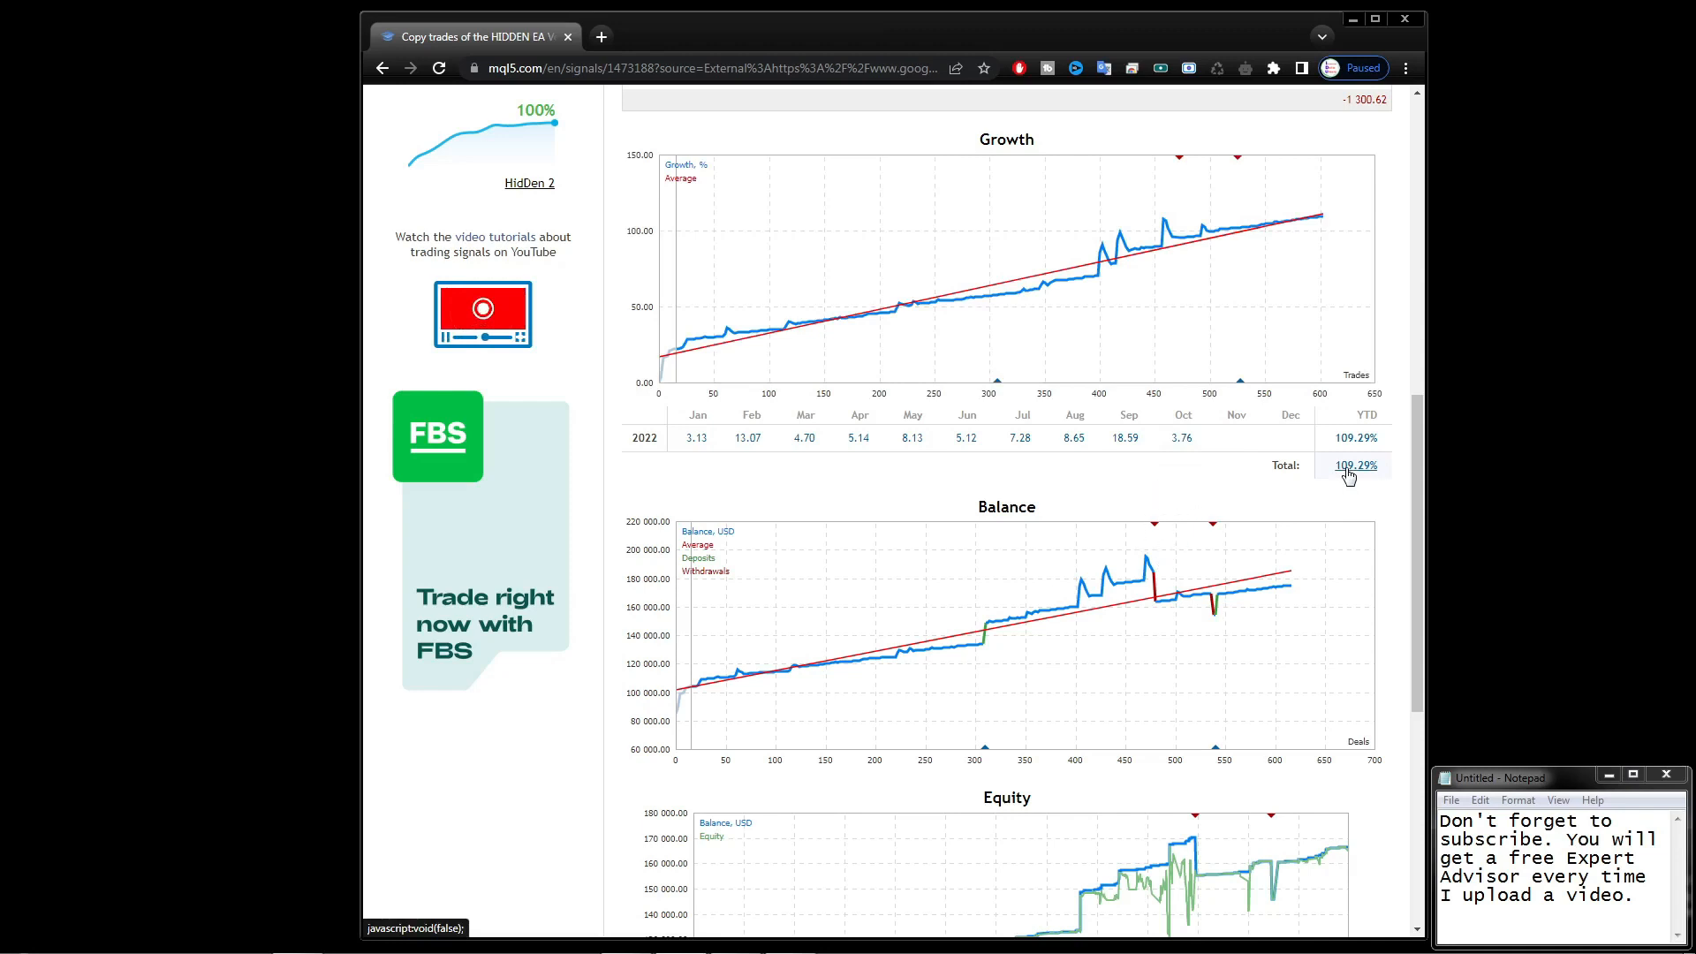
mouse_move(1346, 475)
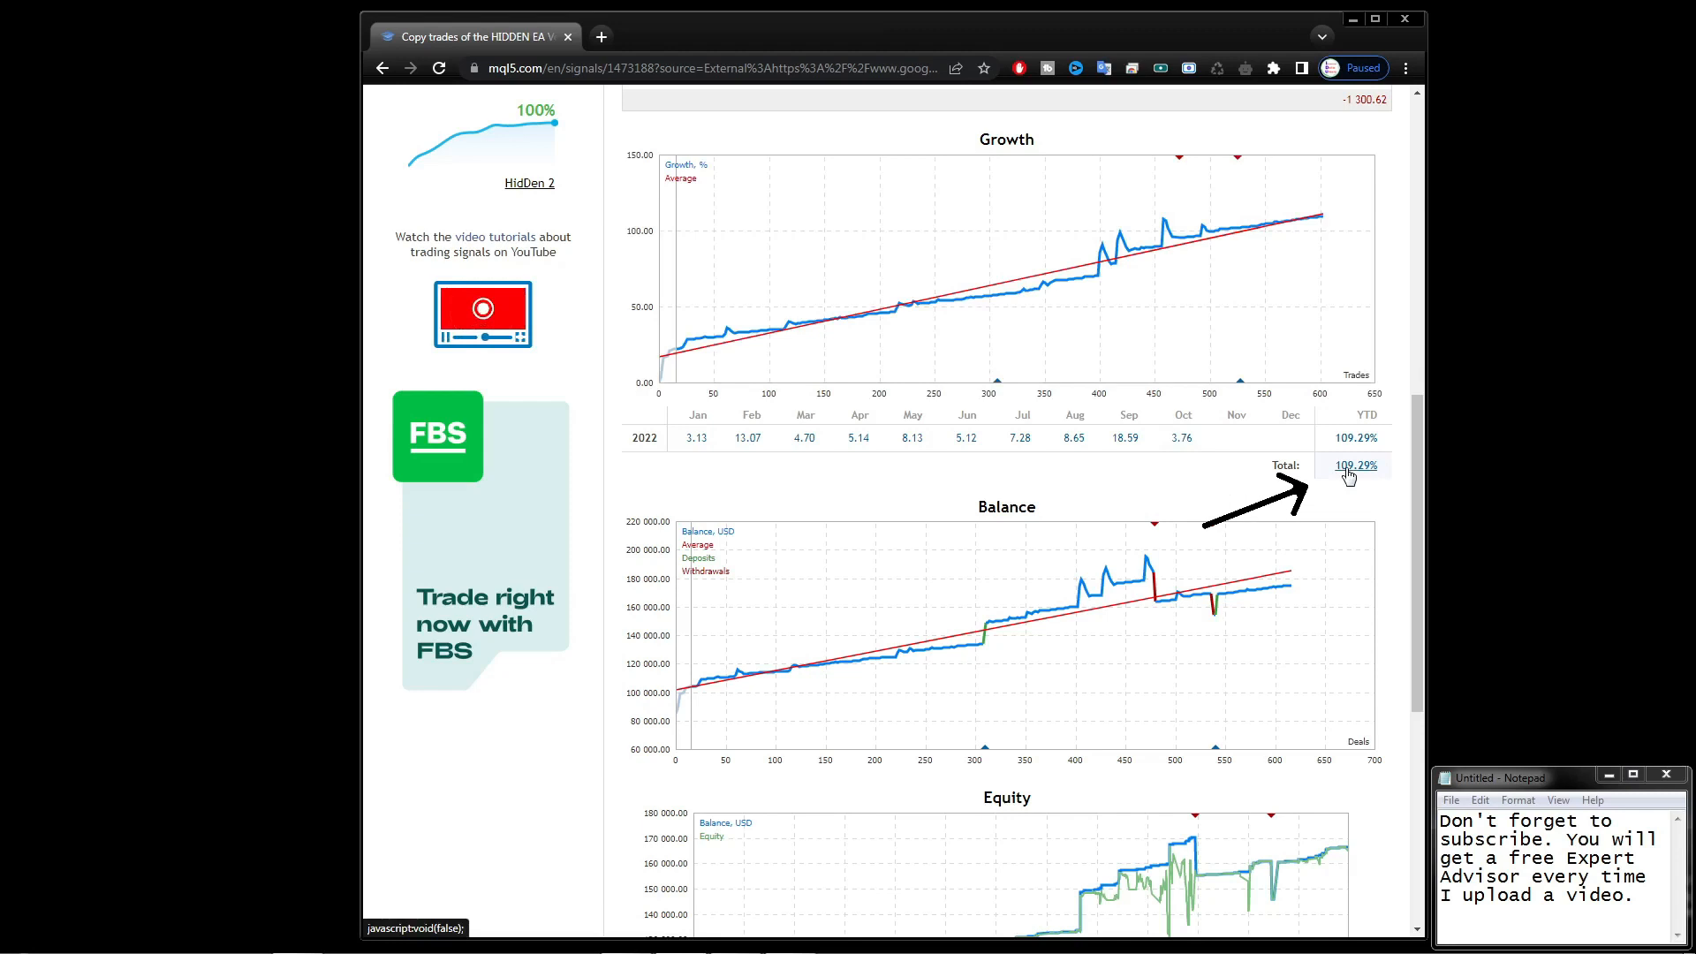
Switch the equity chart to the drawdown history, peaking at about 20.11% in September.
scroll("down", 3)
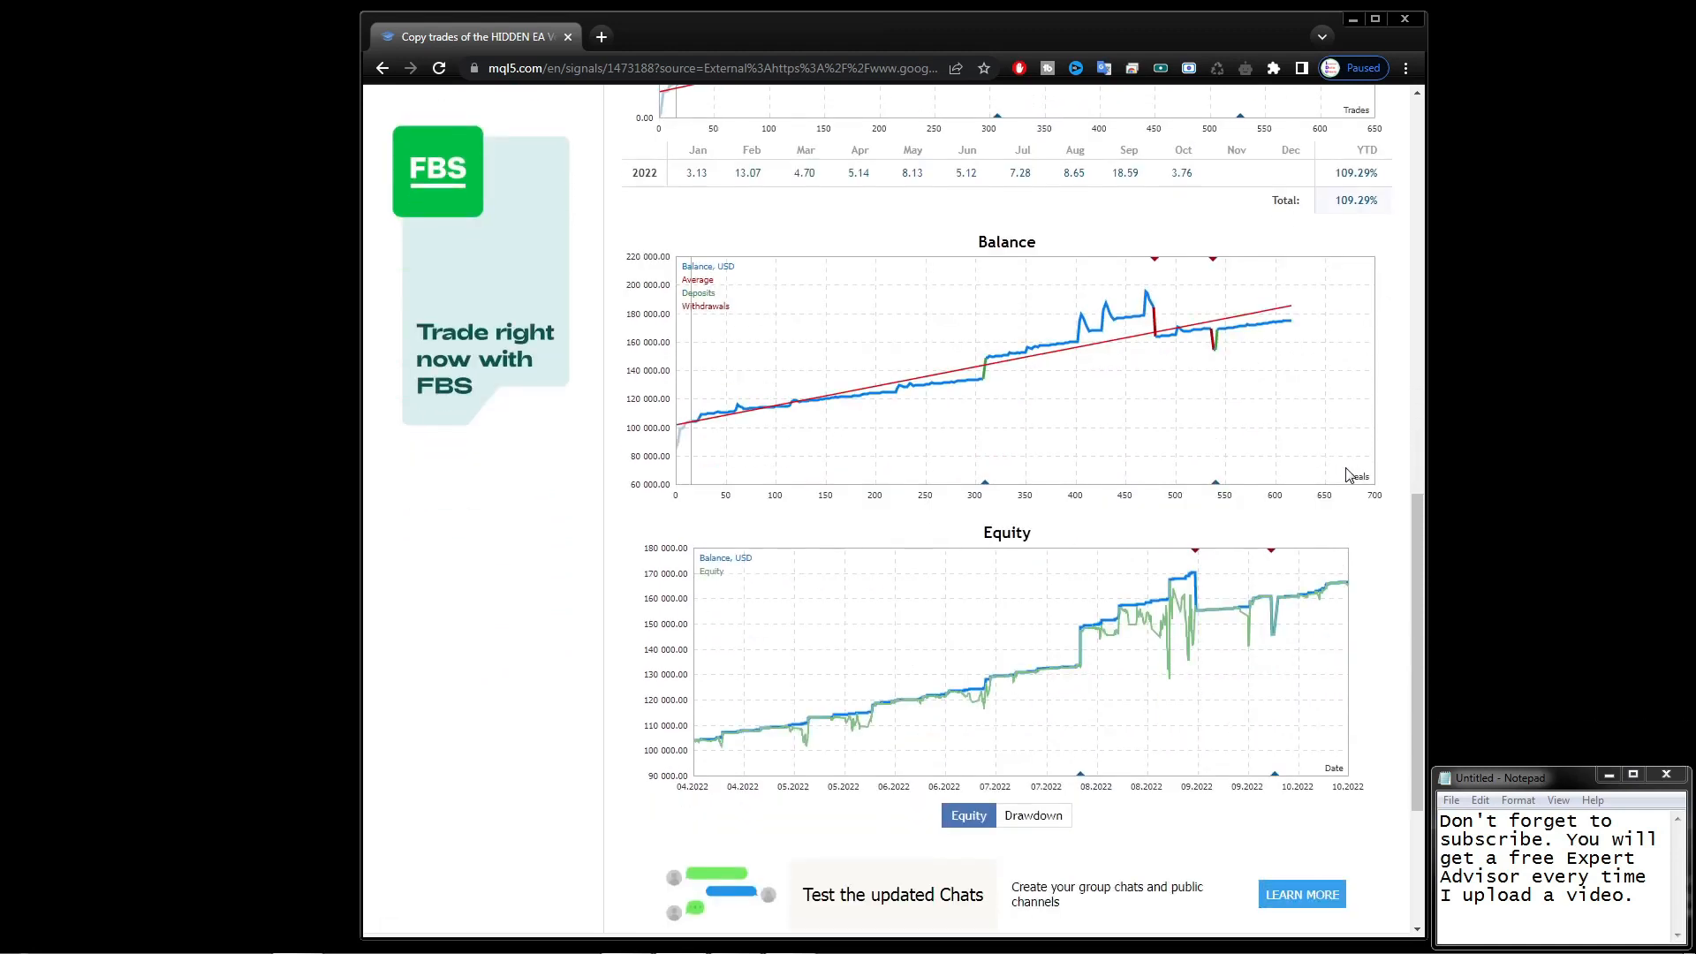
scroll("down", 3)
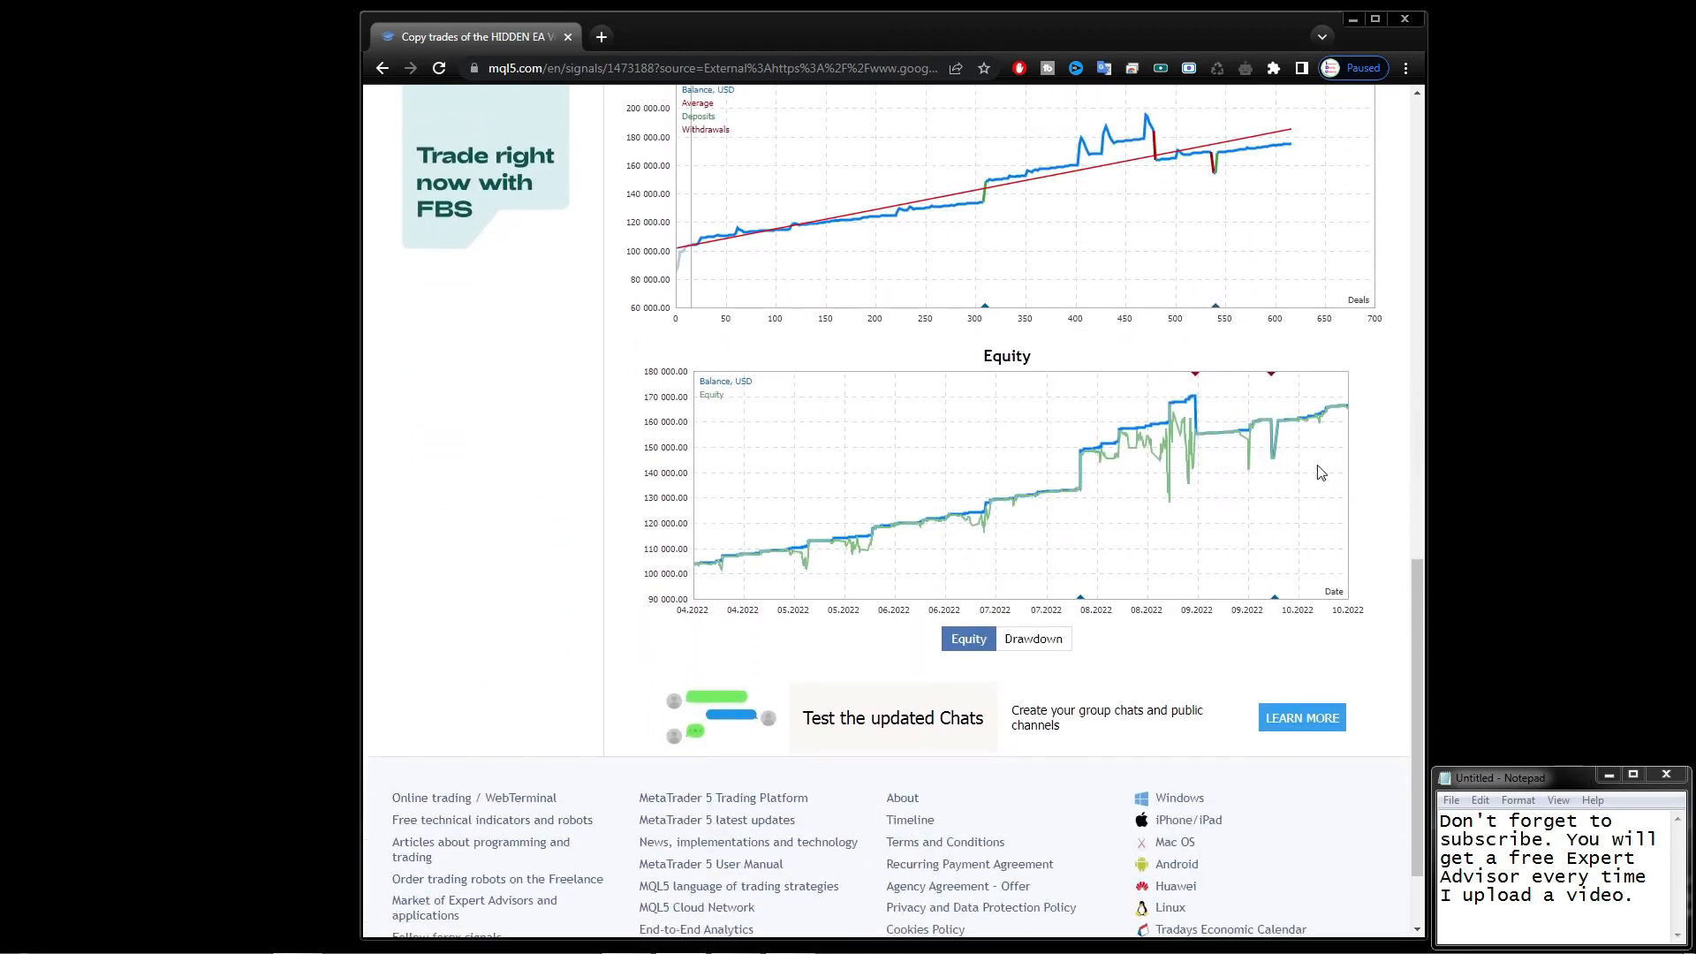
mouse_move(1349, 413)
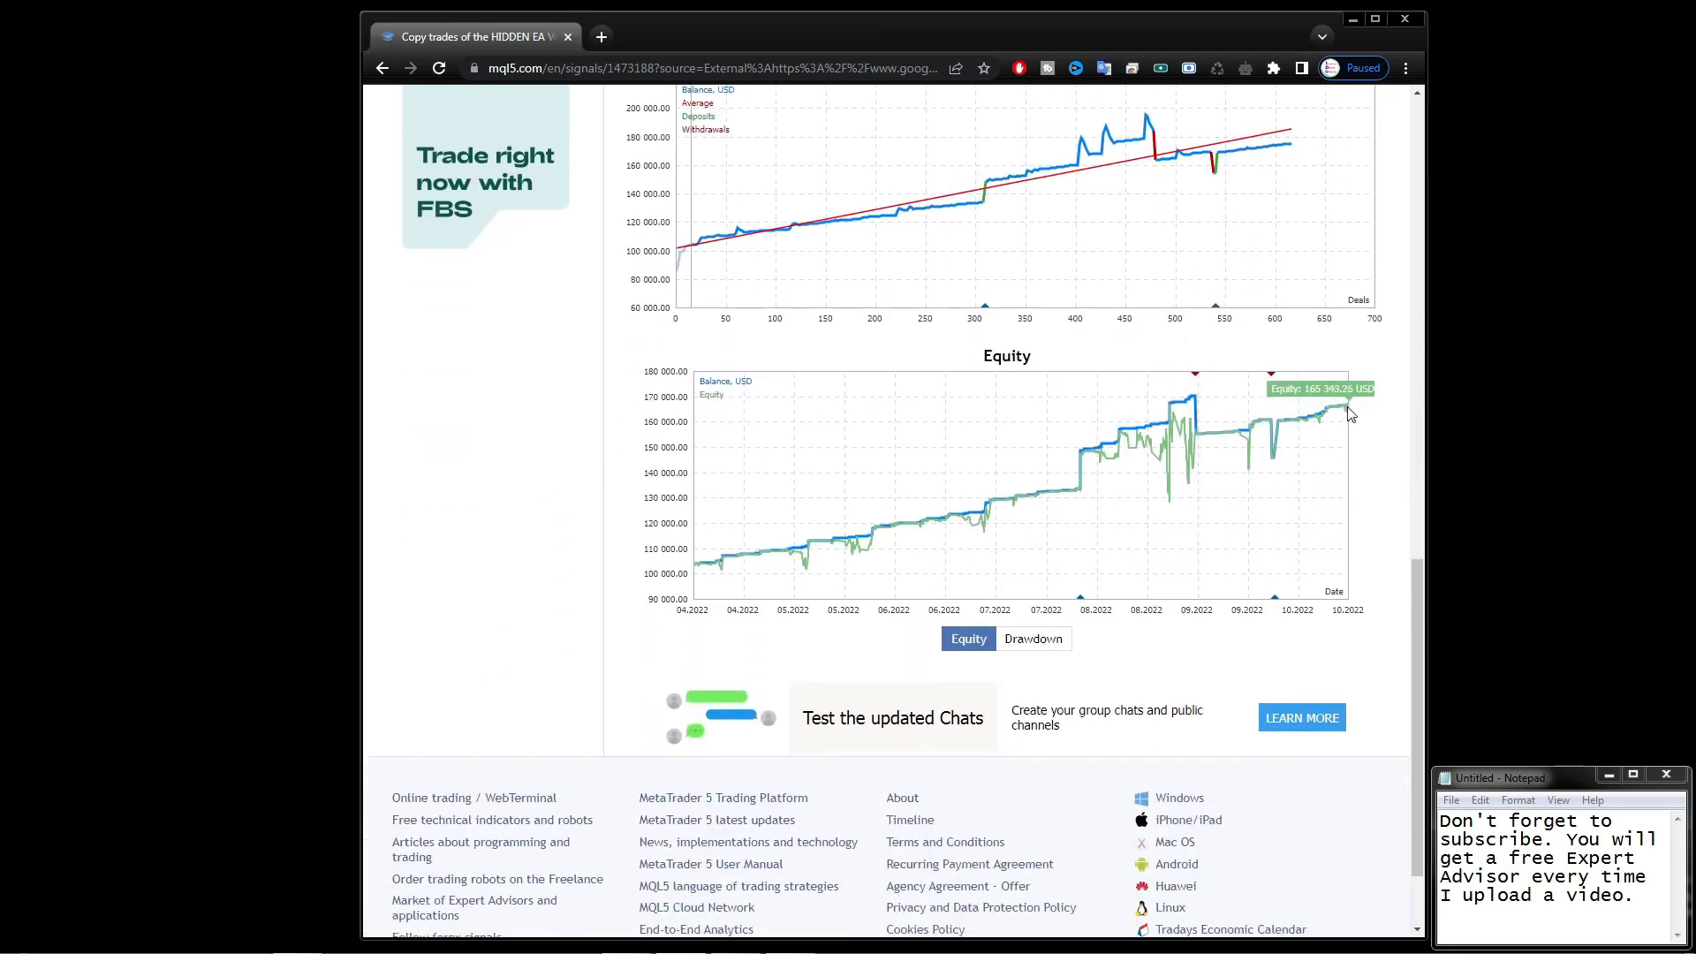
left_click(1032, 637)
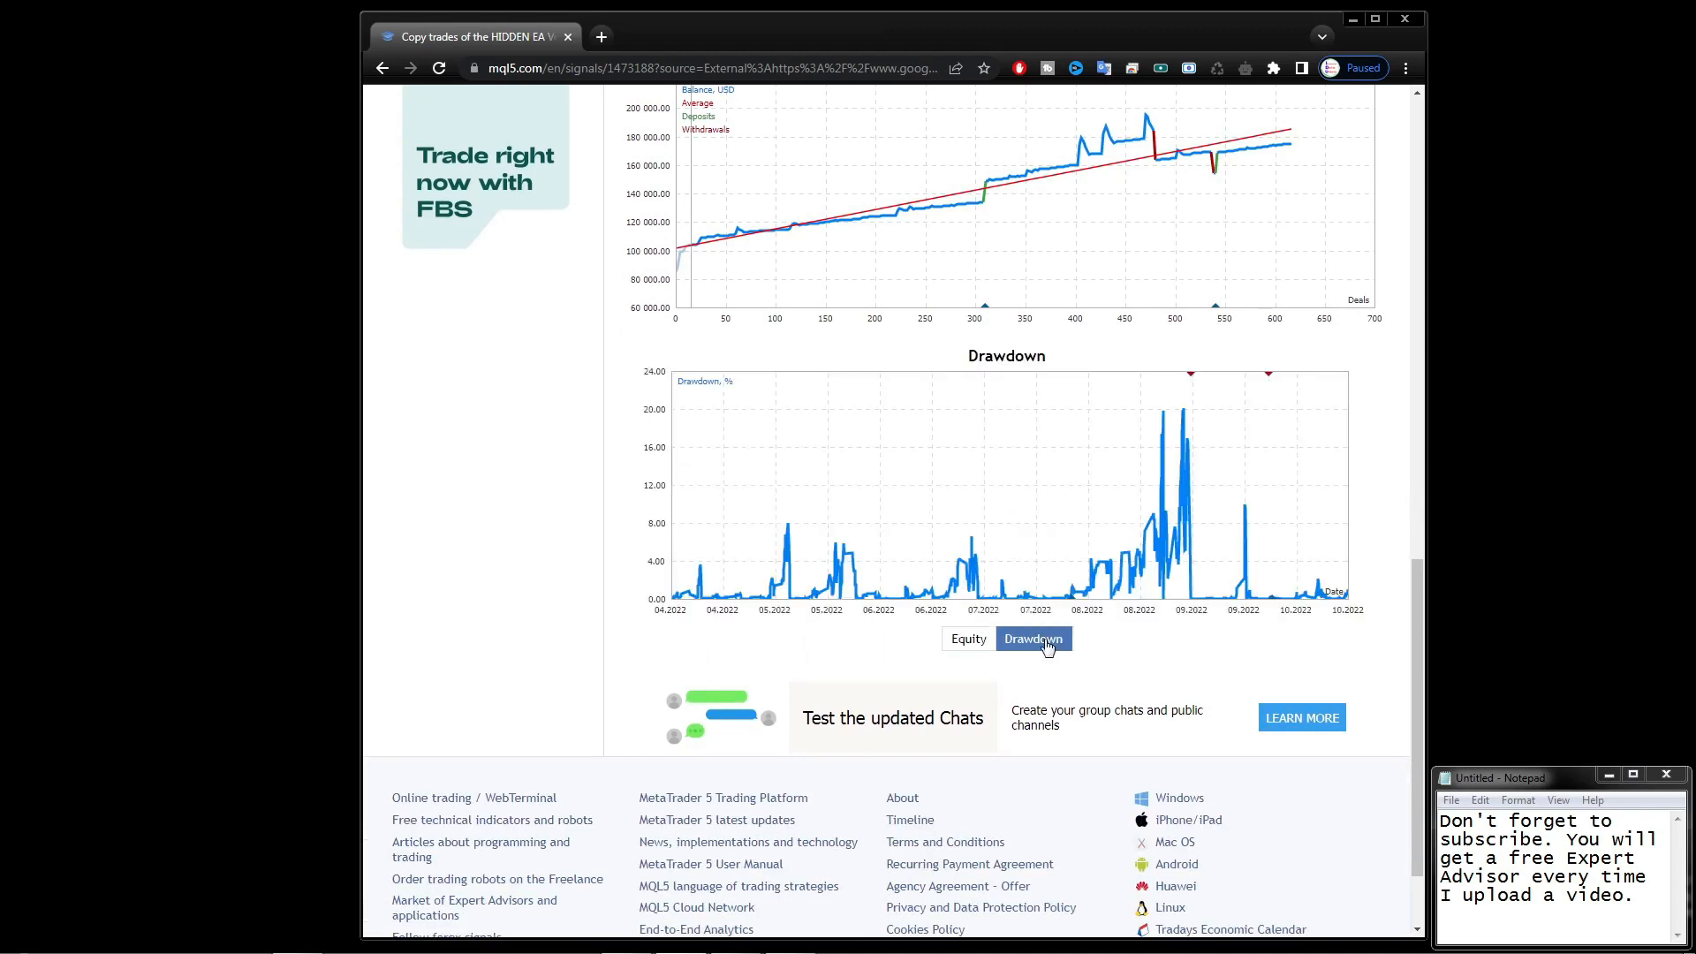
mouse_move(1183, 413)
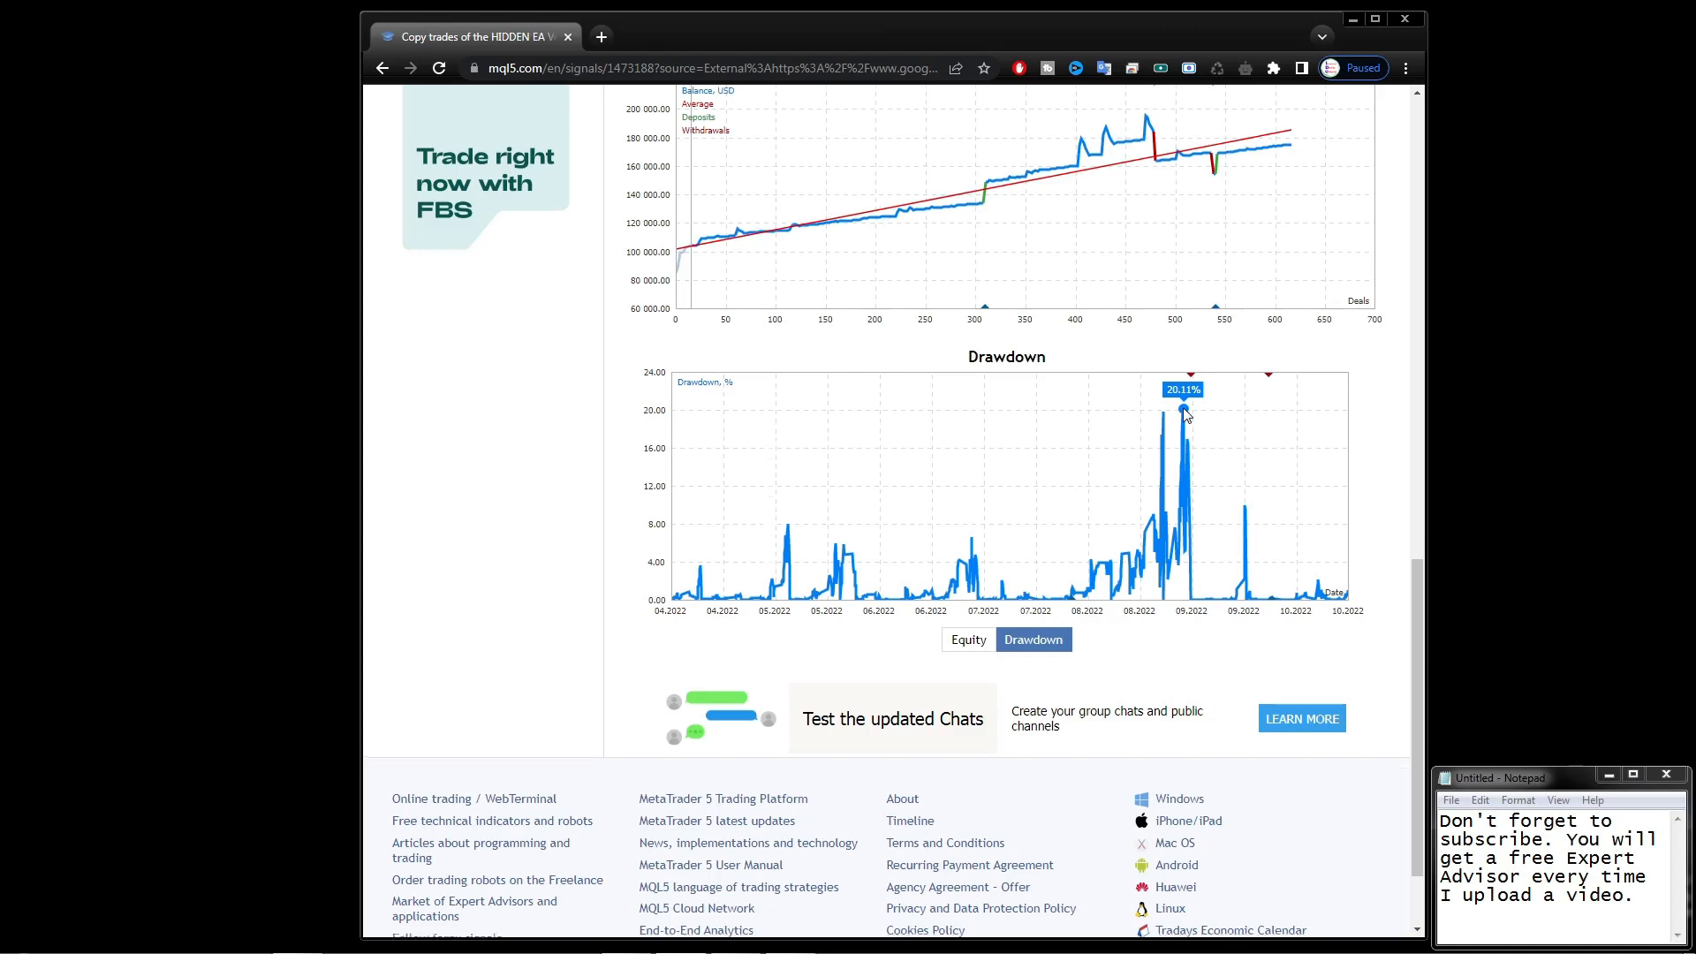
scroll("up", 3)
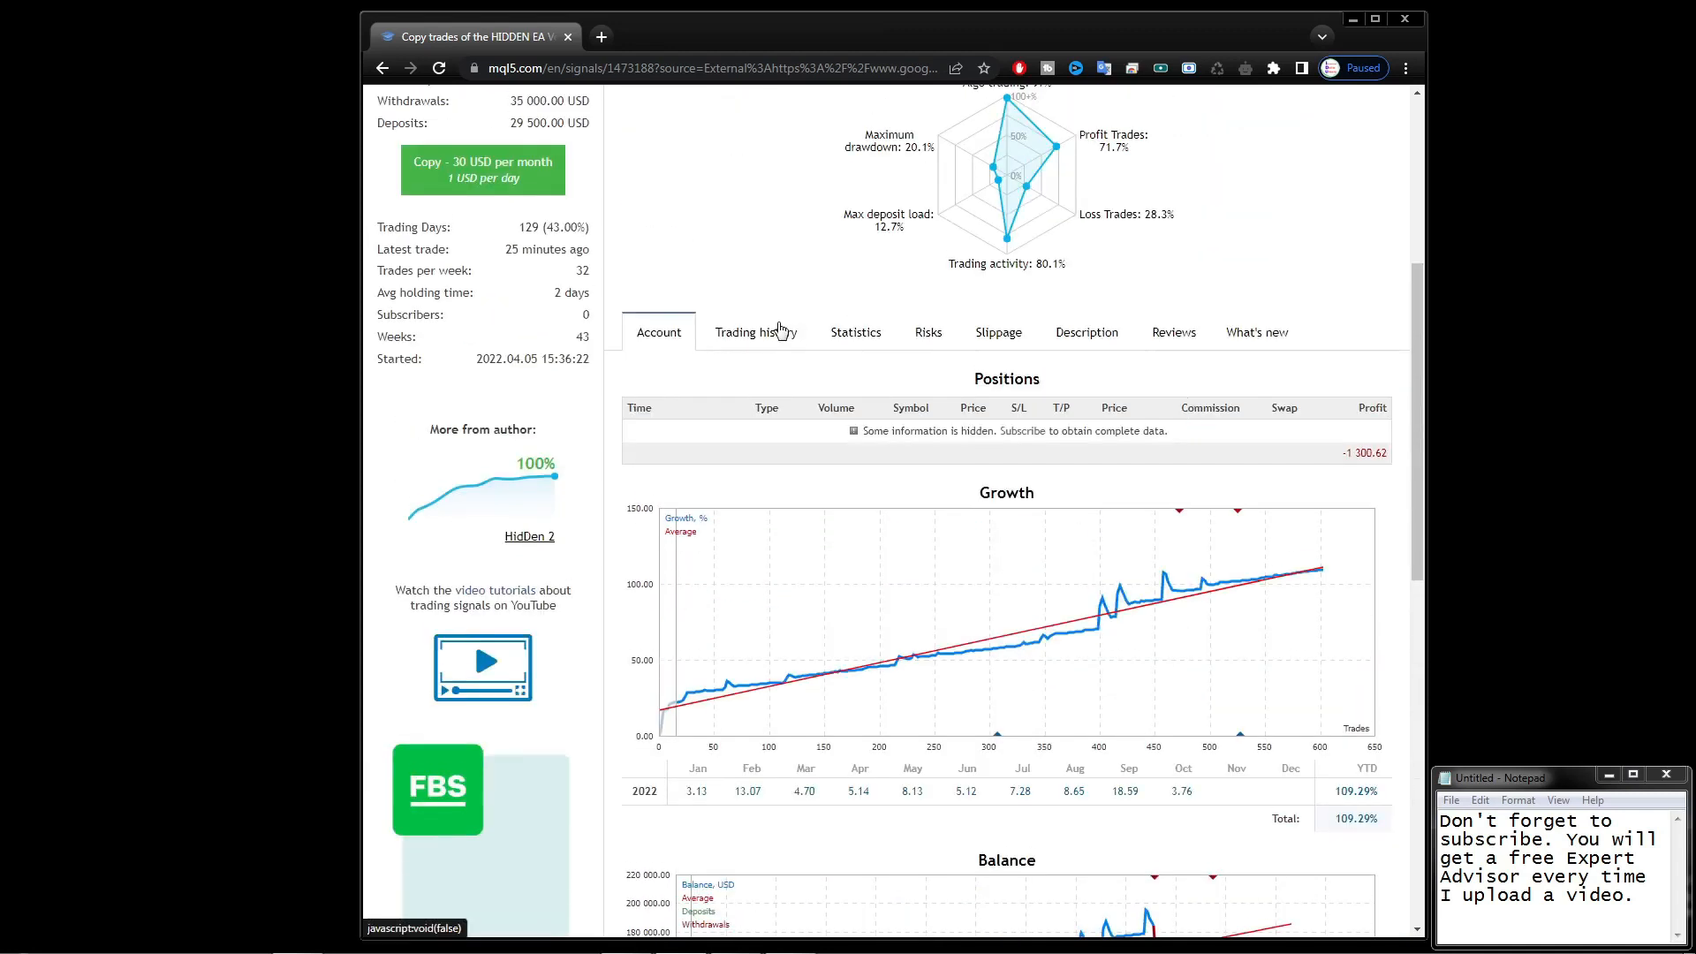
Browse the Trading history list of past trades, marking the latest trade date.
left_click(756, 333)
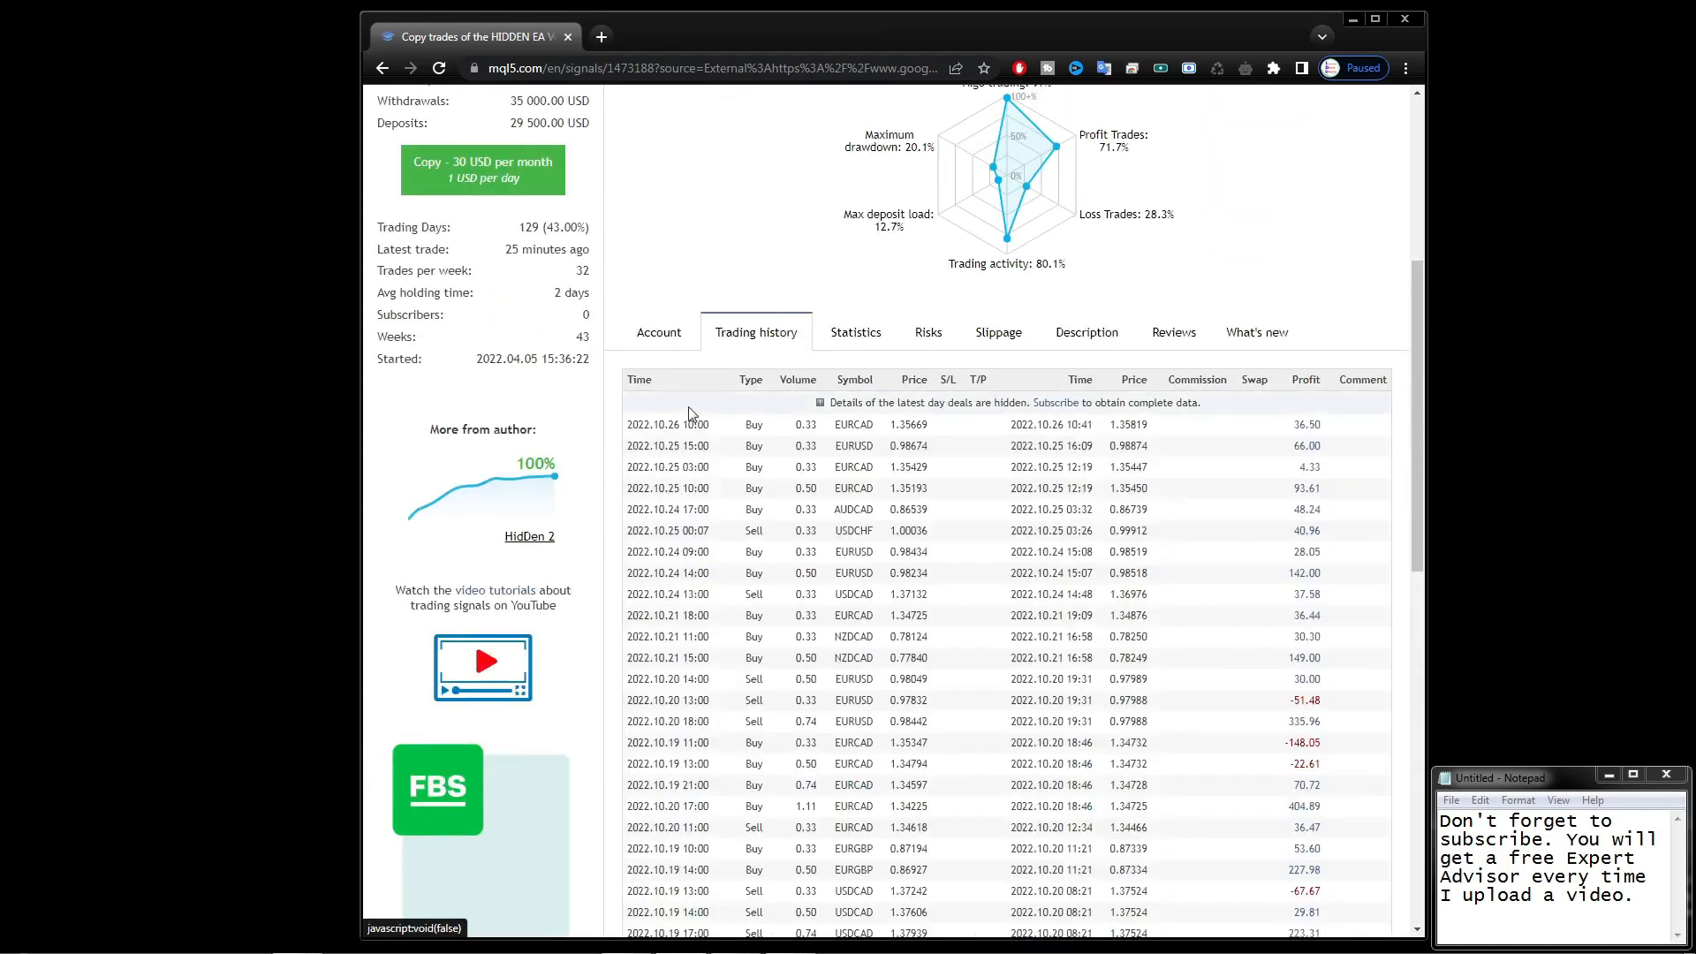
double_click(652, 424)
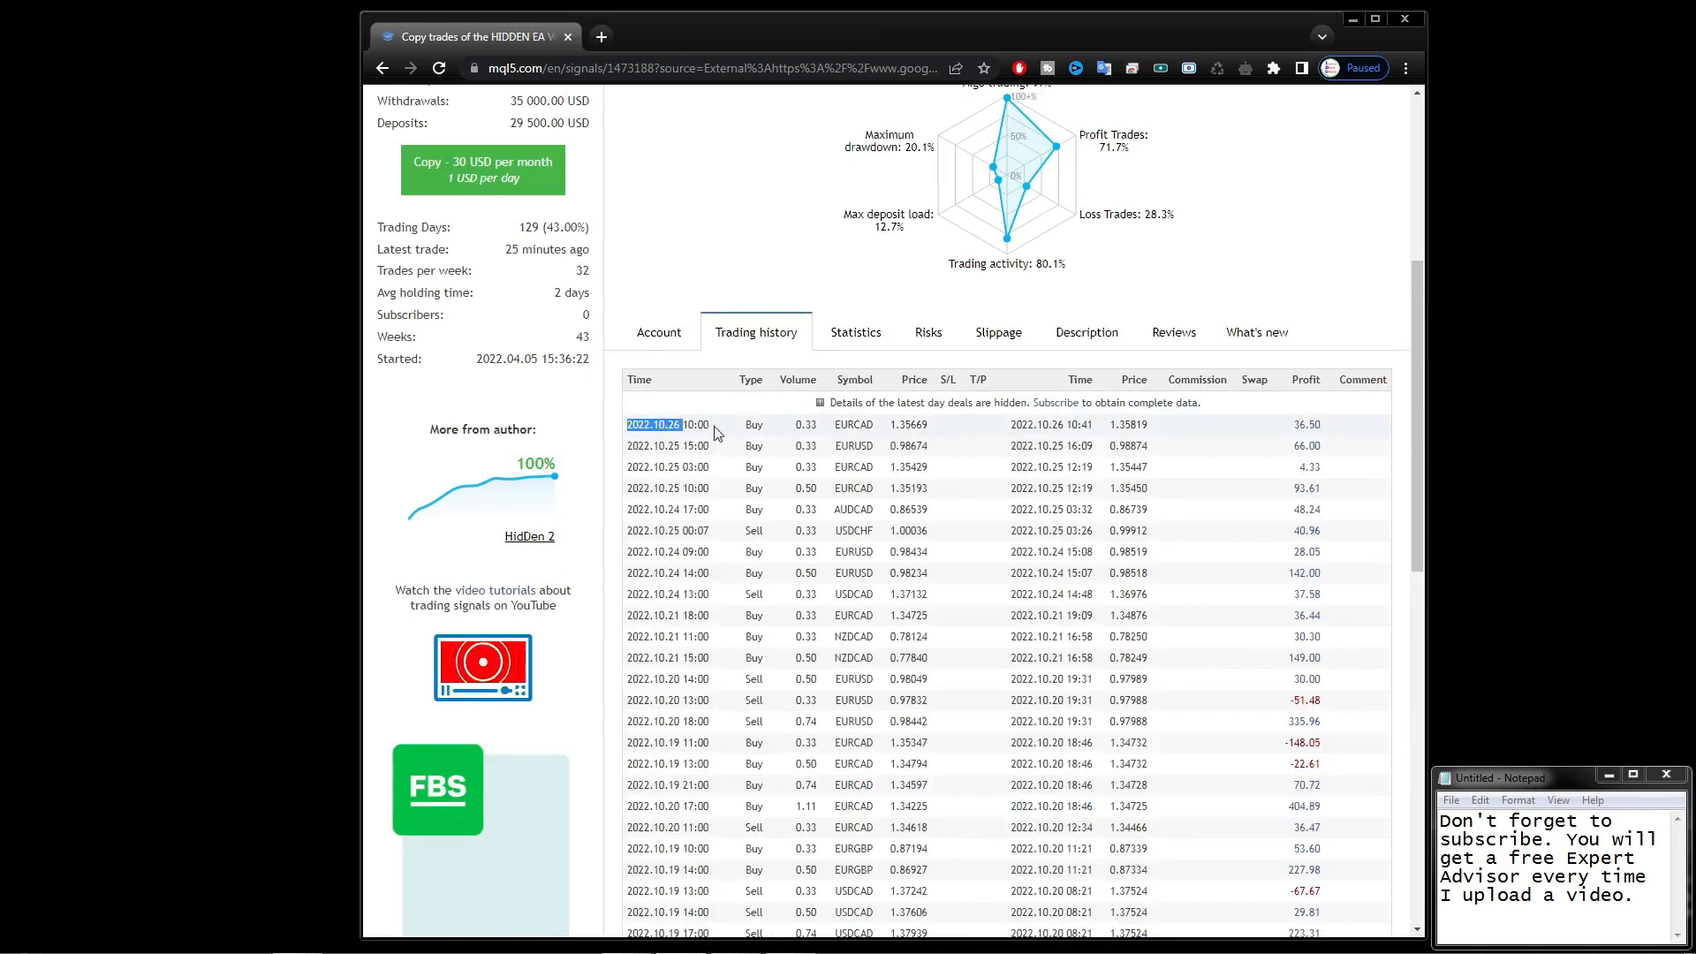
mouse_move(1247, 453)
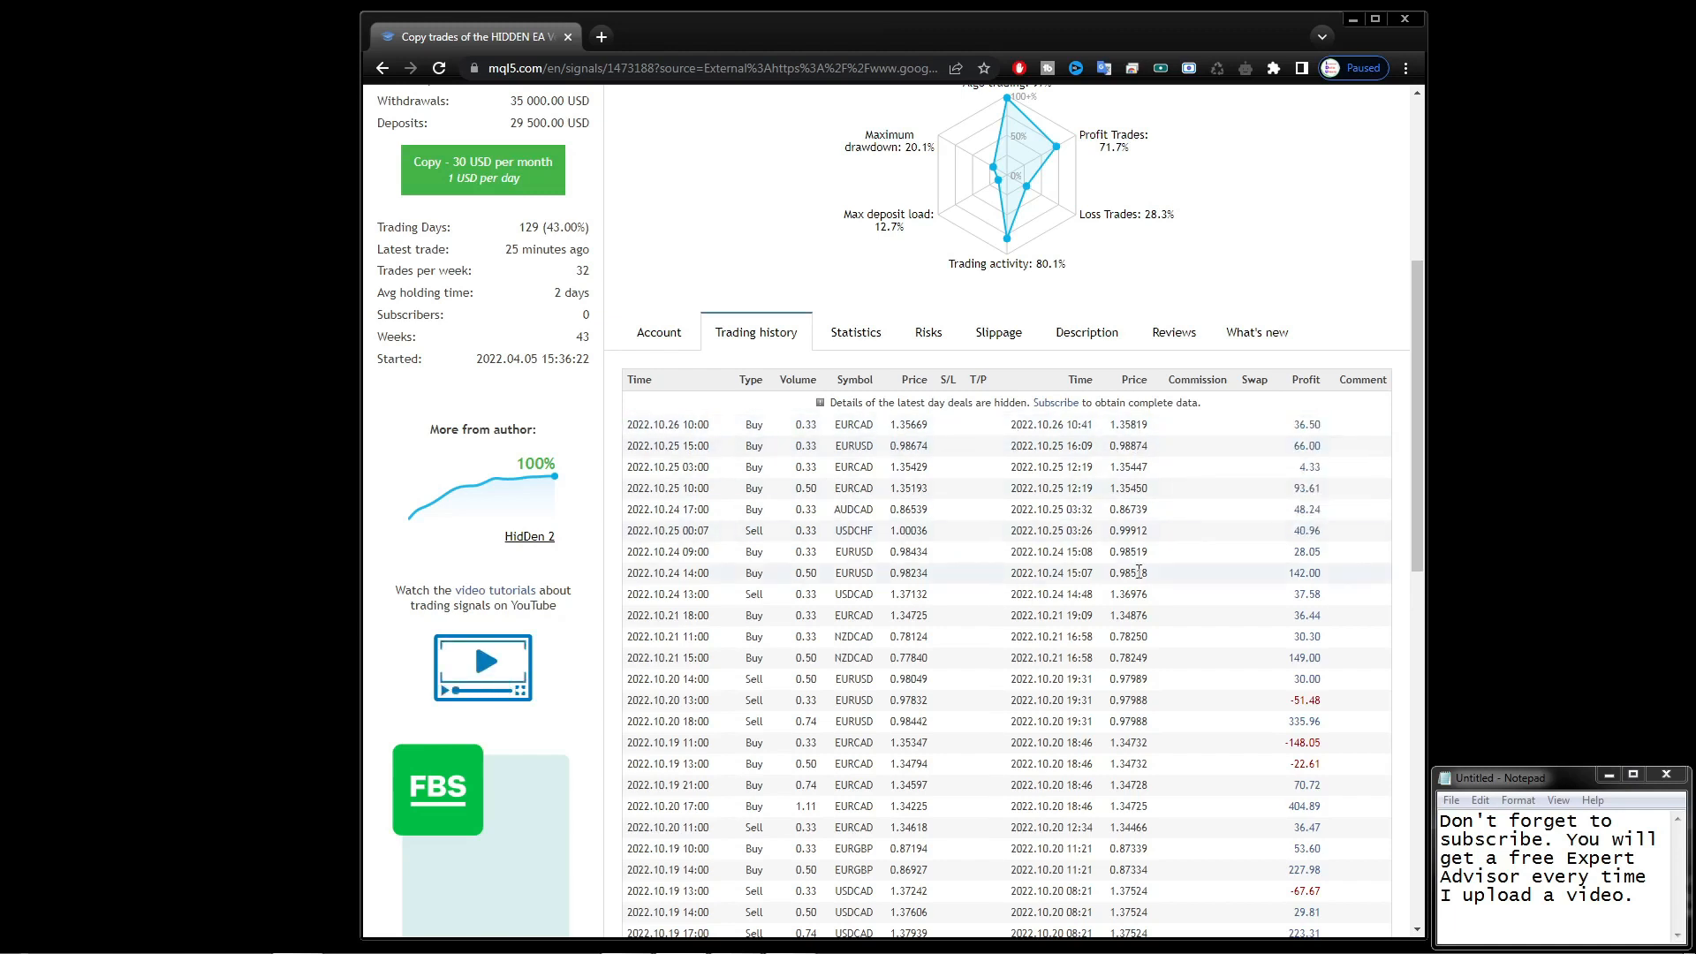
scroll("down", 3)
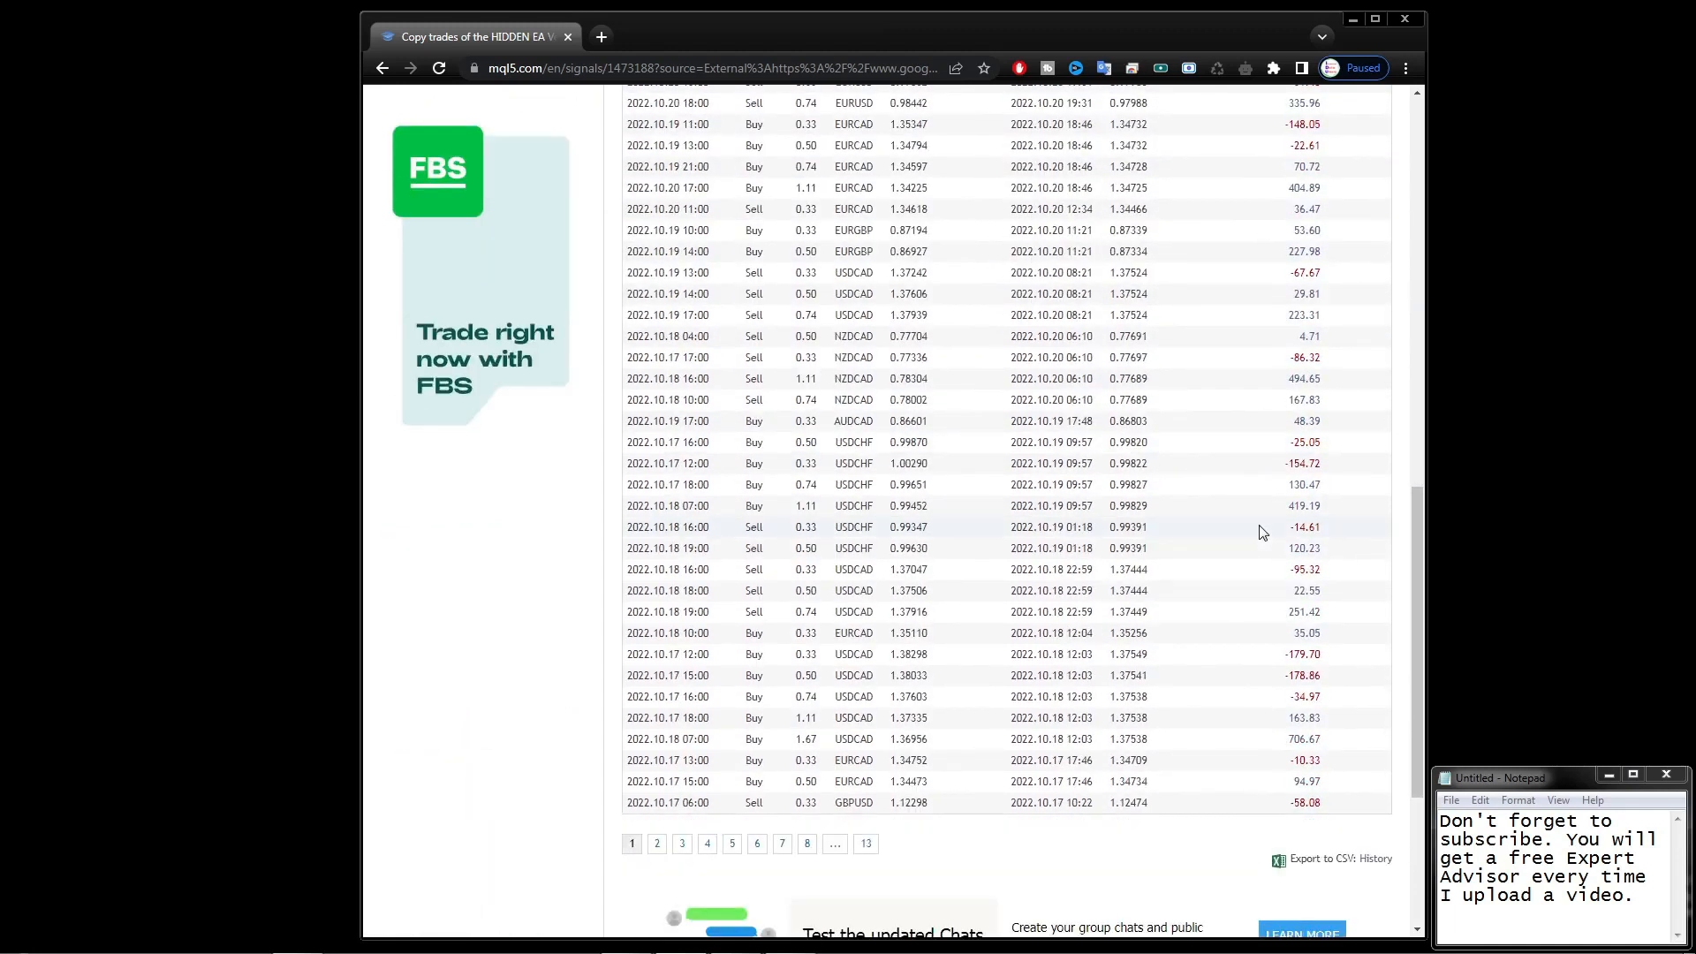
scroll("up", 3)
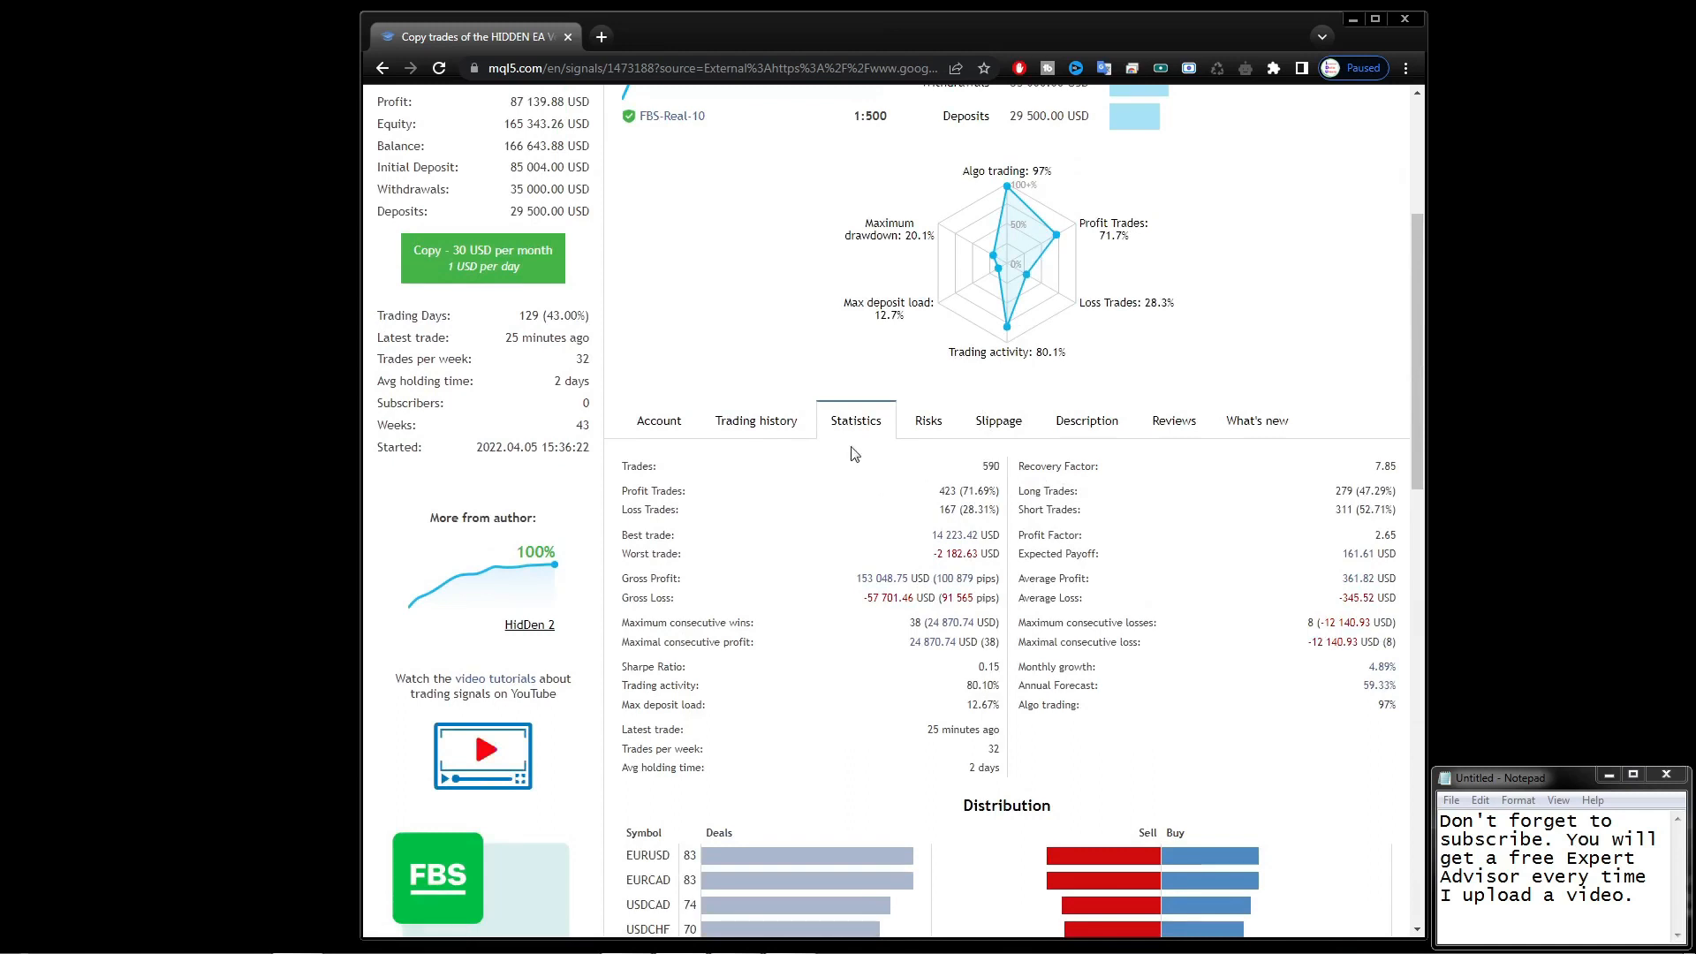
left_click(482, 749)
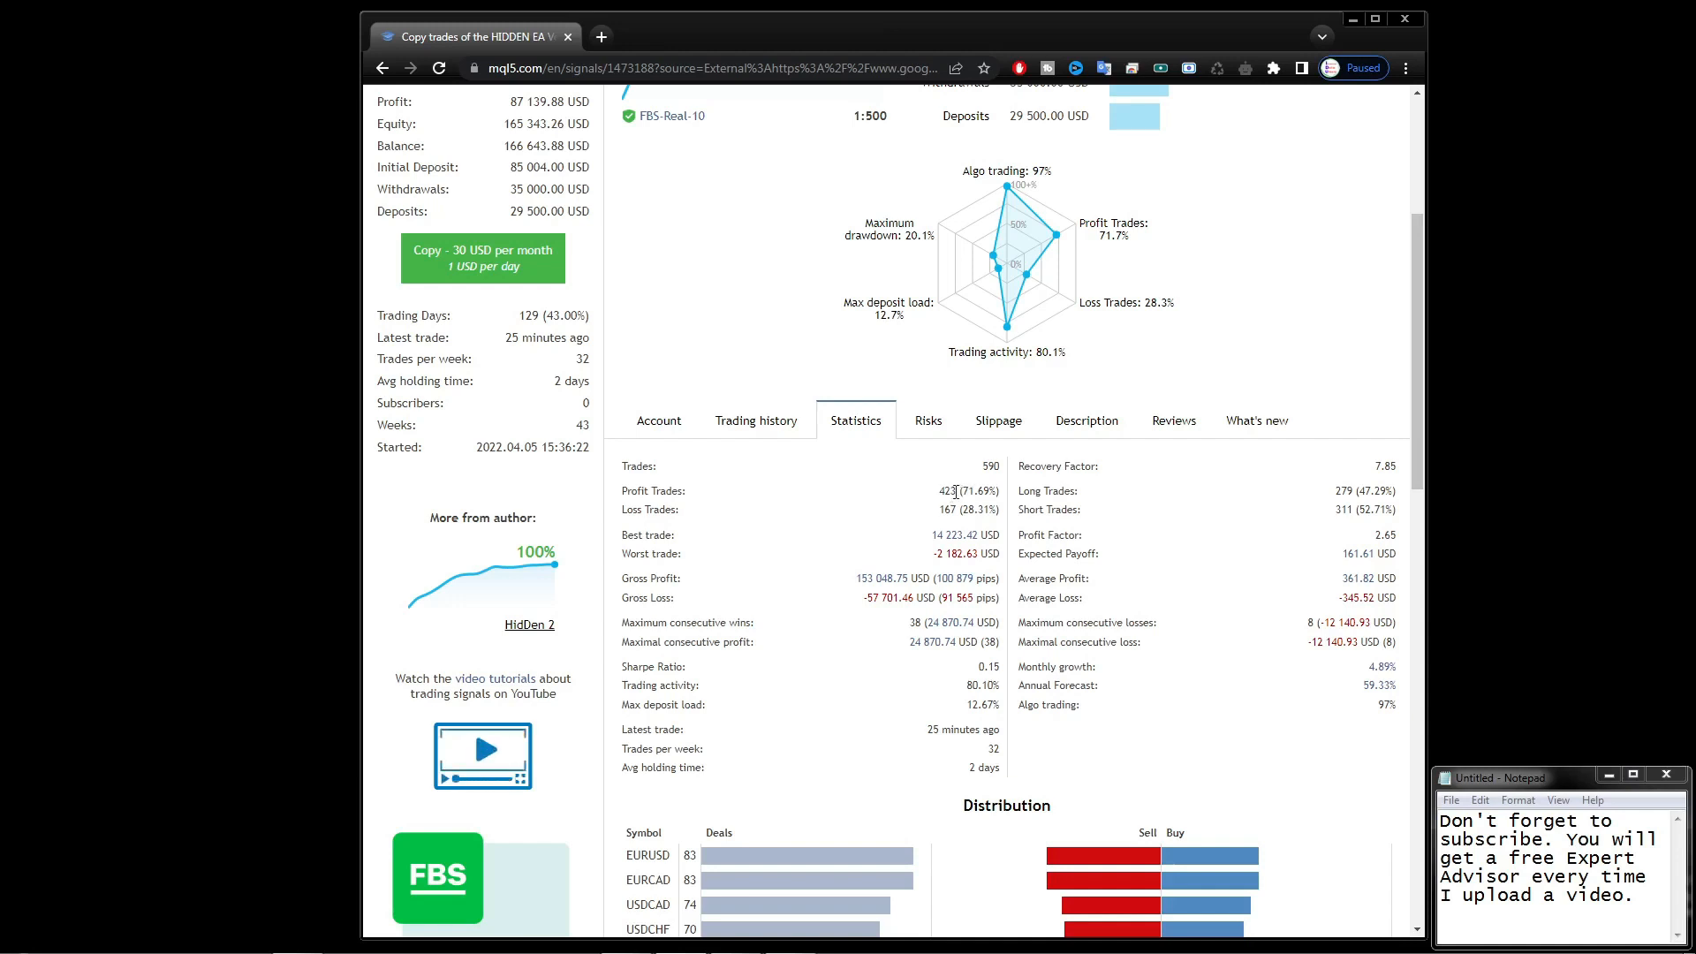
mouse_move(841, 502)
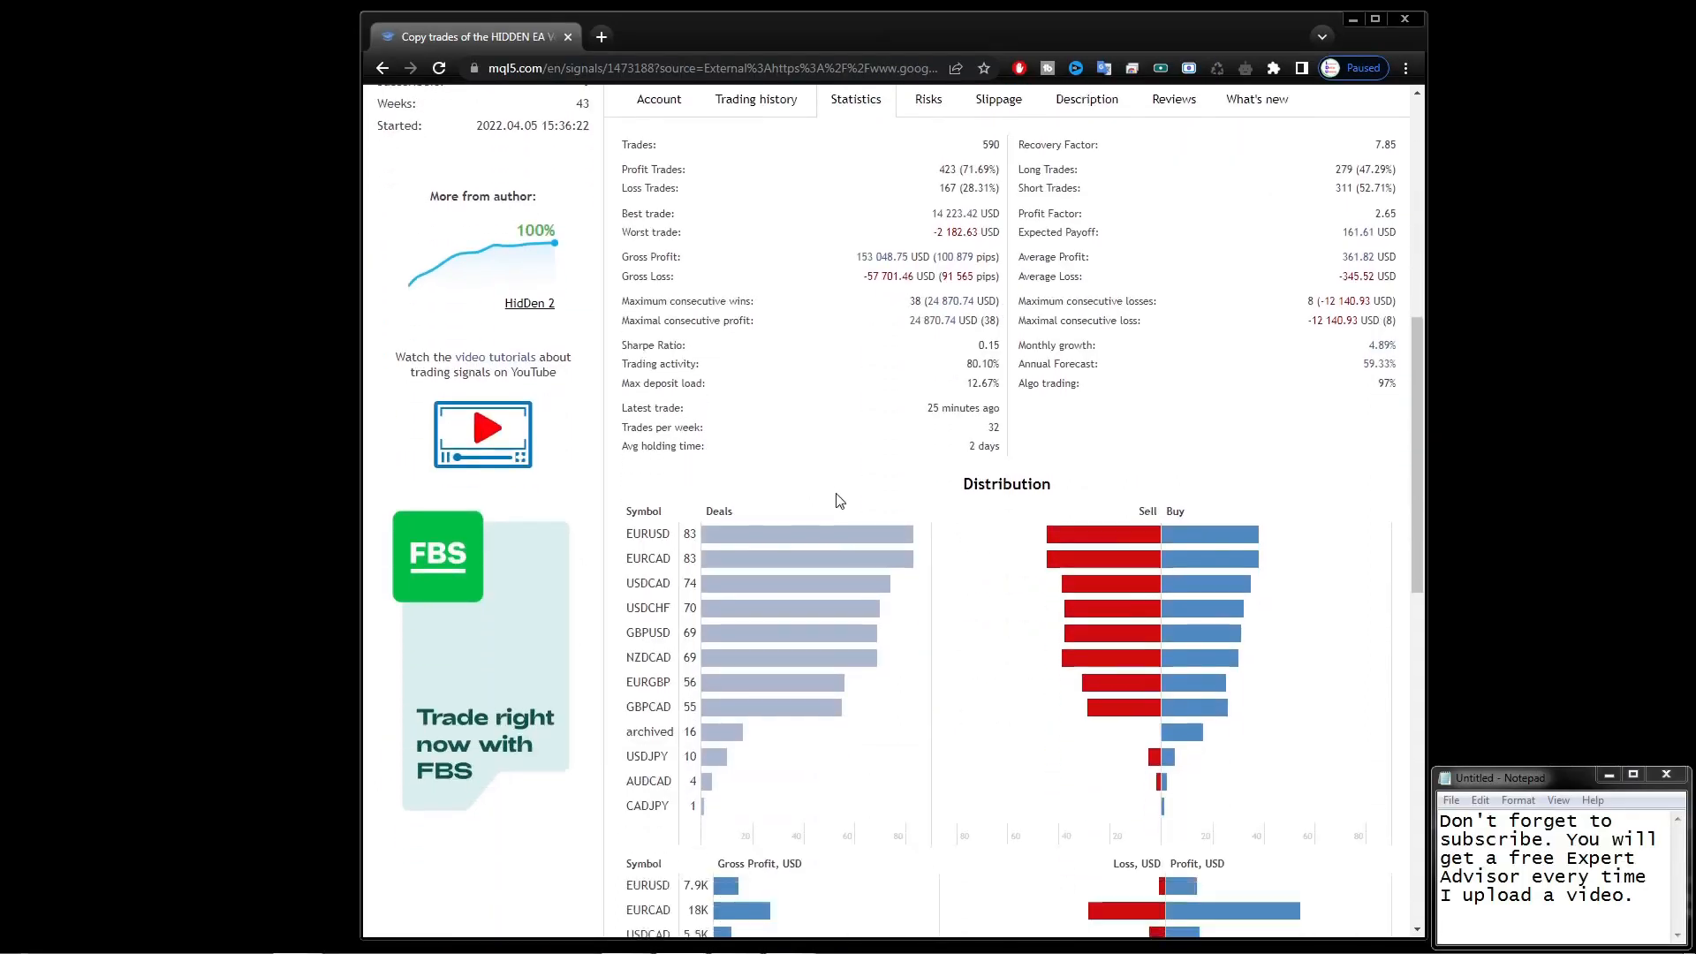
scroll("down", 3)
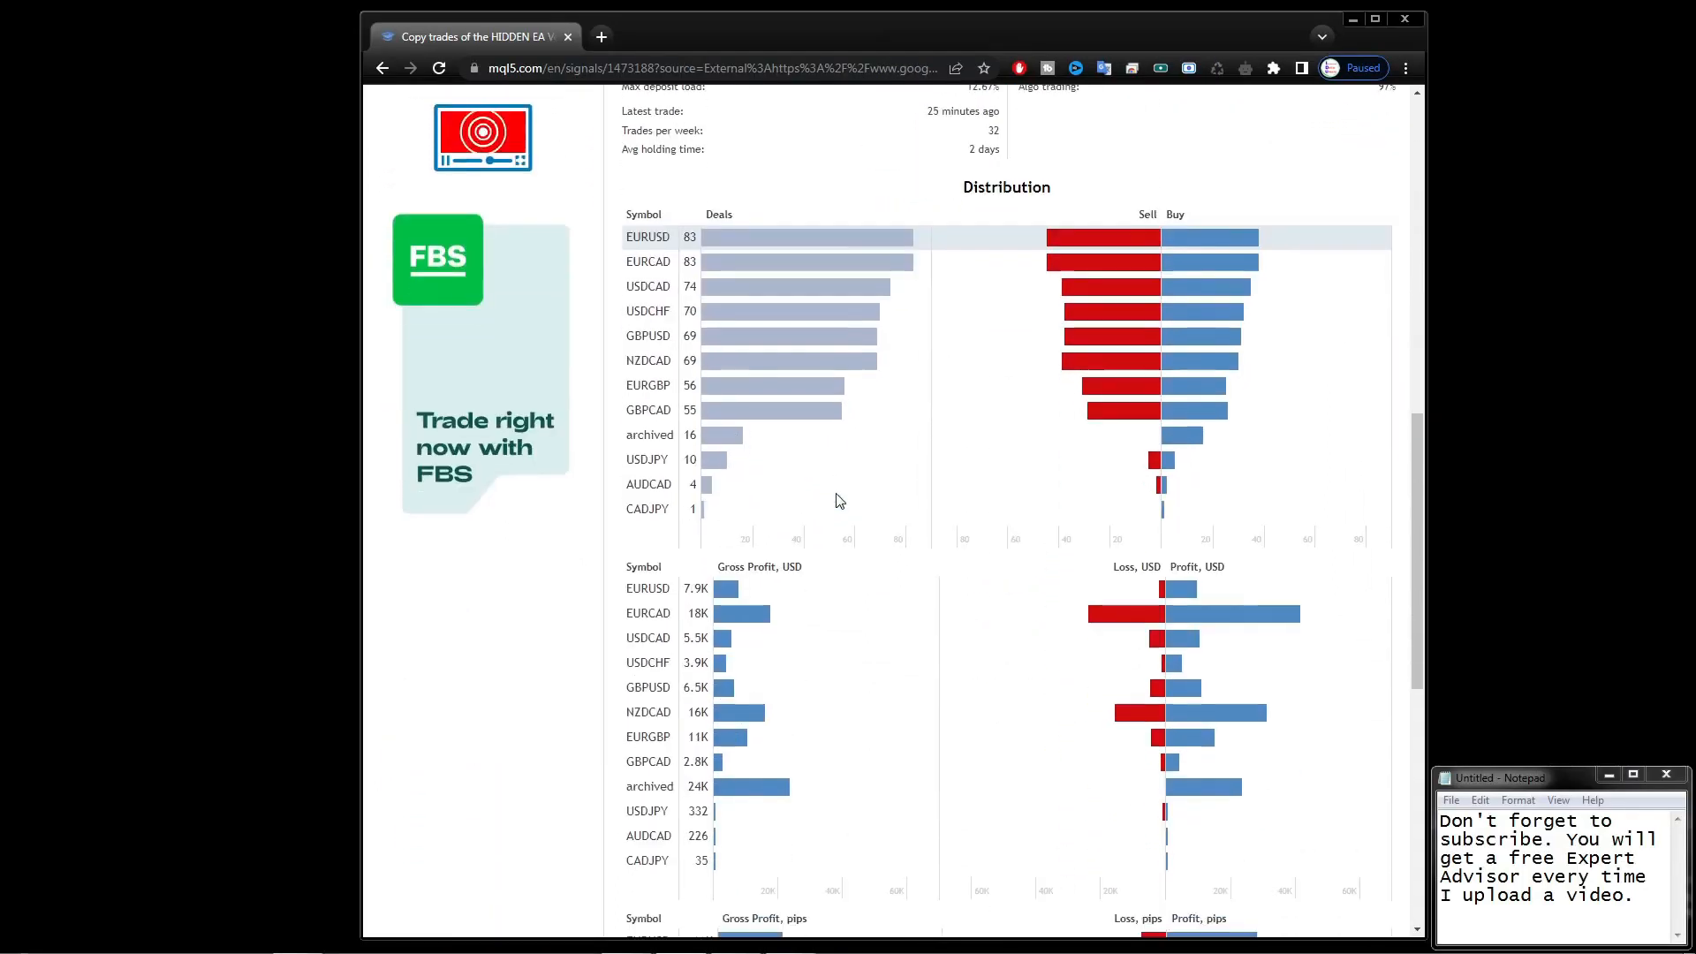
scroll("down", 3)
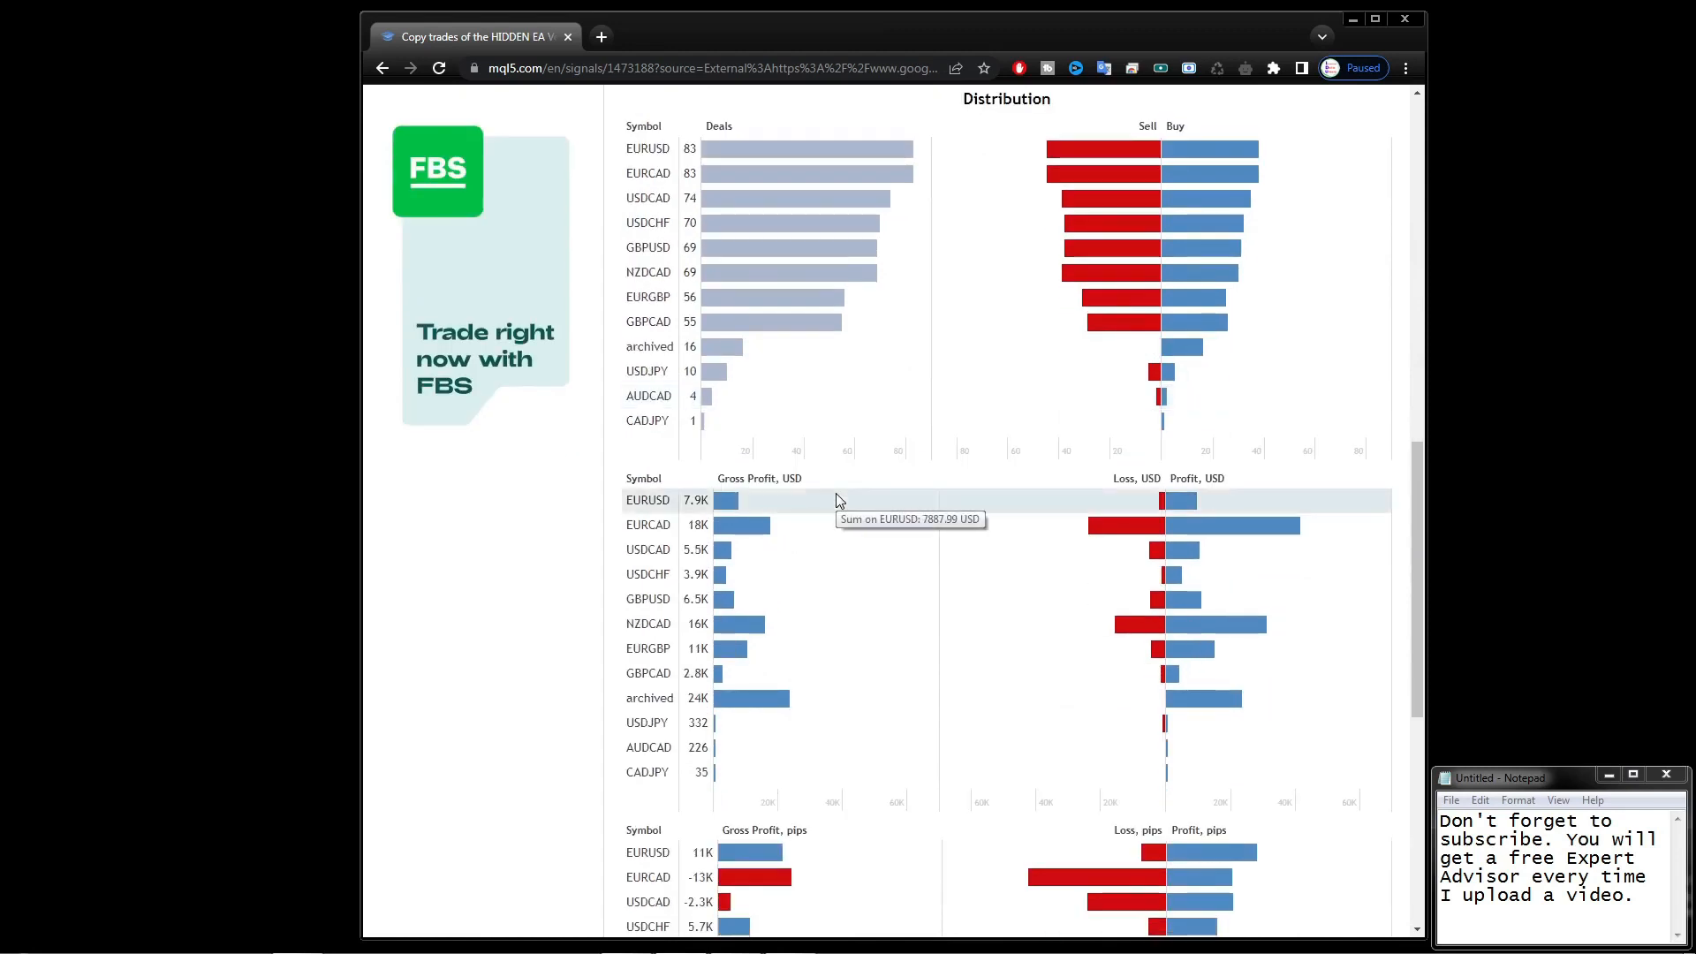
scroll("down", 3)
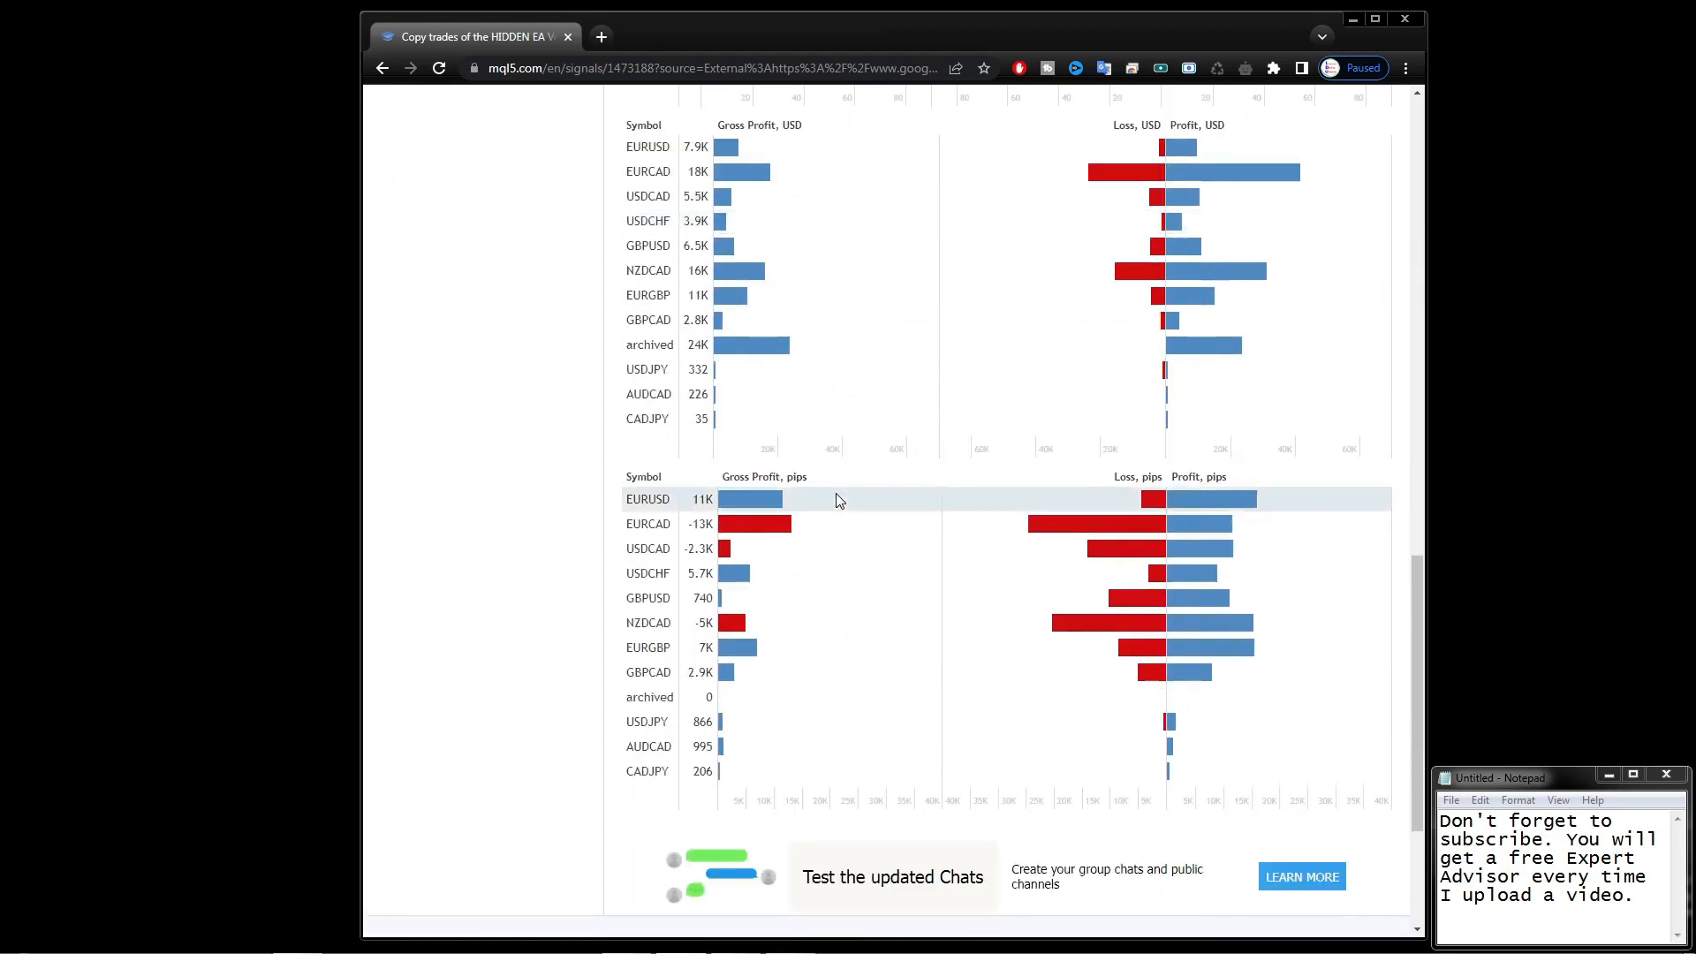
scroll("up", 3)
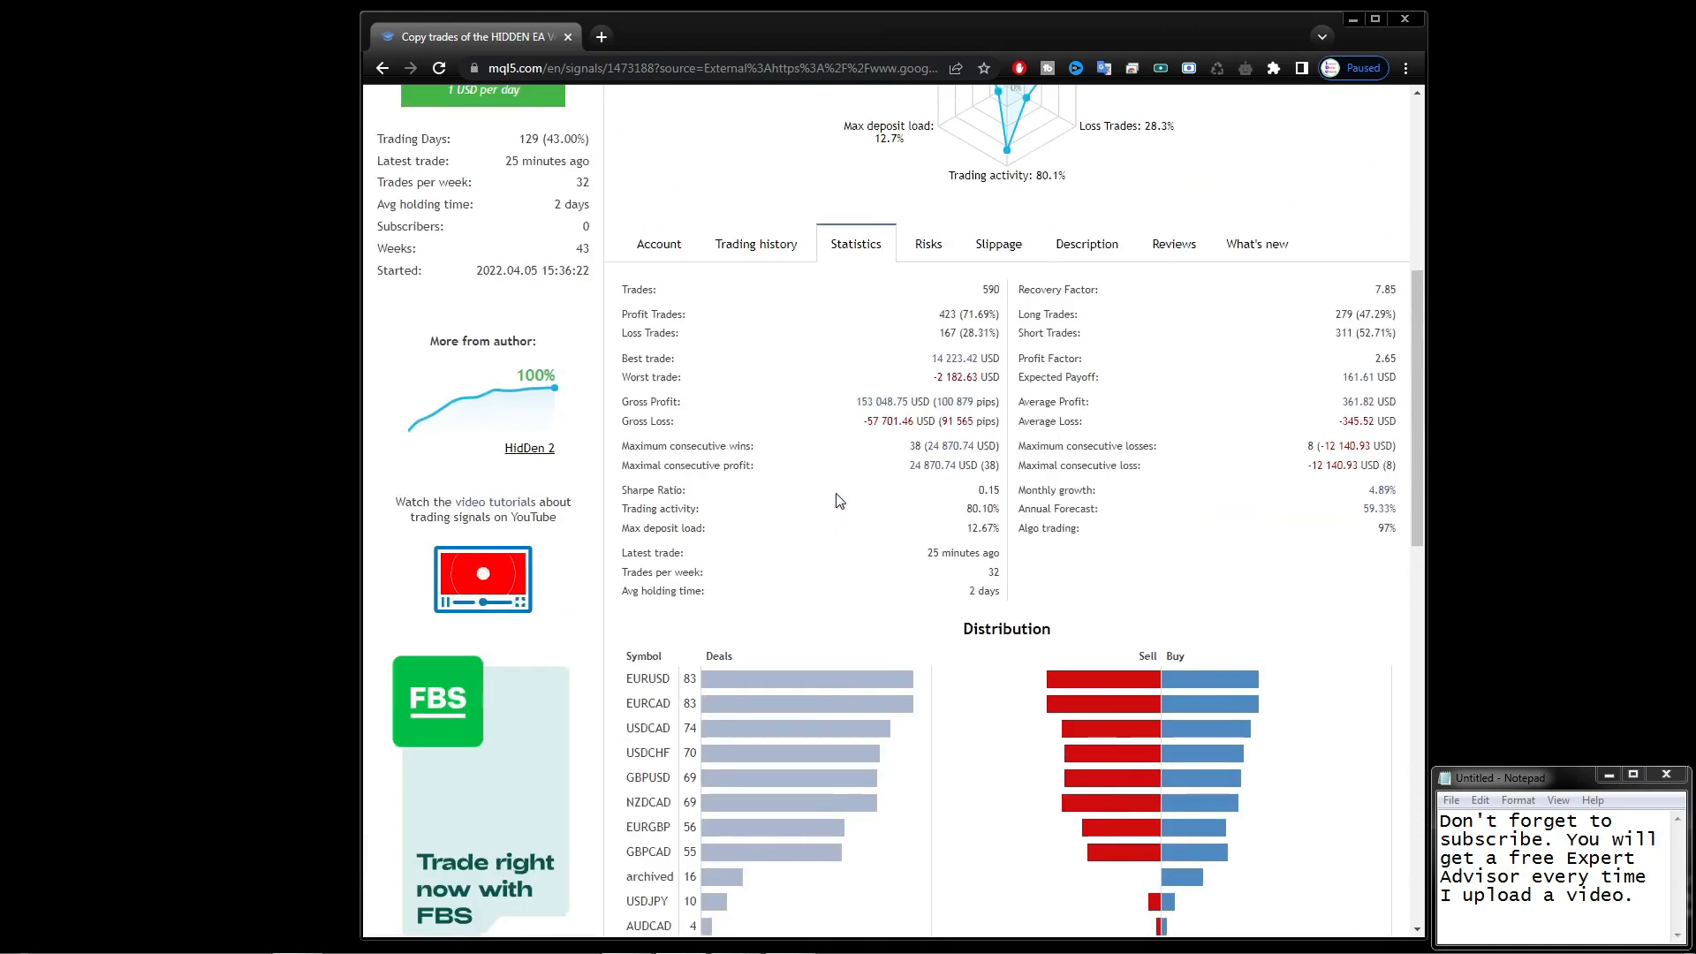
View the Risks section with the deposit load and drawdown charts.
left_click(928, 421)
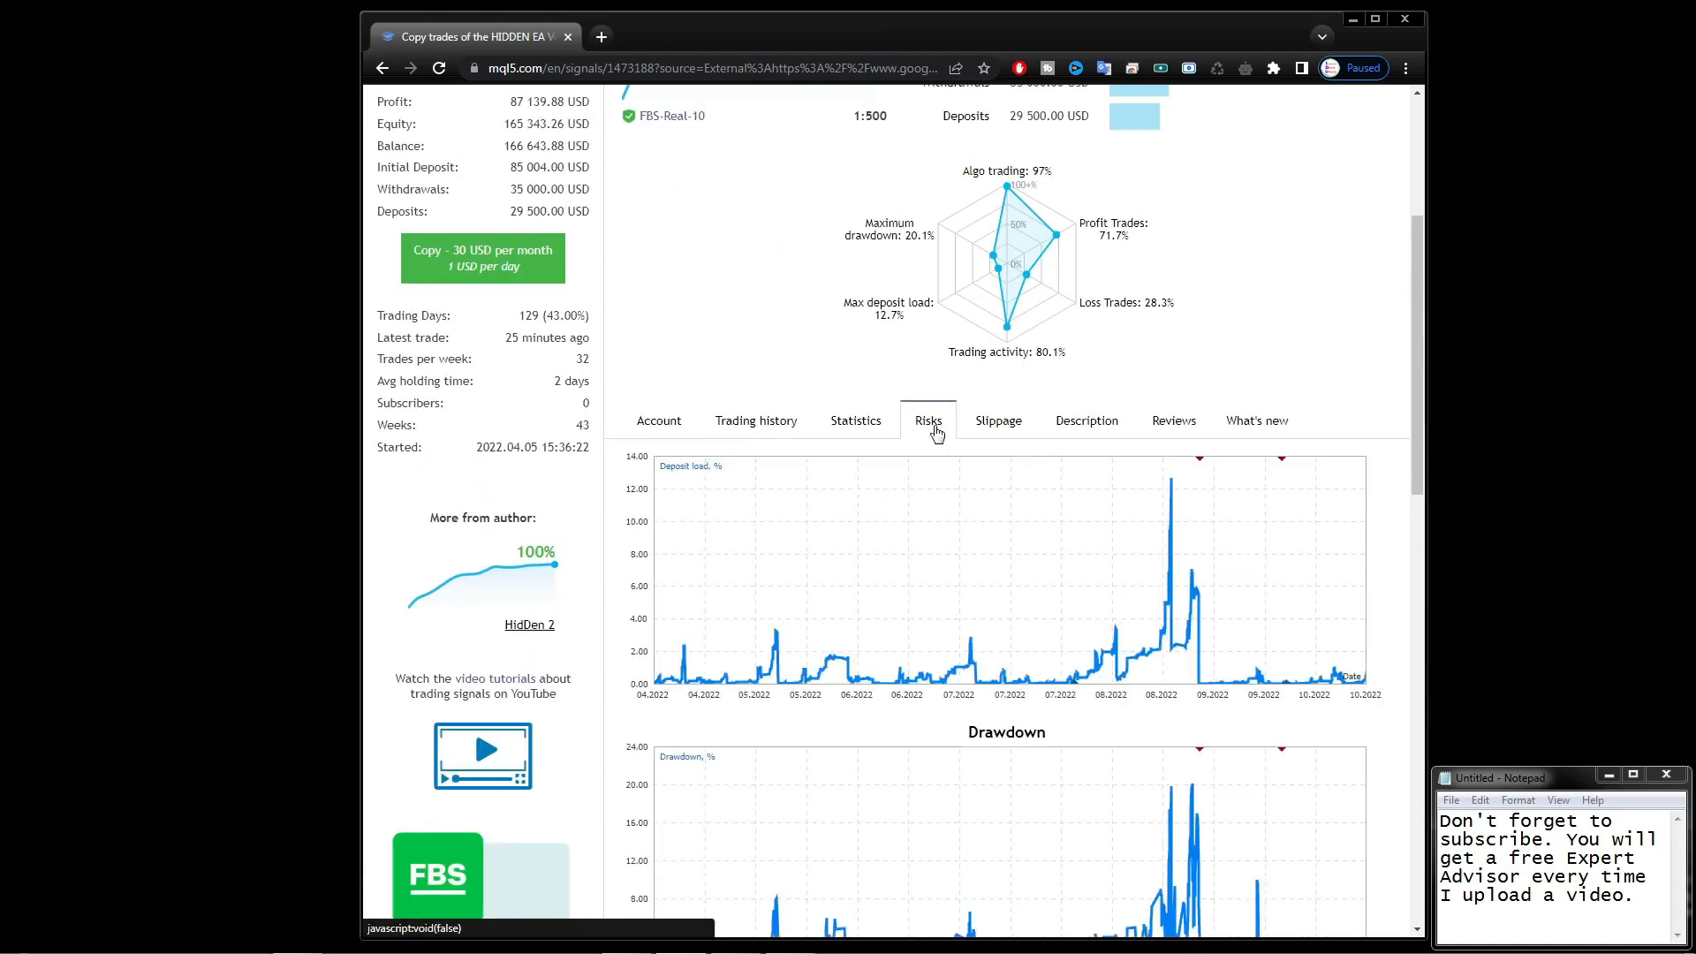
scroll("down", 3)
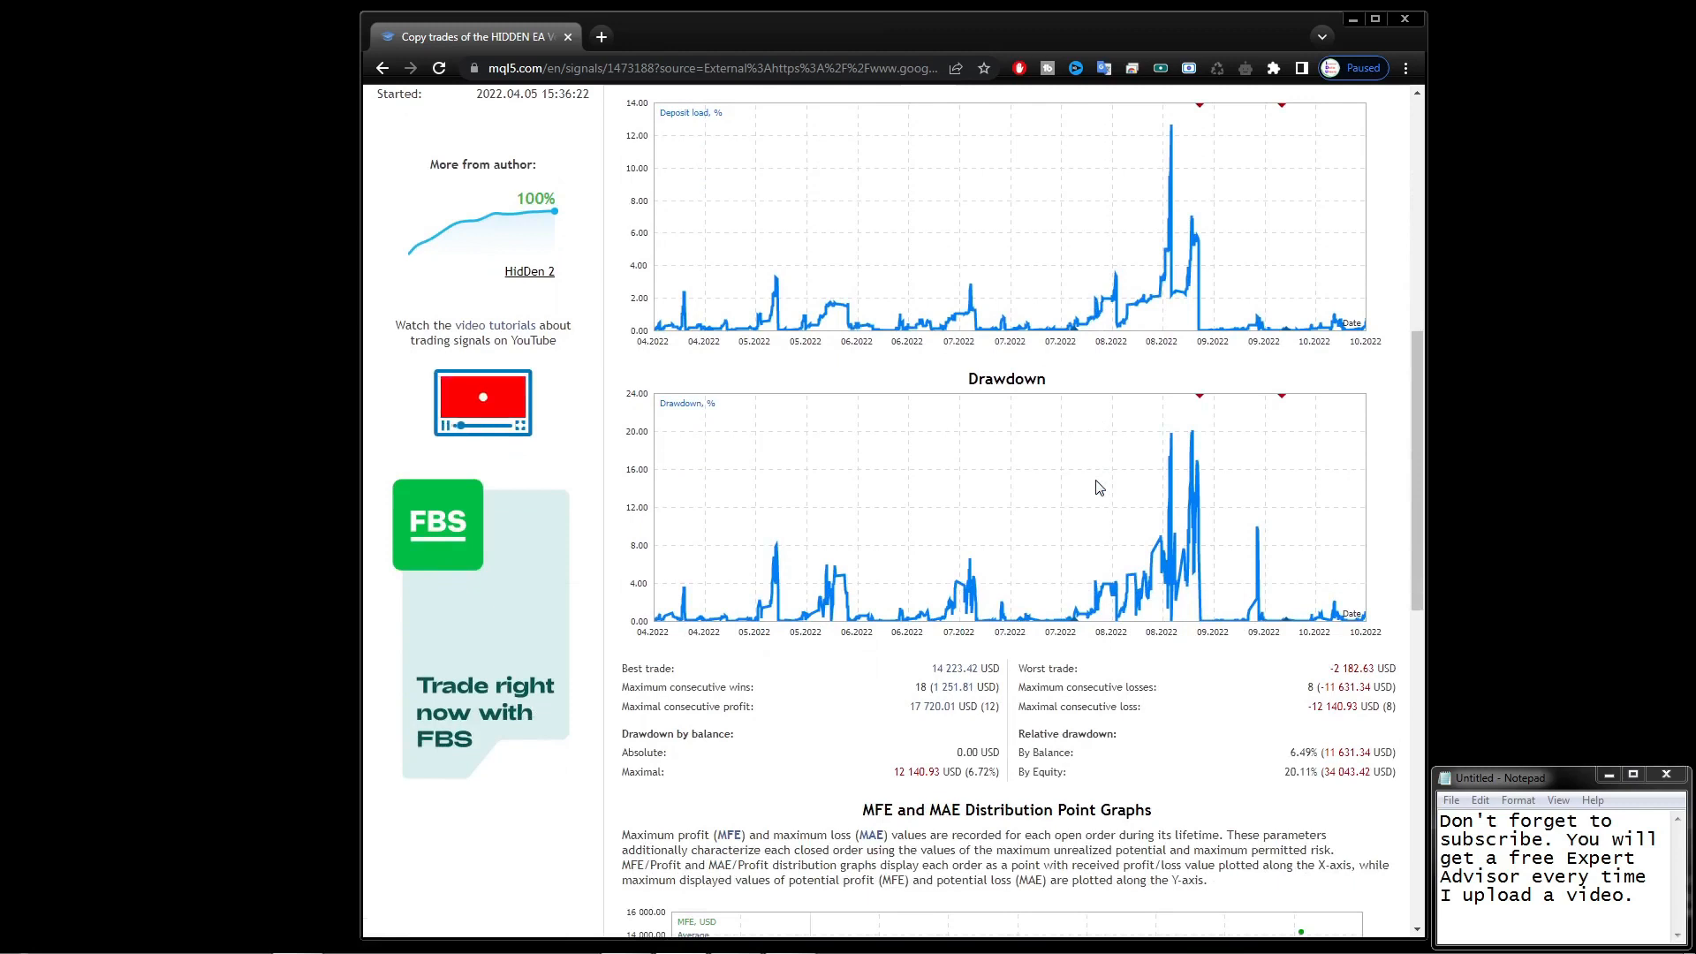
scroll("up", 3)
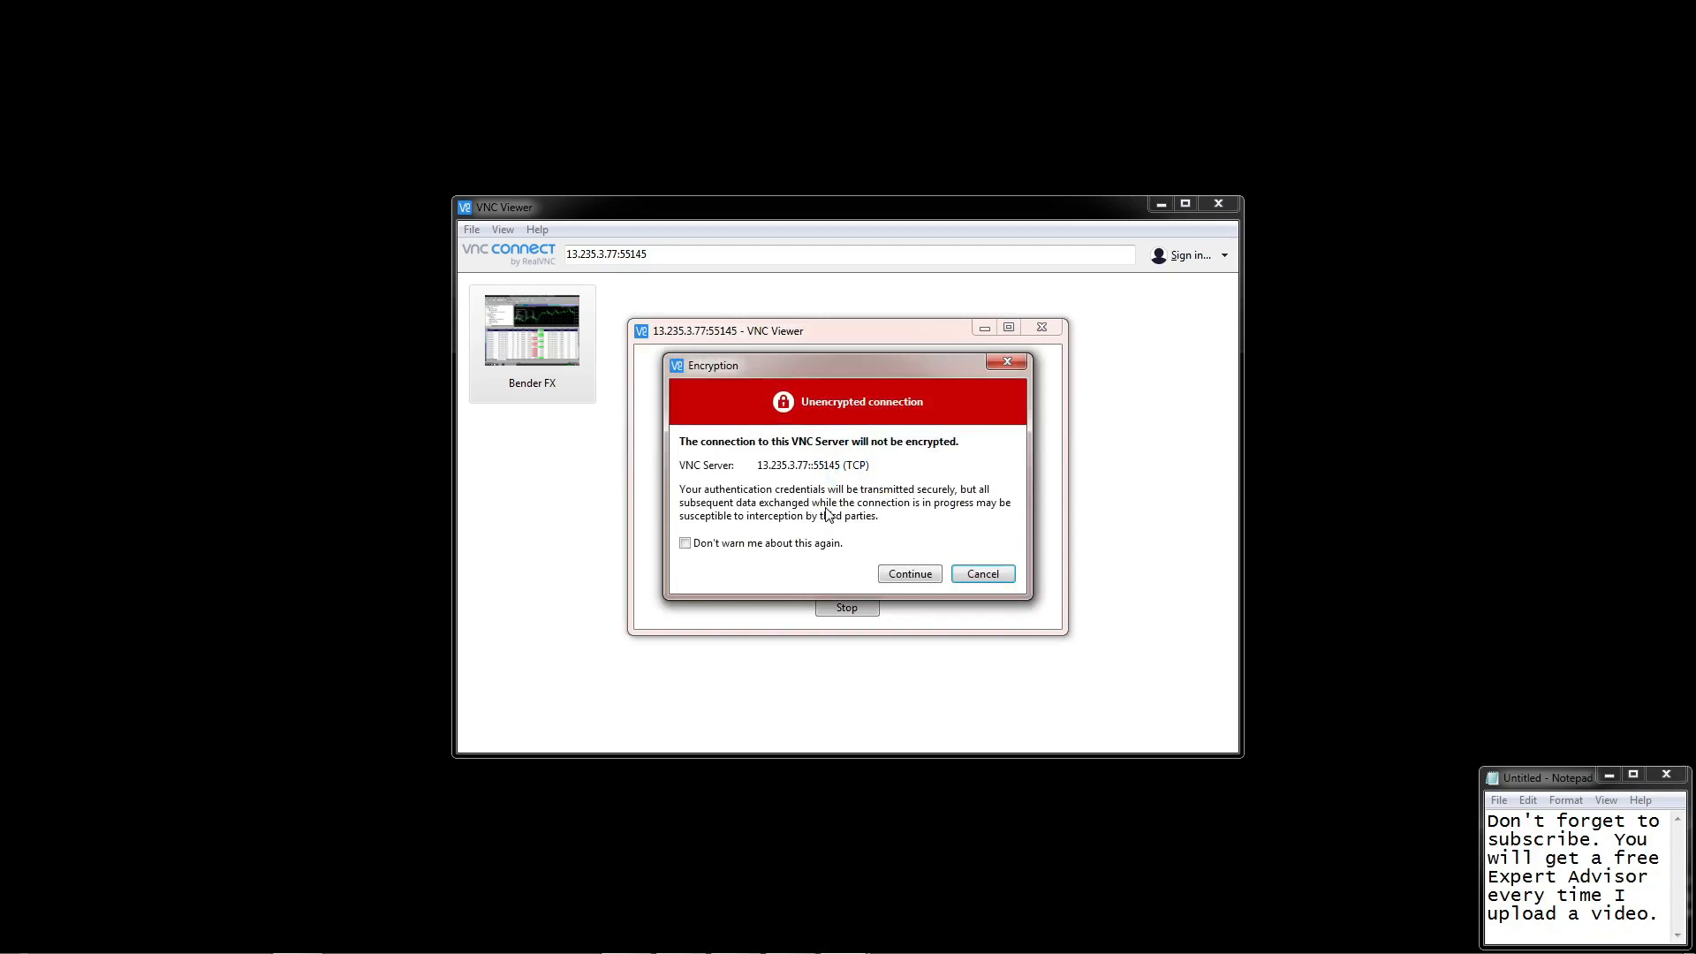
Accept the unencrypted-connection warning and log in to the remote server with the password.
left_click(908, 572)
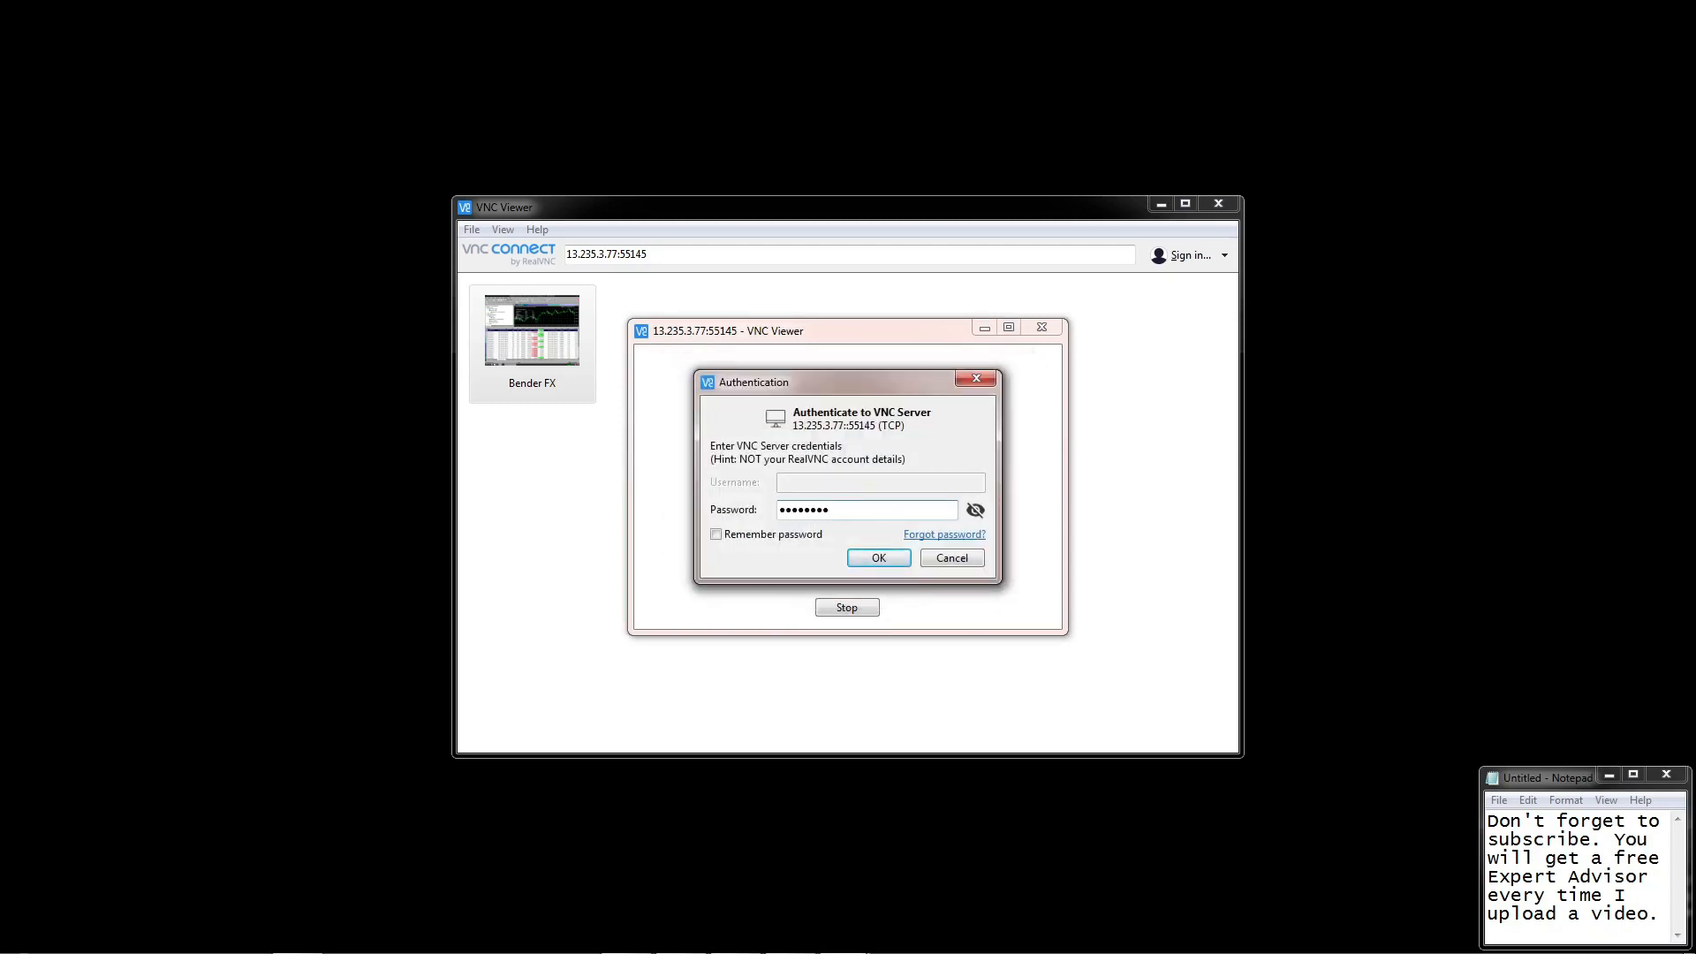
left_click(878, 557)
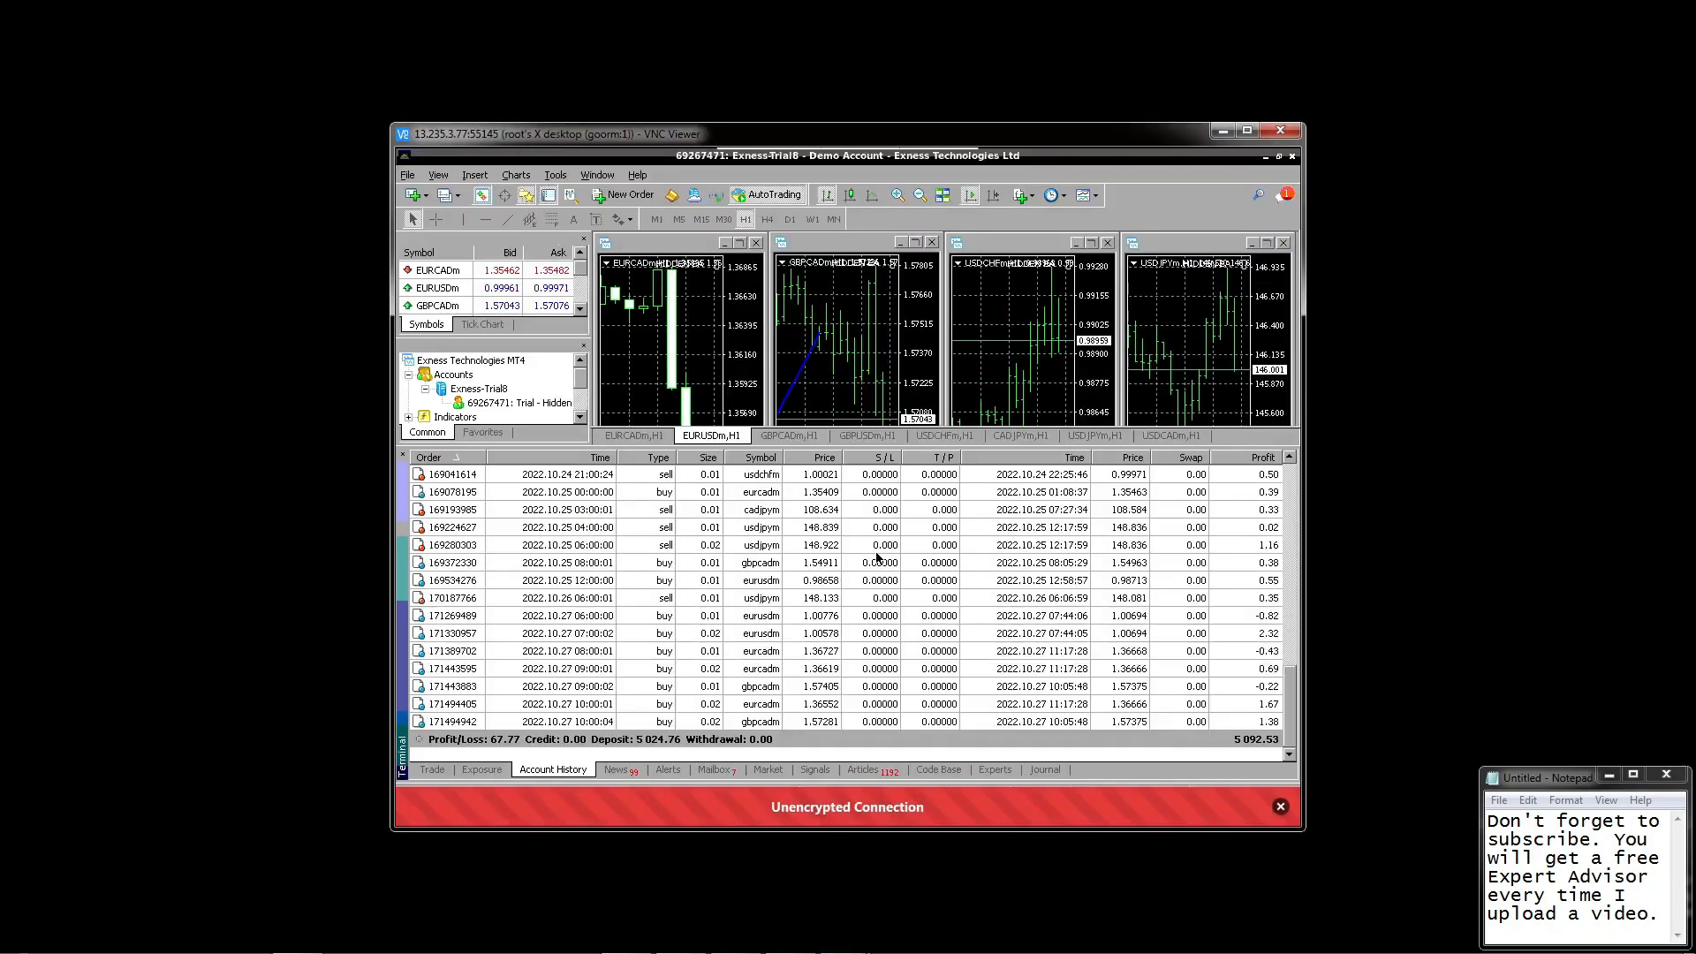
Maximize the remote desktop and scroll the Account History to the 105.88 profit trade and 5,024.76 deposit.
left_click(1279, 805)
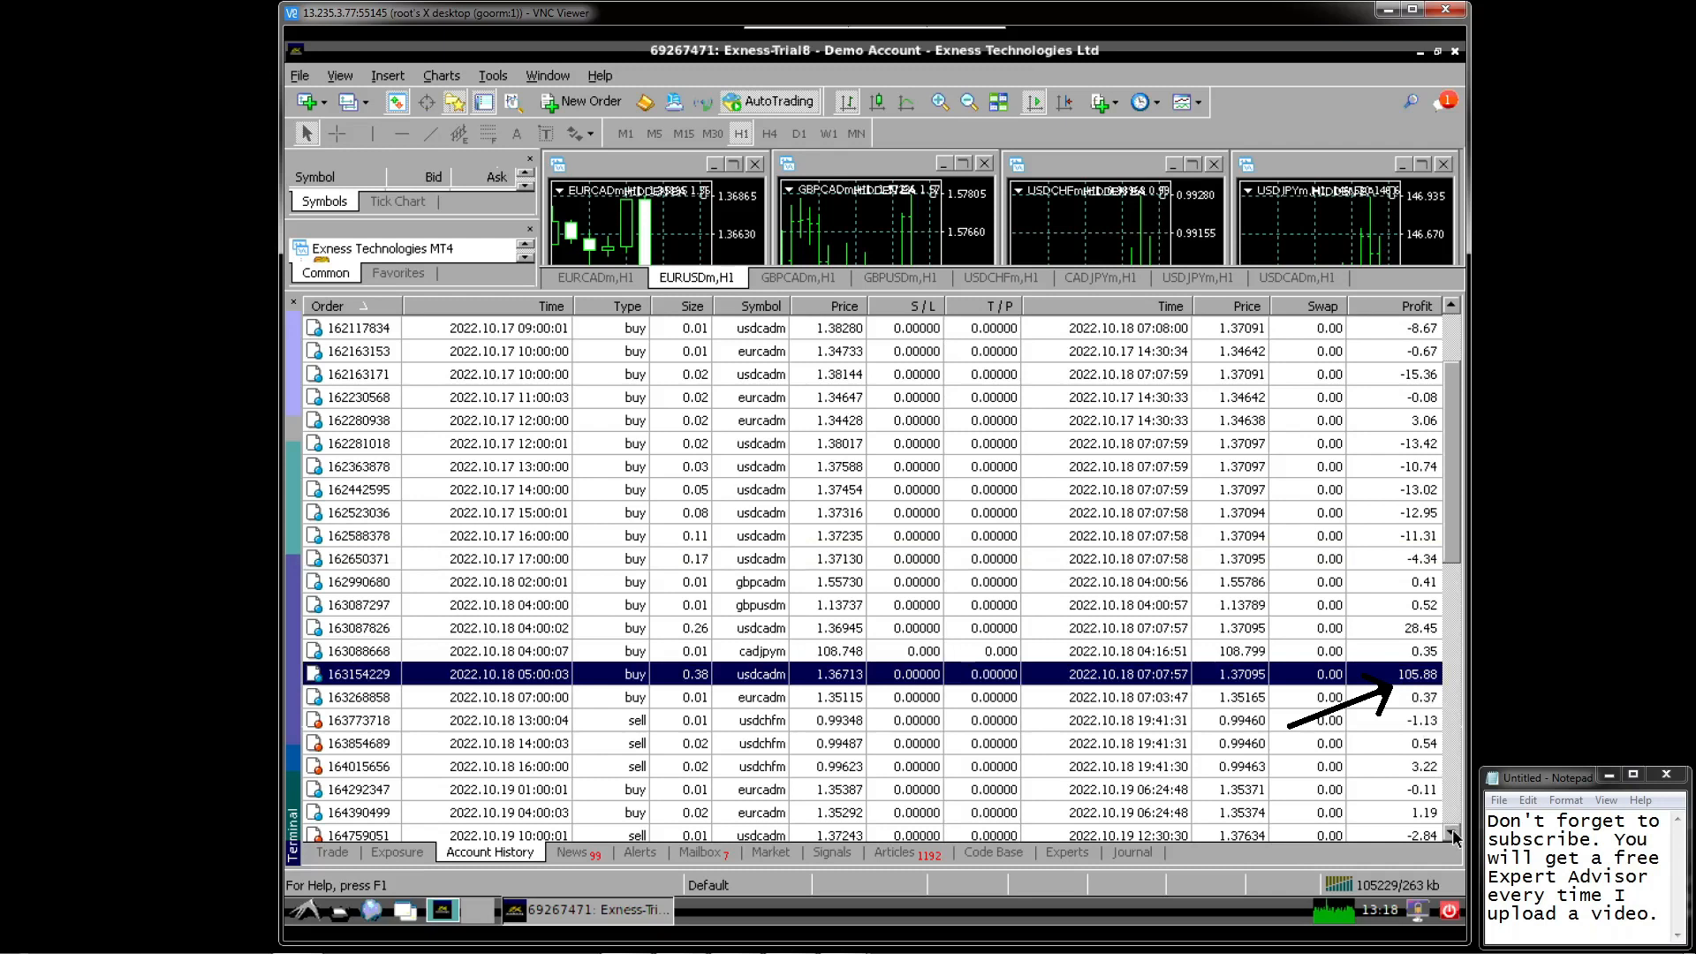
scroll("down", 3)
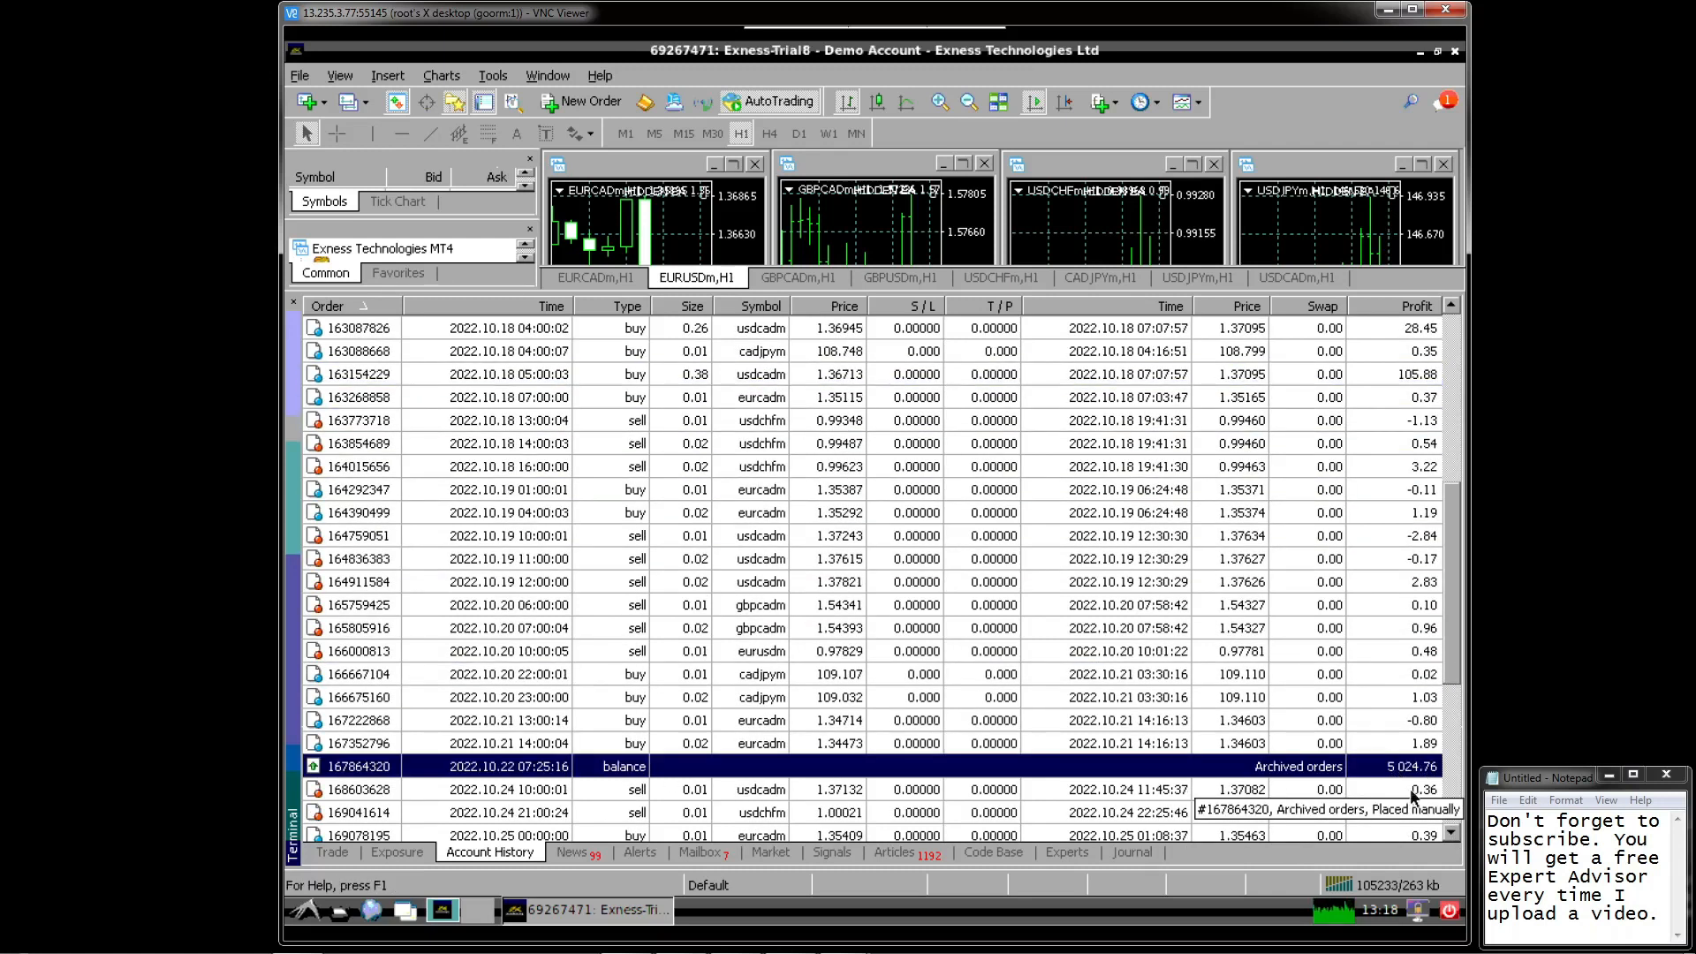
mouse_move(1452, 813)
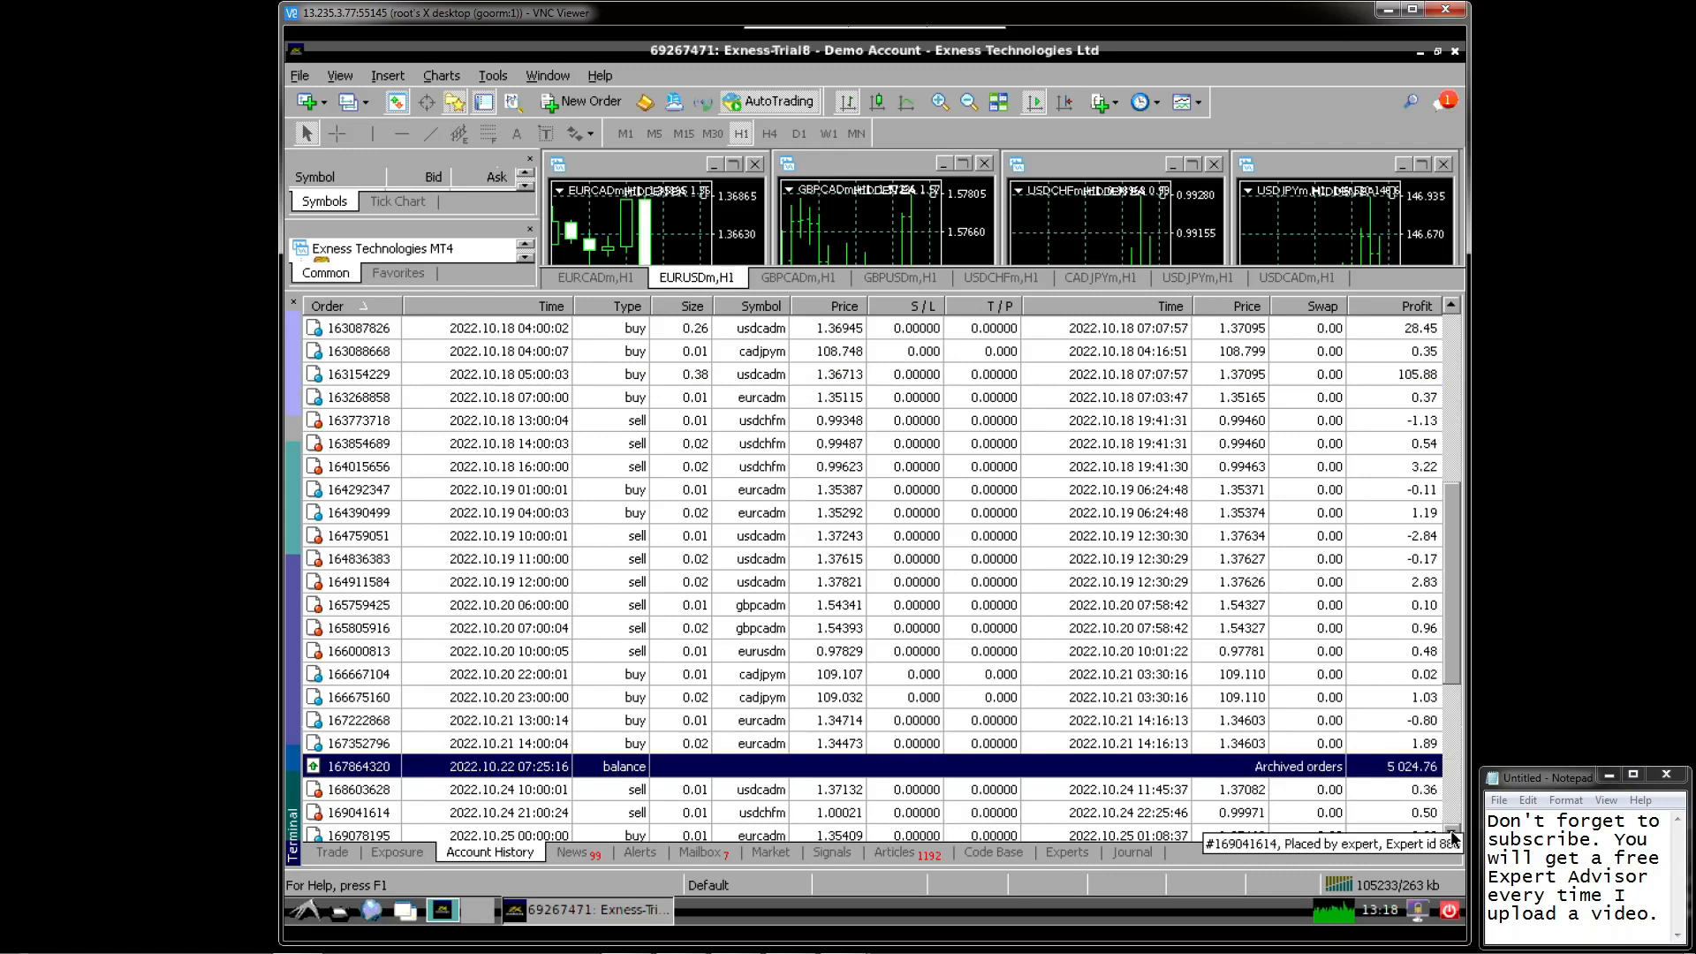
scroll("down", 3)
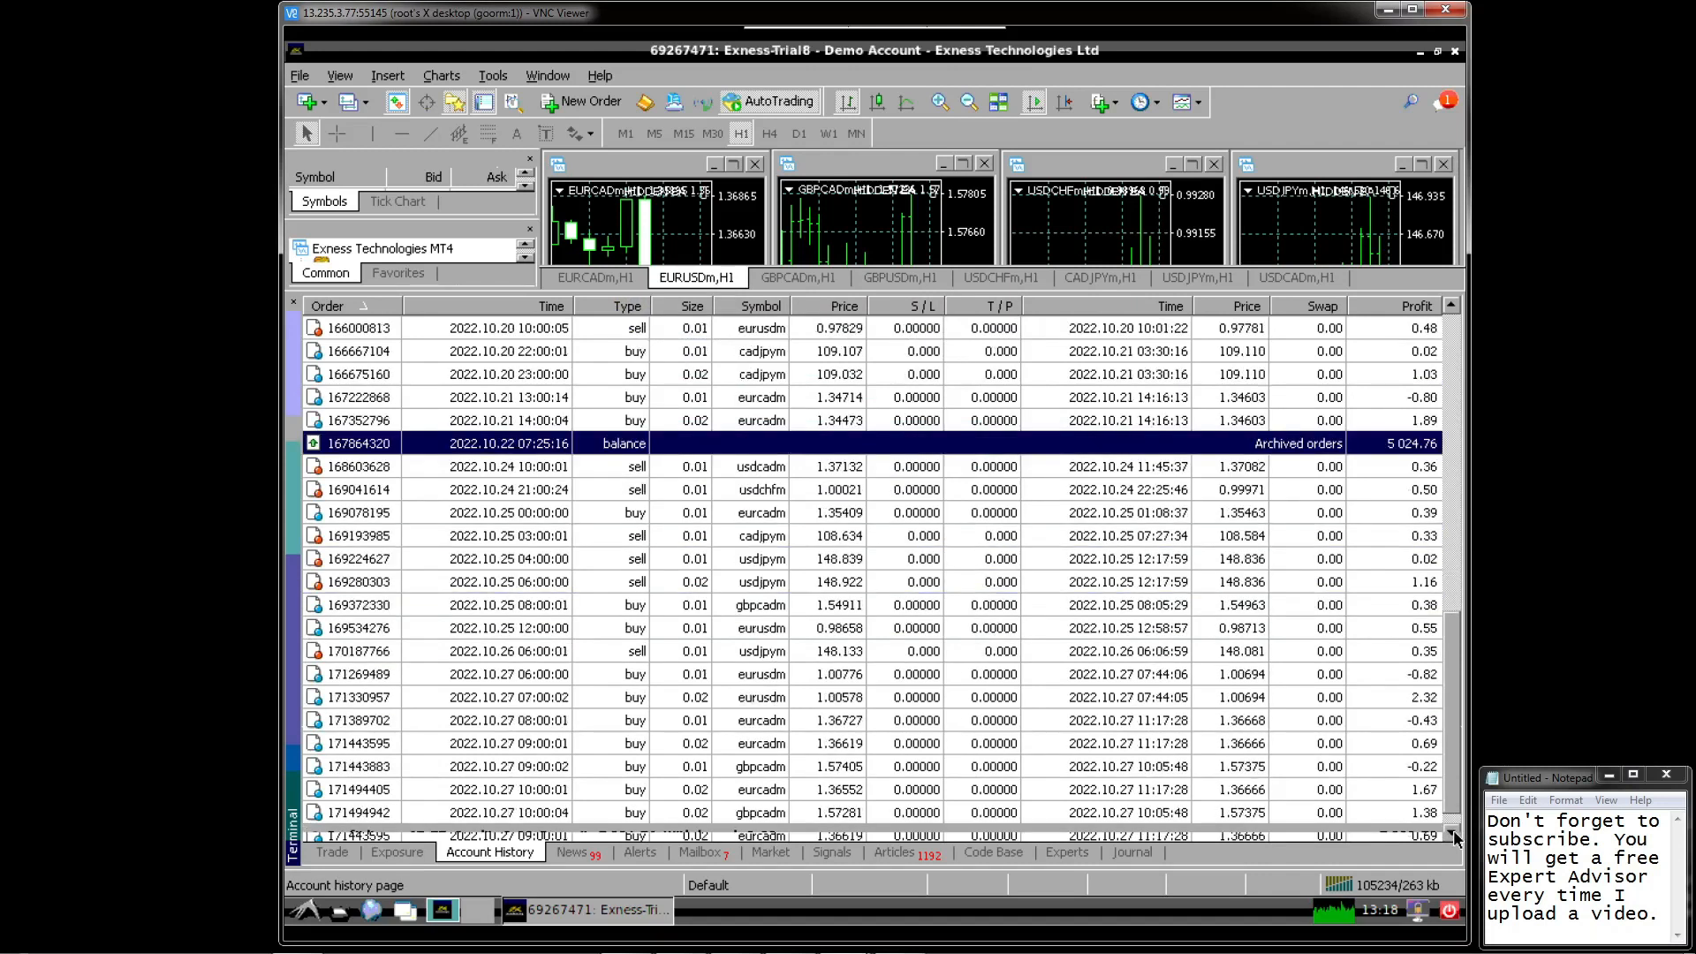
scroll("down", 3)
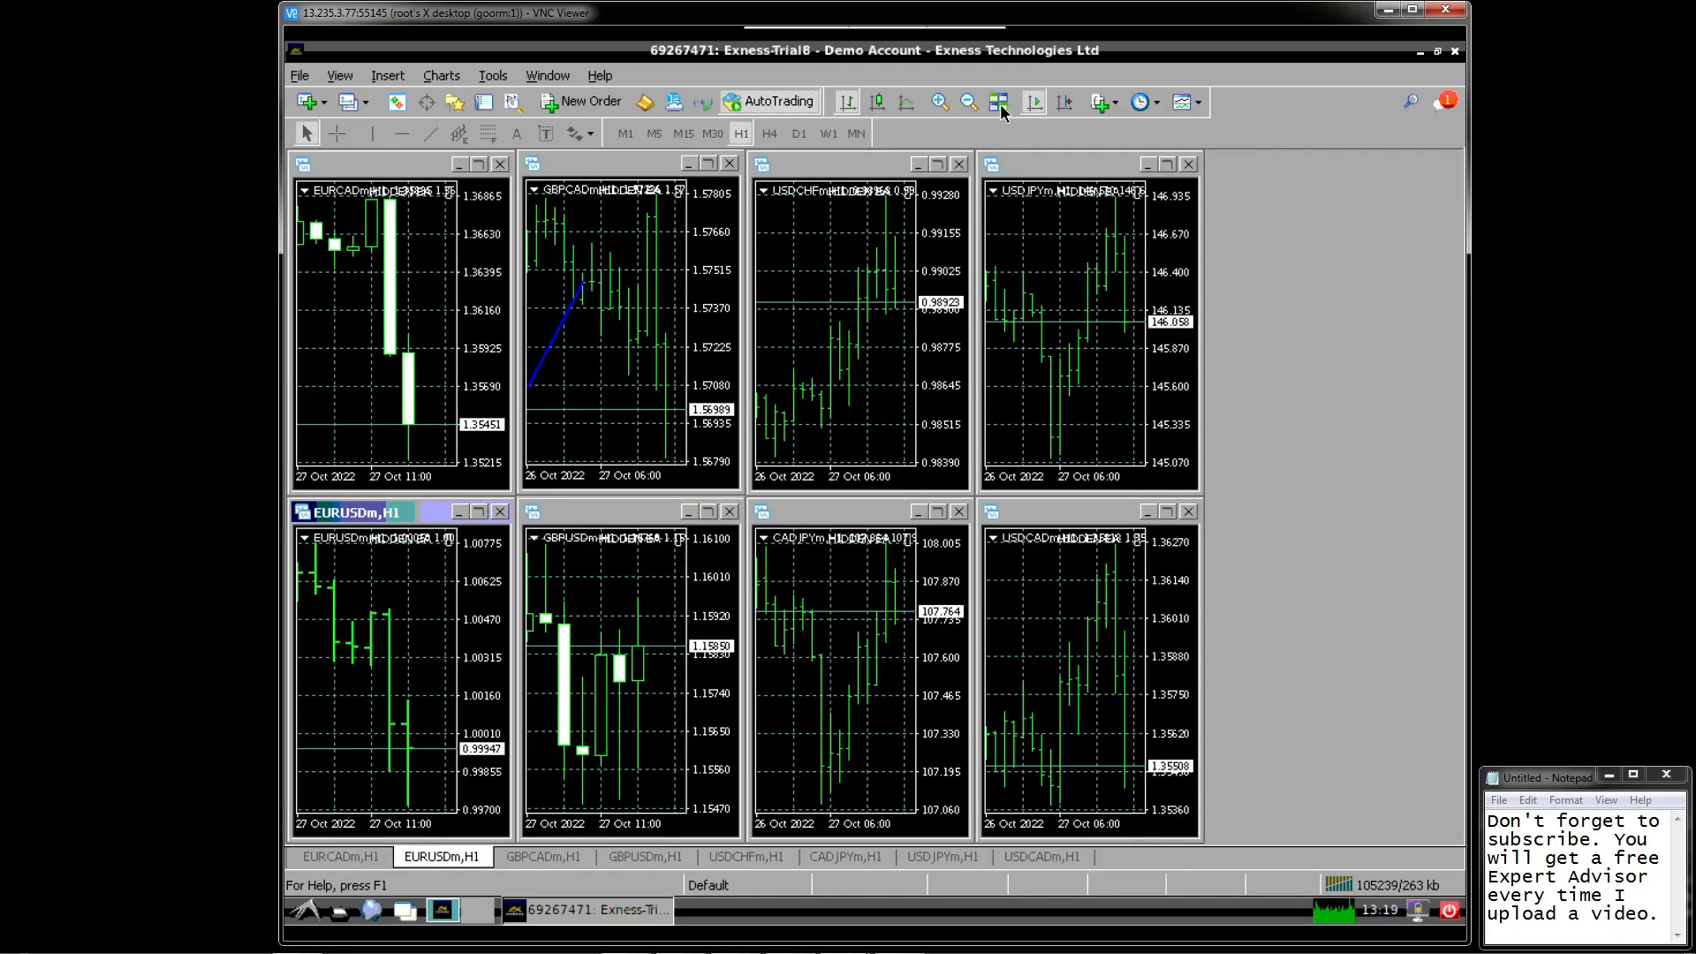
Tile the eight currency charts evenly and make the GBPCADm chart active.
left_click(606, 162)
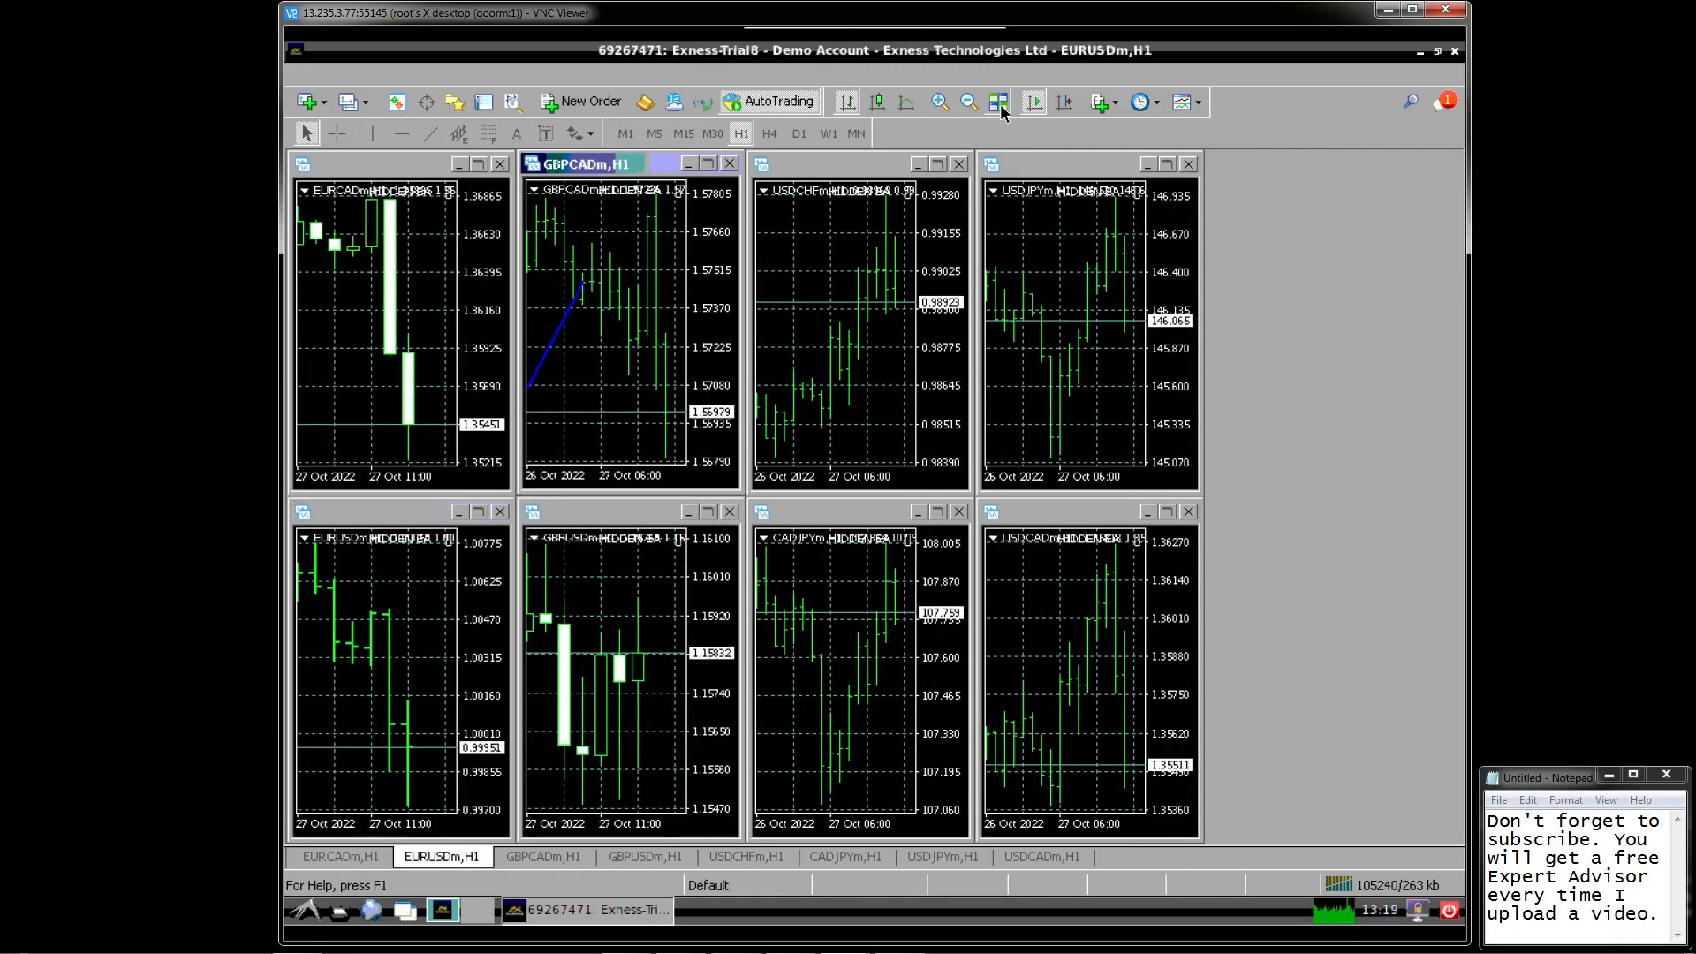
left_click(996, 102)
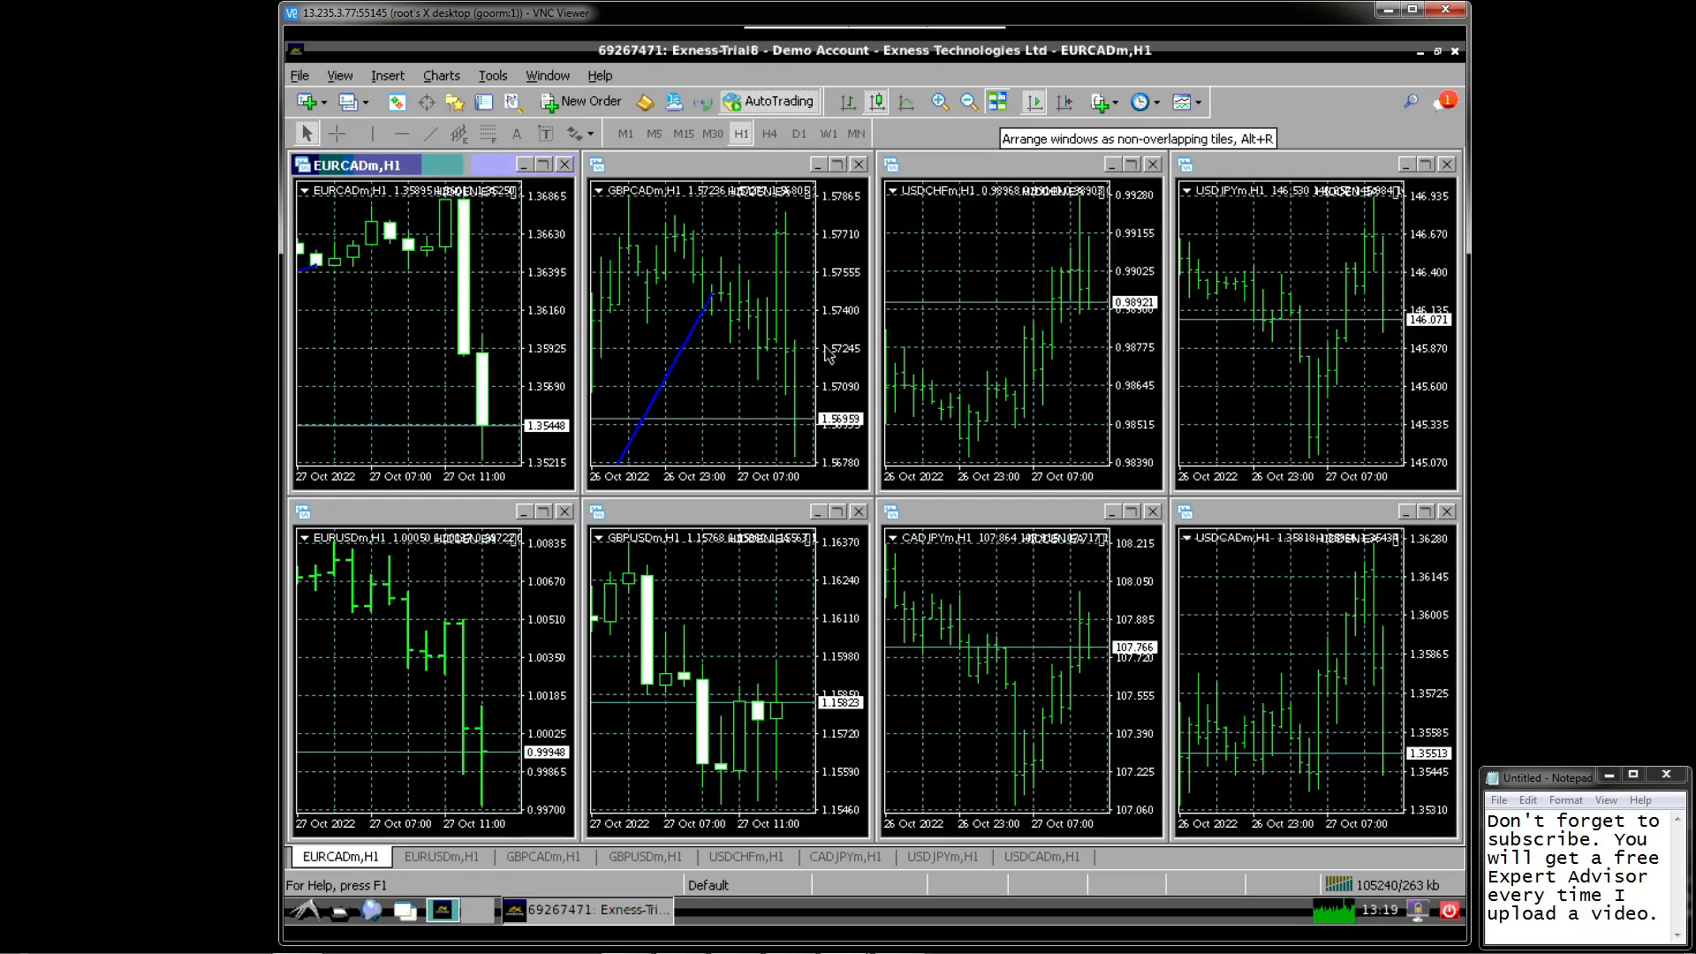
mouse_move(713, 346)
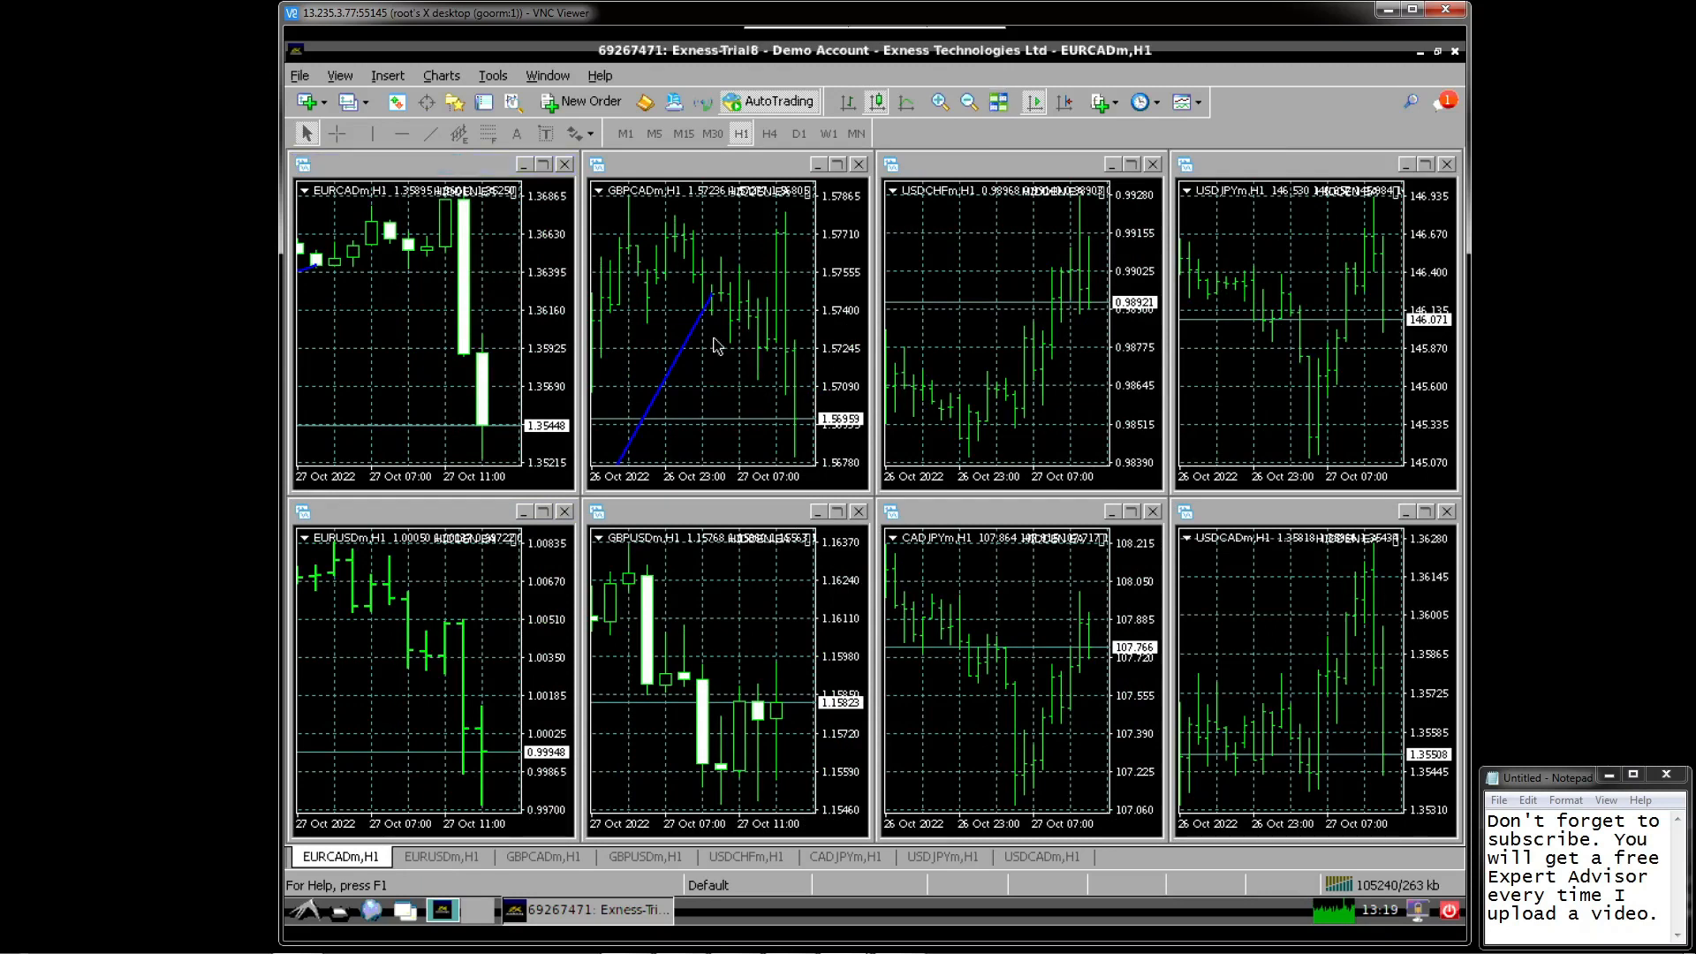
left_click(714, 346)
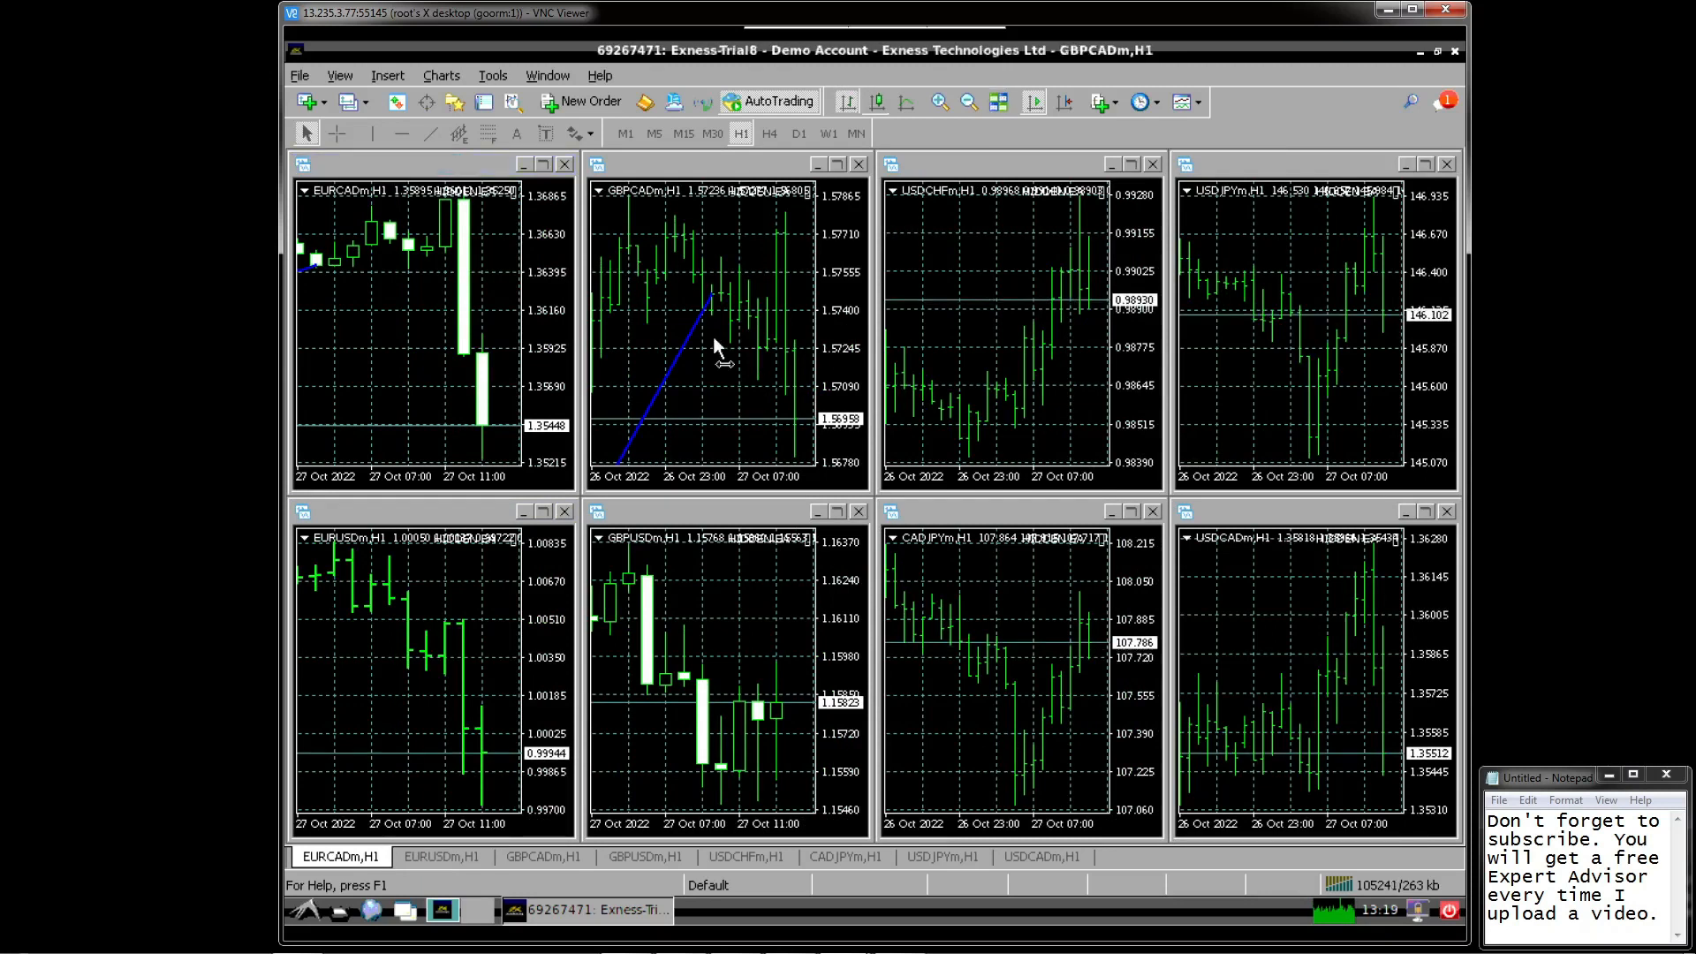
left_click(703, 163)
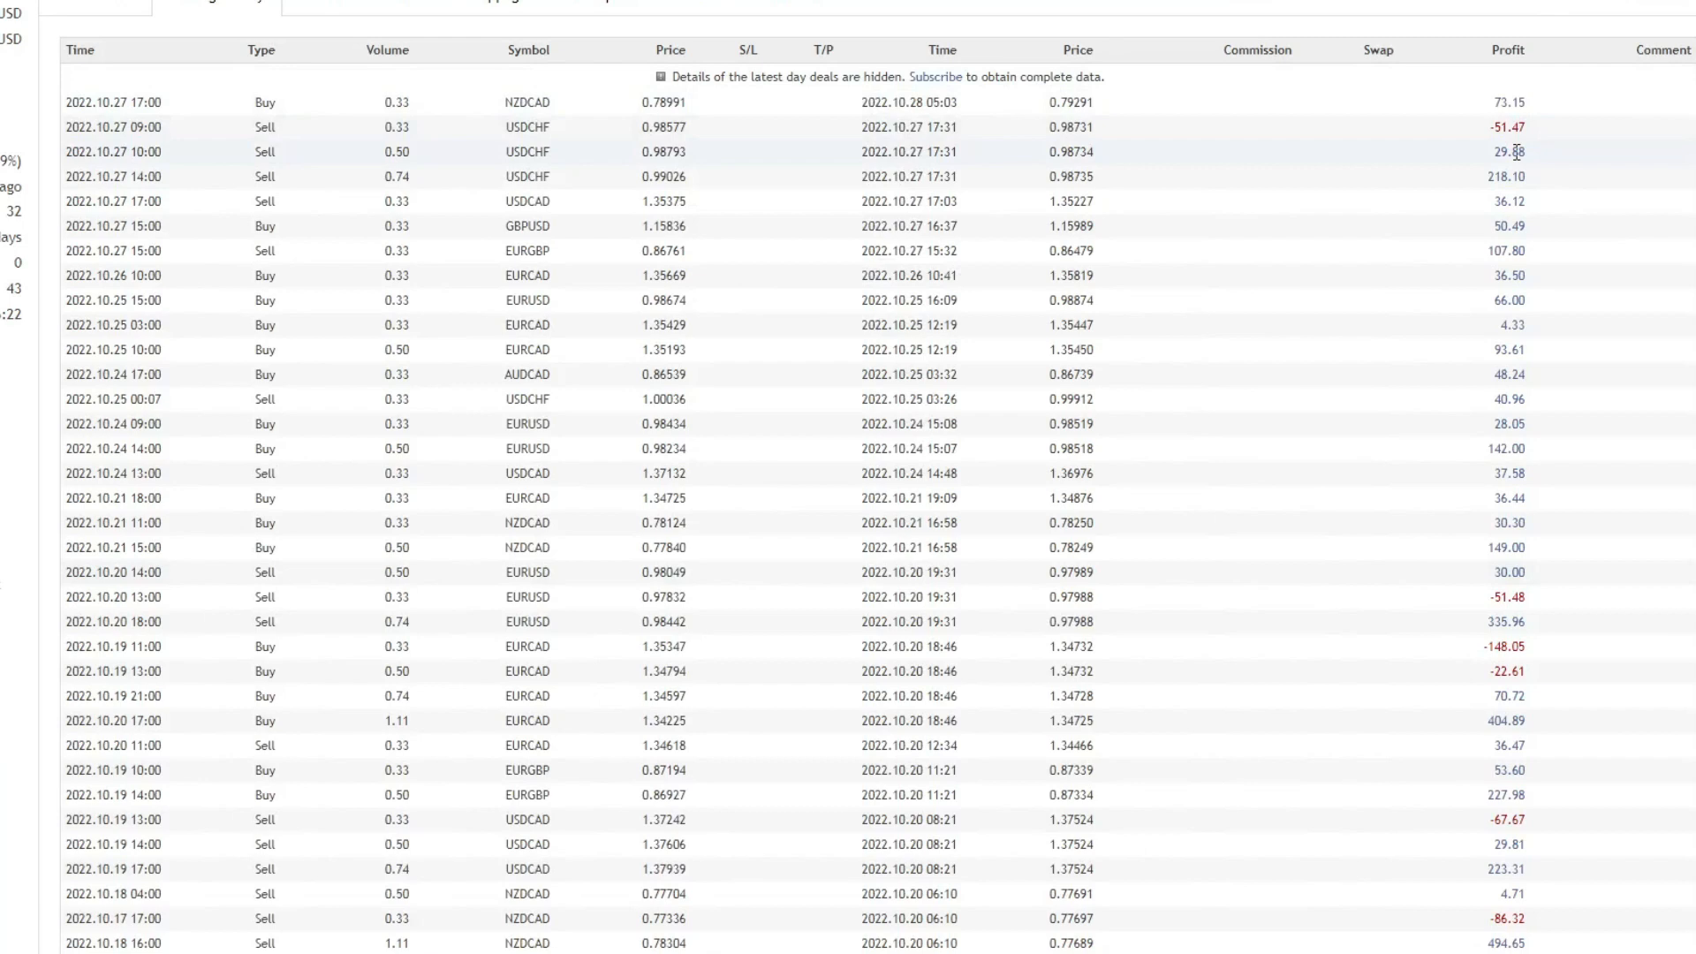
double_click(1505, 152)
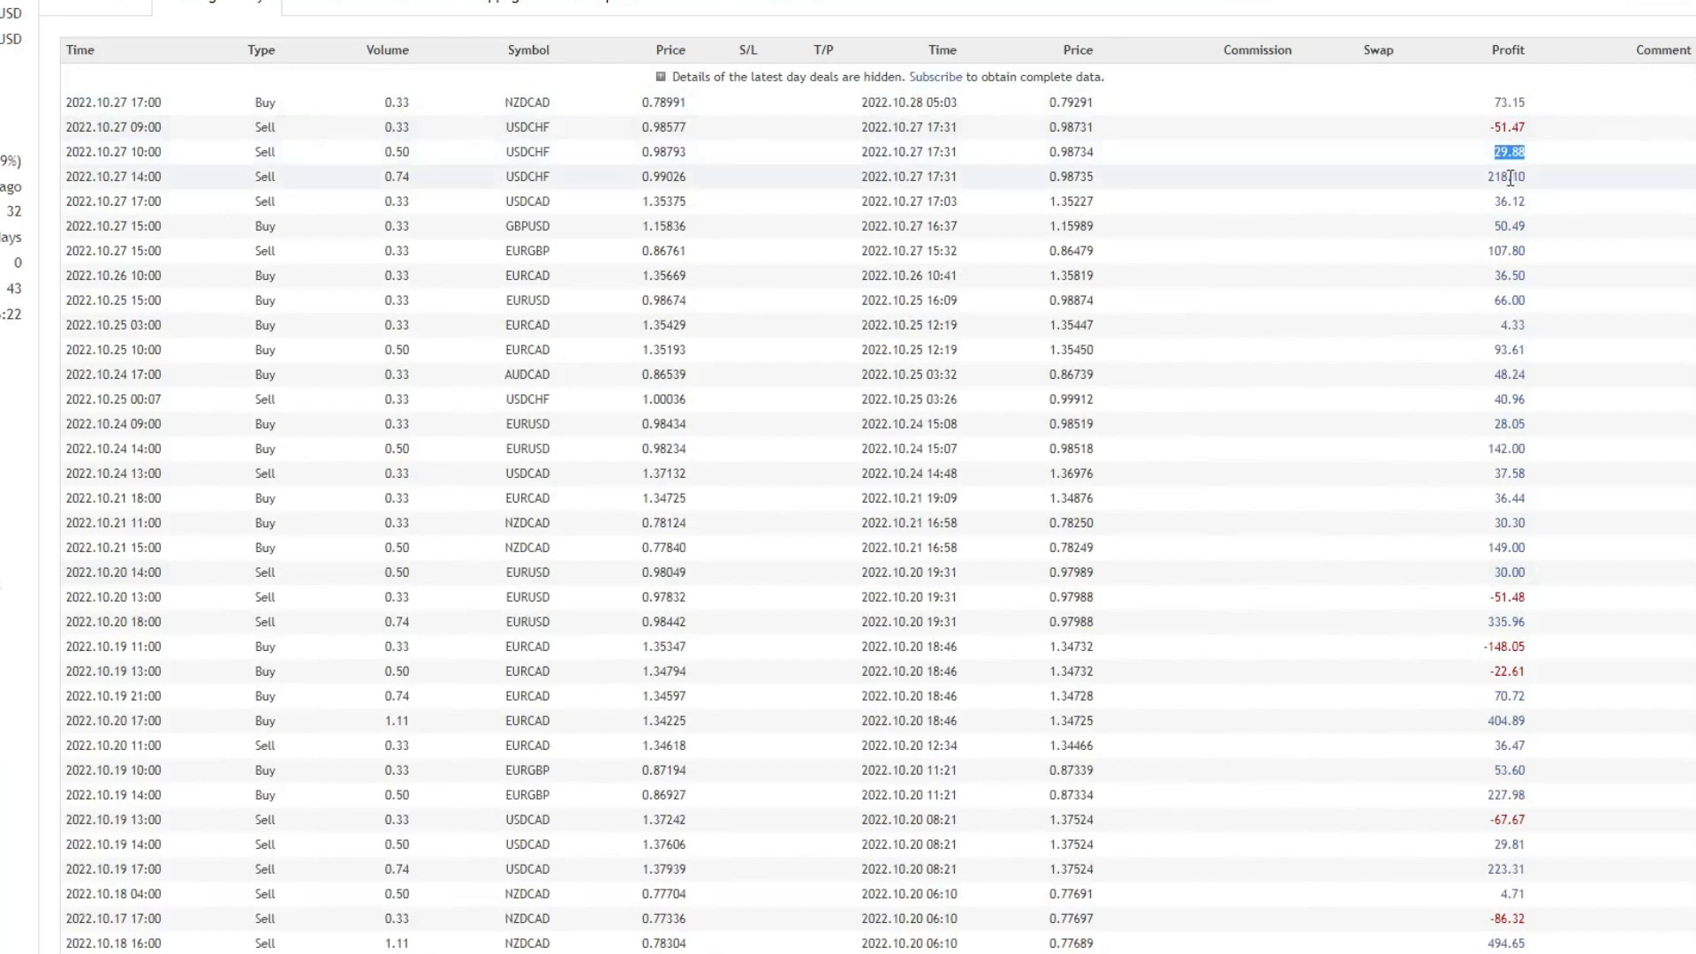
left_click(1506, 176)
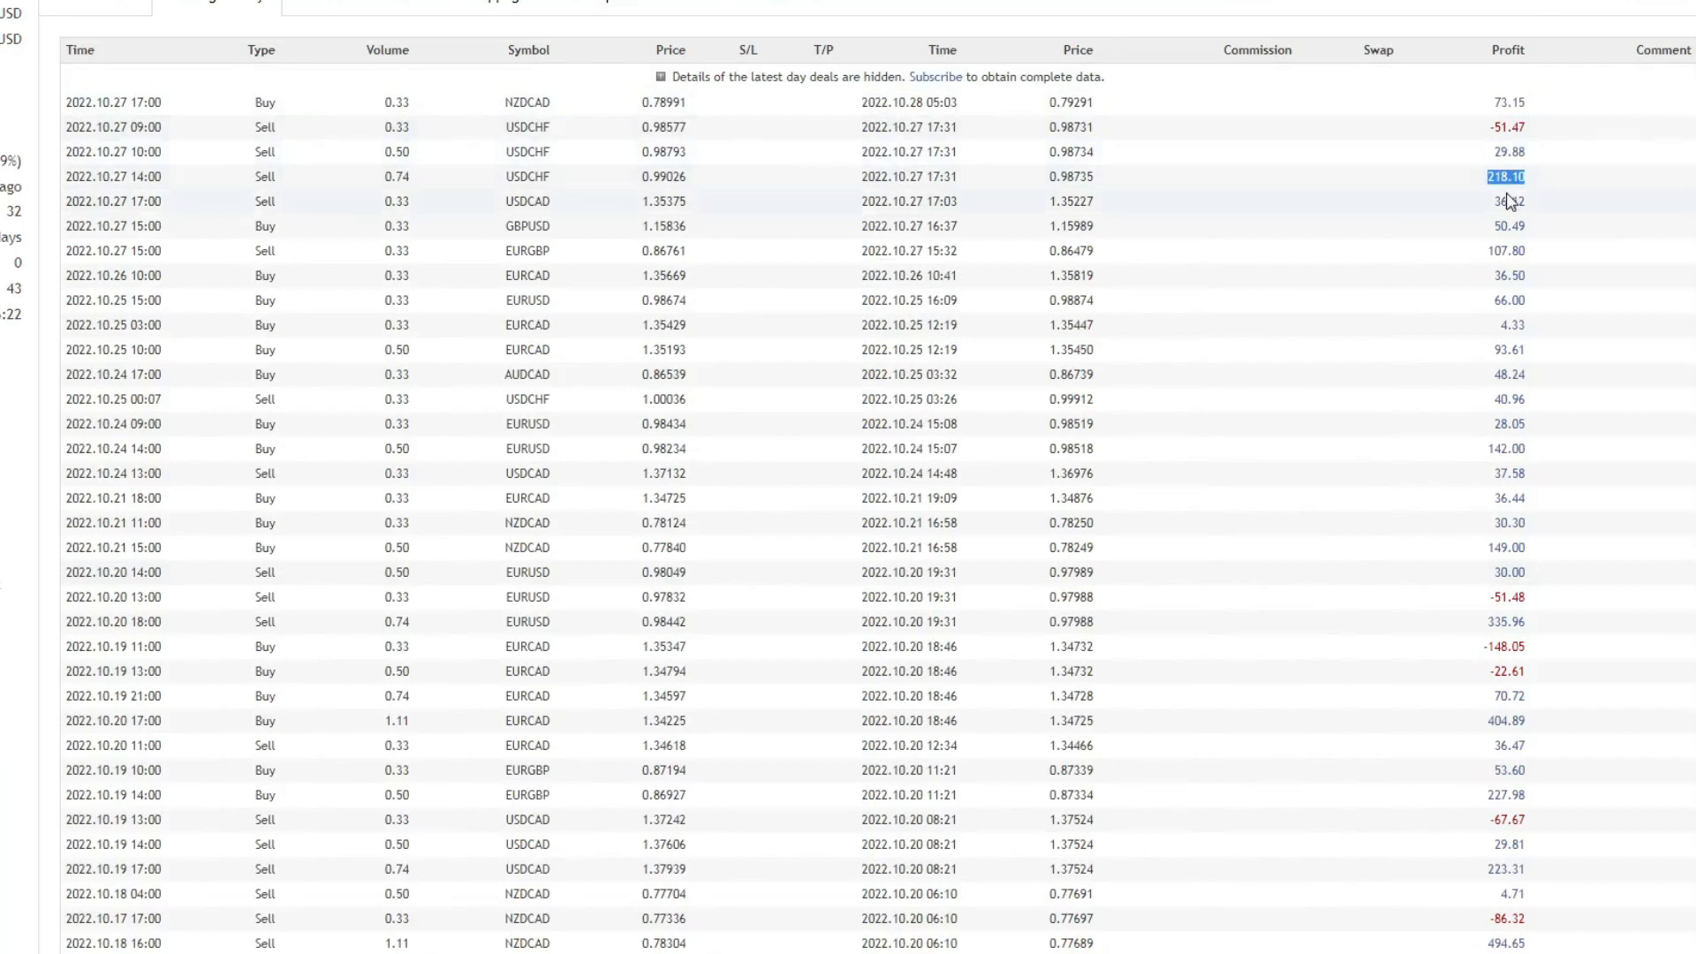
left_click(1506, 201)
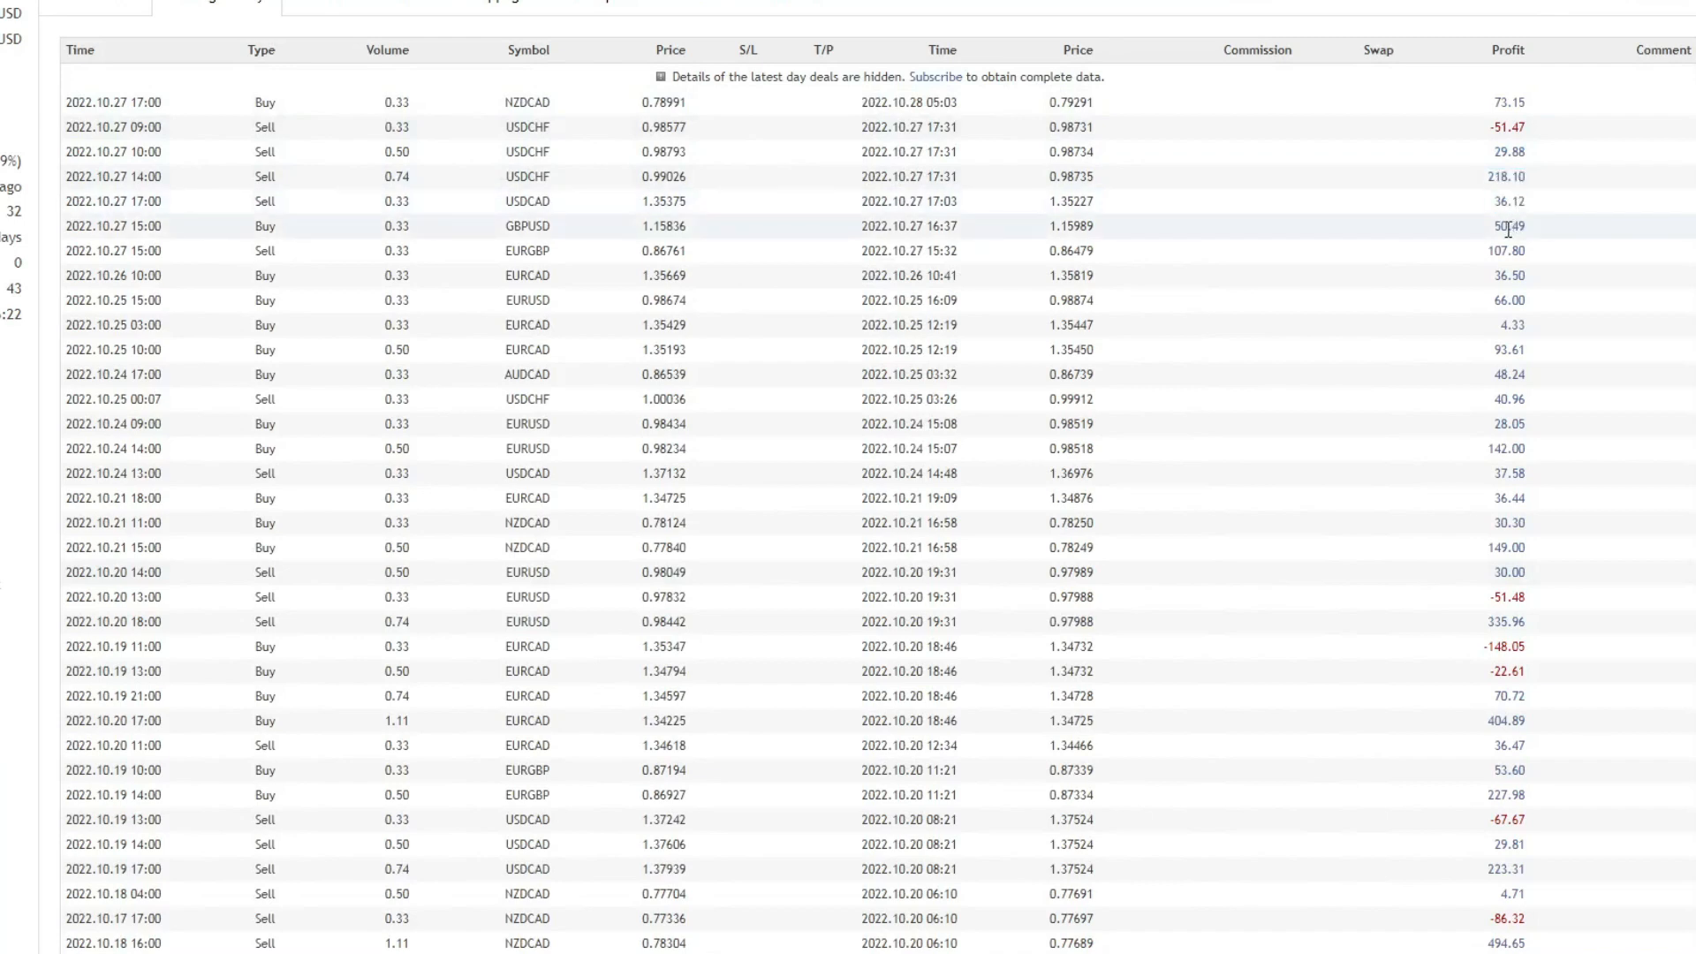
double_click(1506, 226)
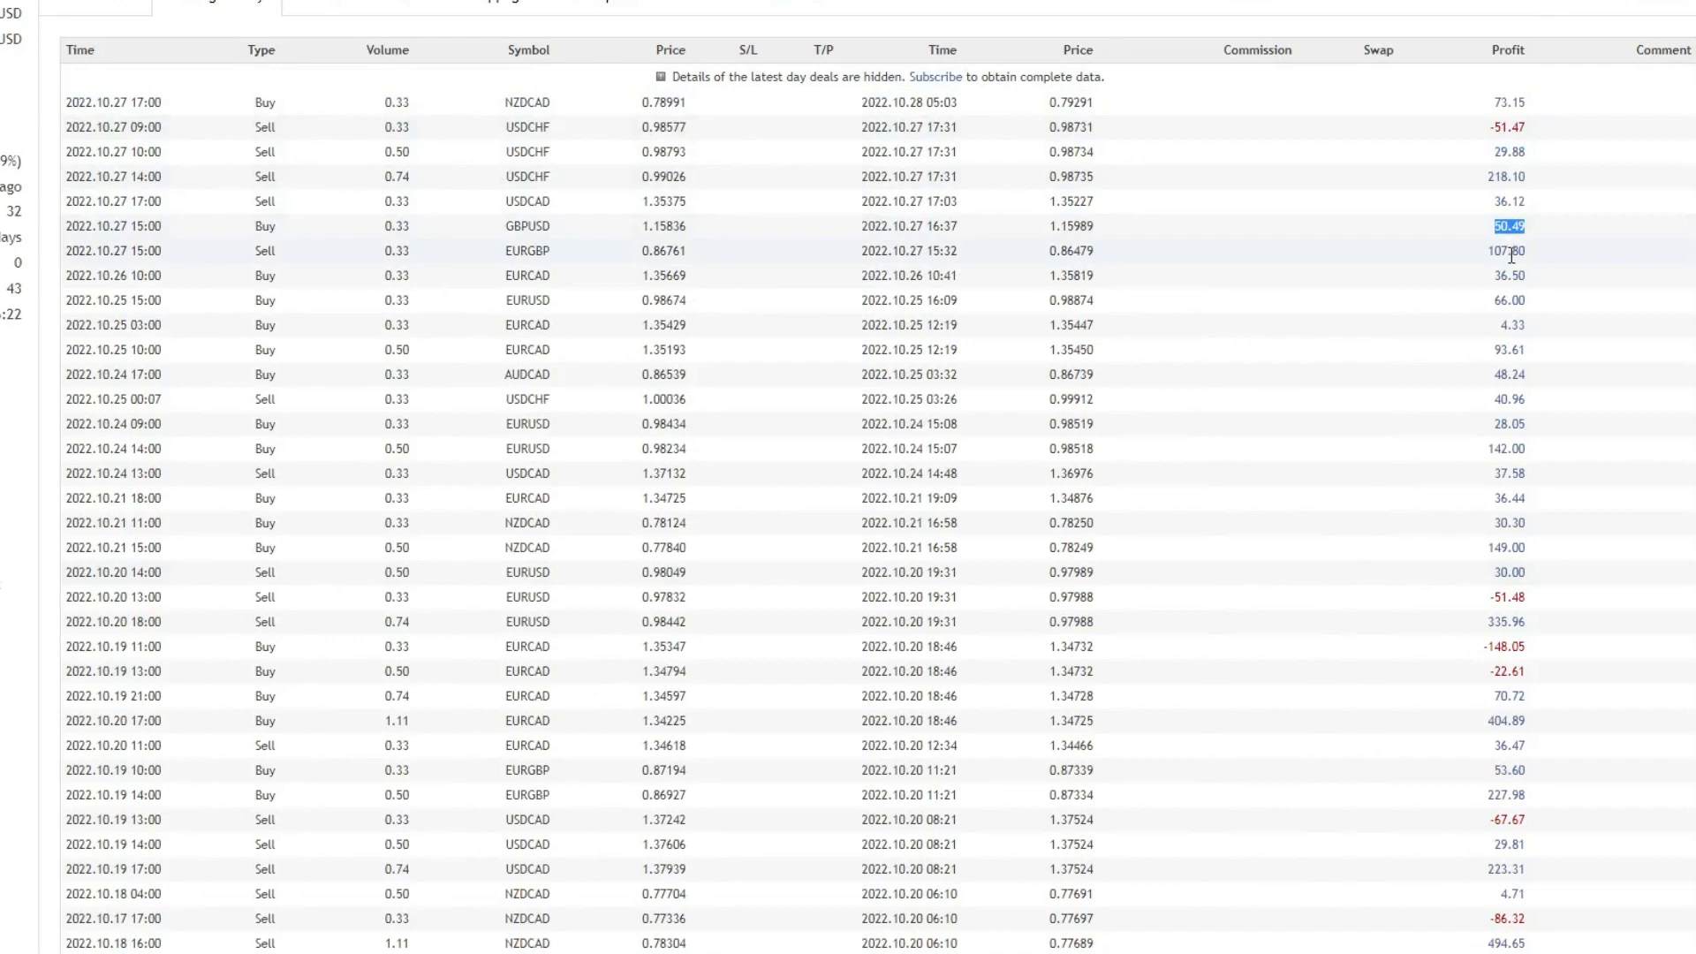
left_click(1507, 251)
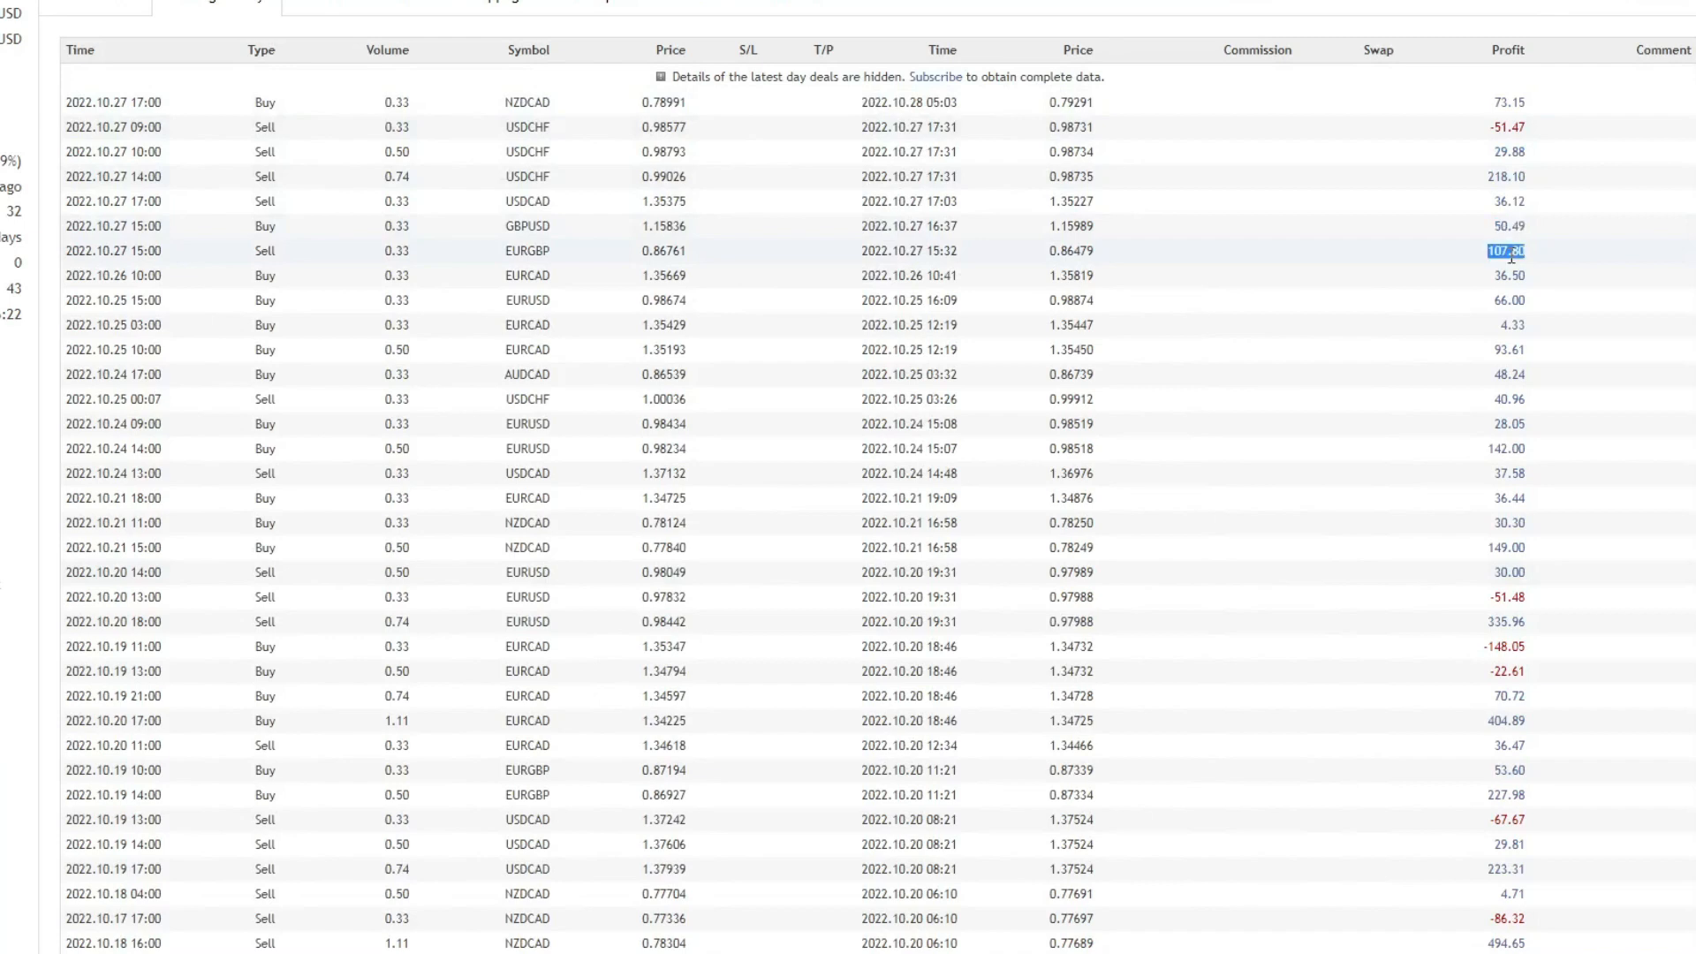
mouse_move(1510, 292)
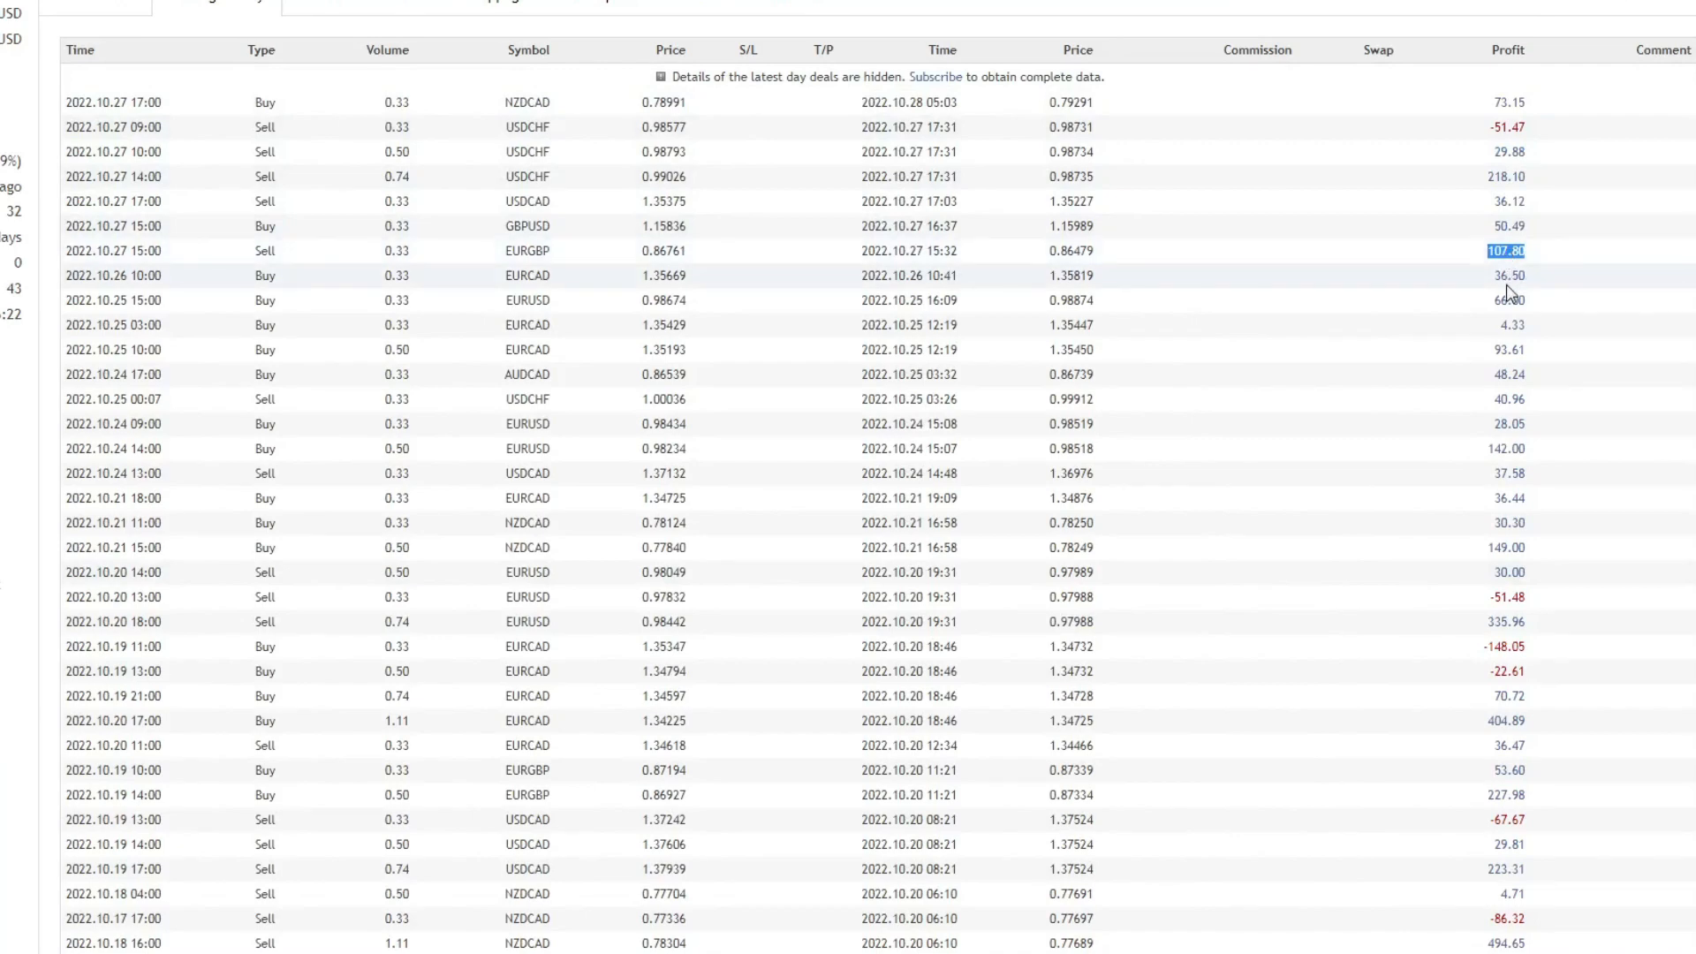